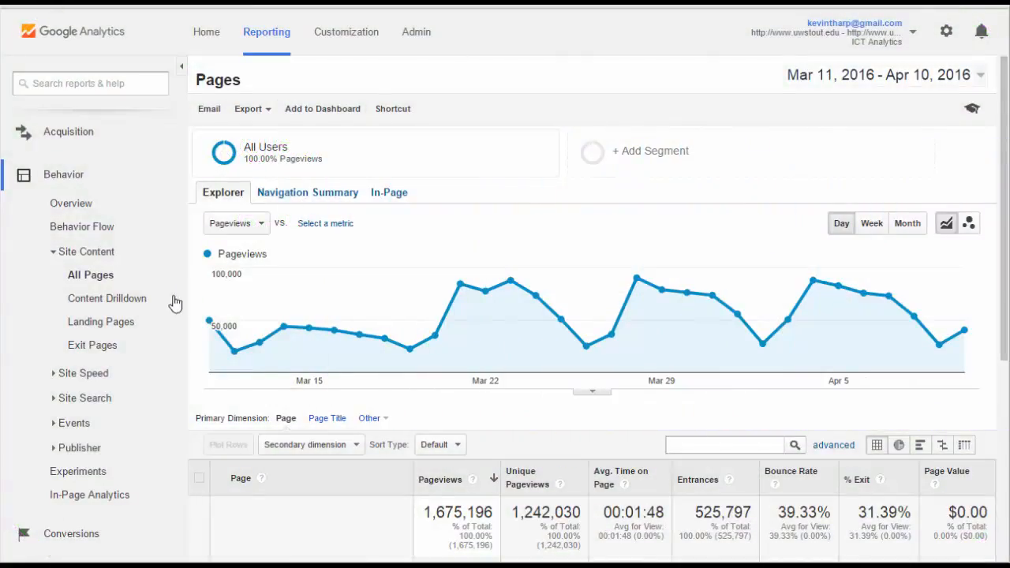
{"action": "mouse_move", "coordinate": [55, 246]}
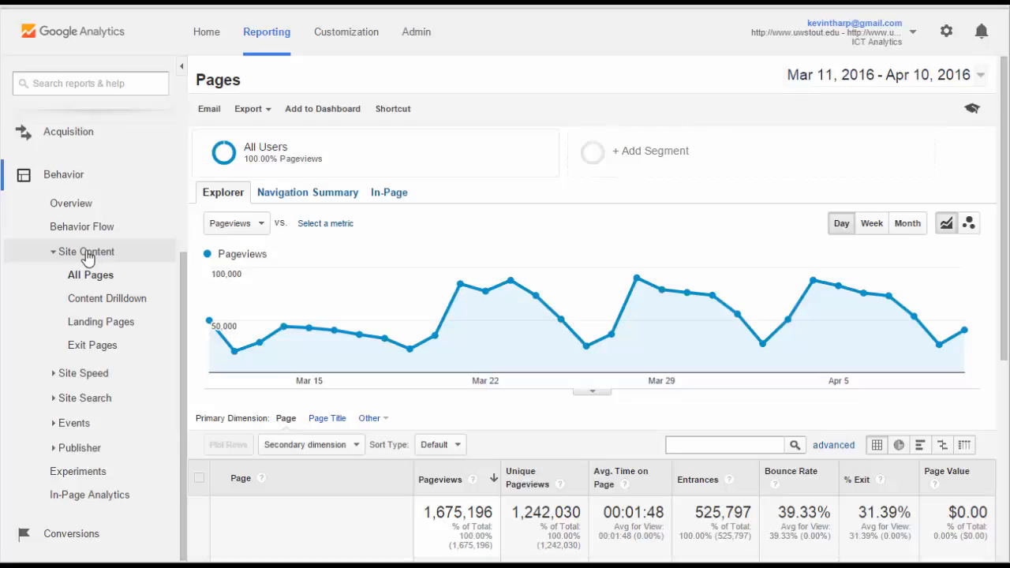
Show the All Pages report with Pageviews kept as the charted metric
{"action": "left_click", "coordinate": [91, 275]}
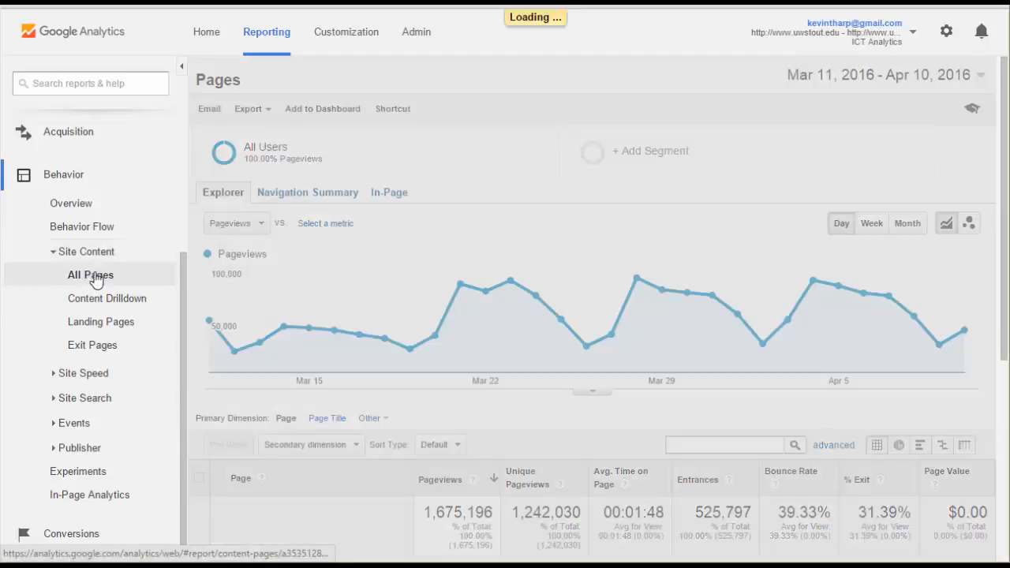
{"action": "left_click", "coordinate": [90, 274]}
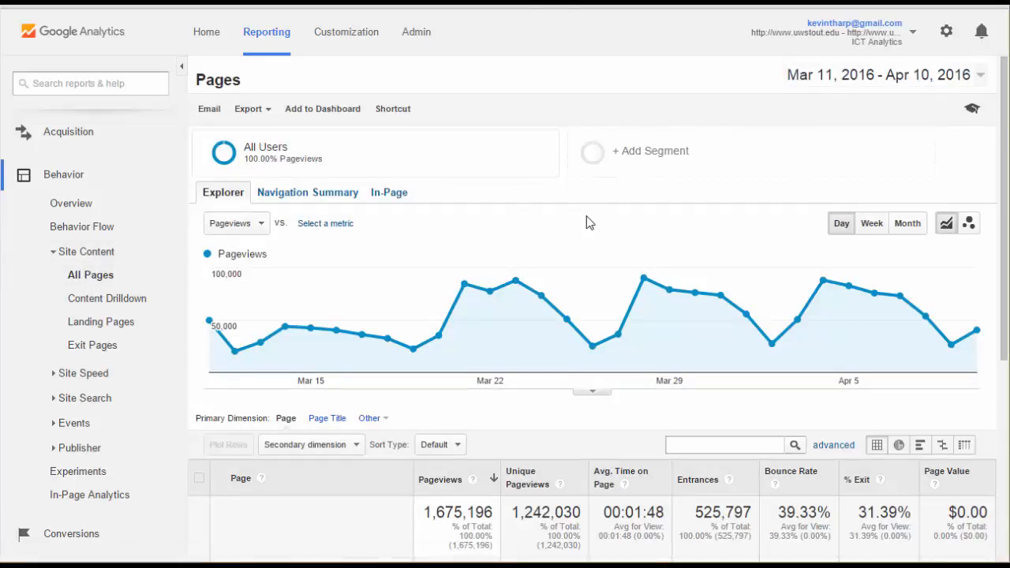
{"action": "mouse_move", "coordinate": [337, 313]}
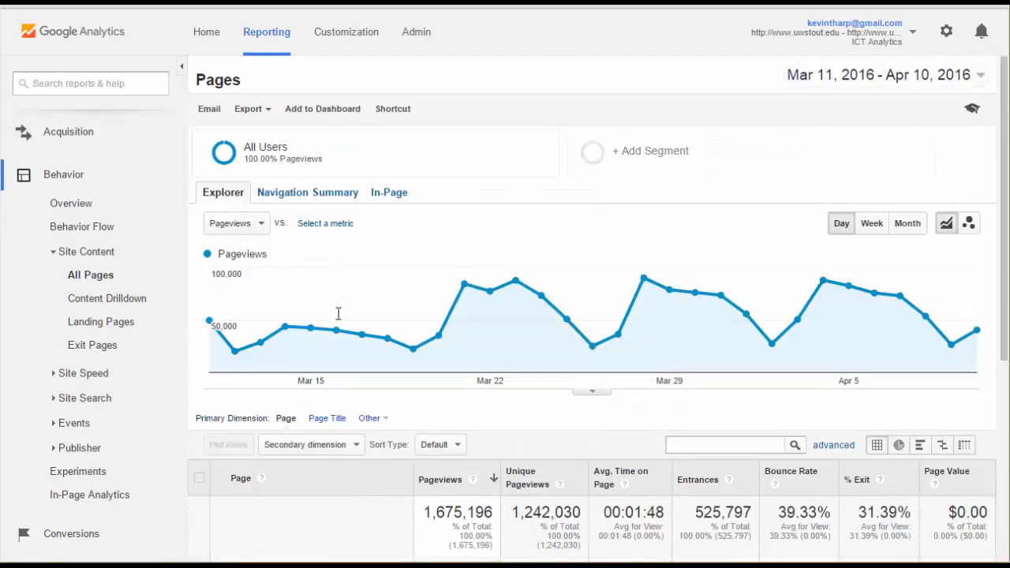
{"action": "mouse_move", "coordinate": [236, 224]}
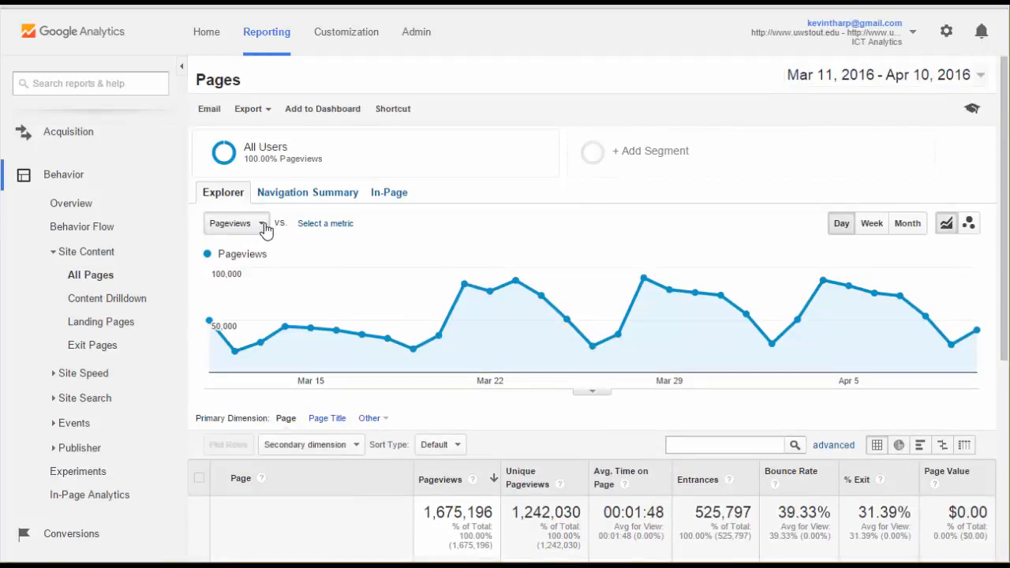
{"action": "left_click", "coordinate": [234, 224]}
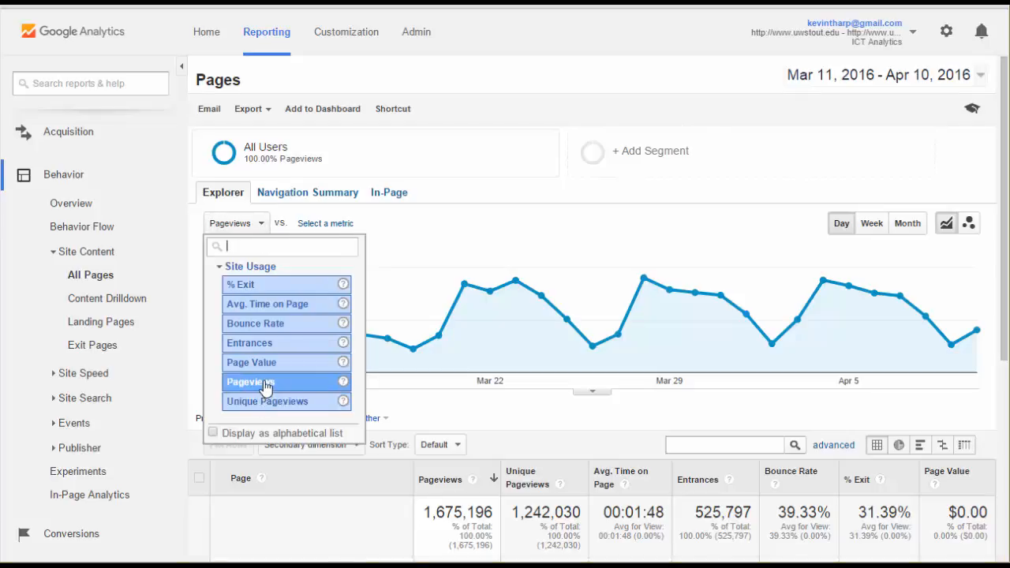
{"action": "left_click", "coordinate": [251, 382]}
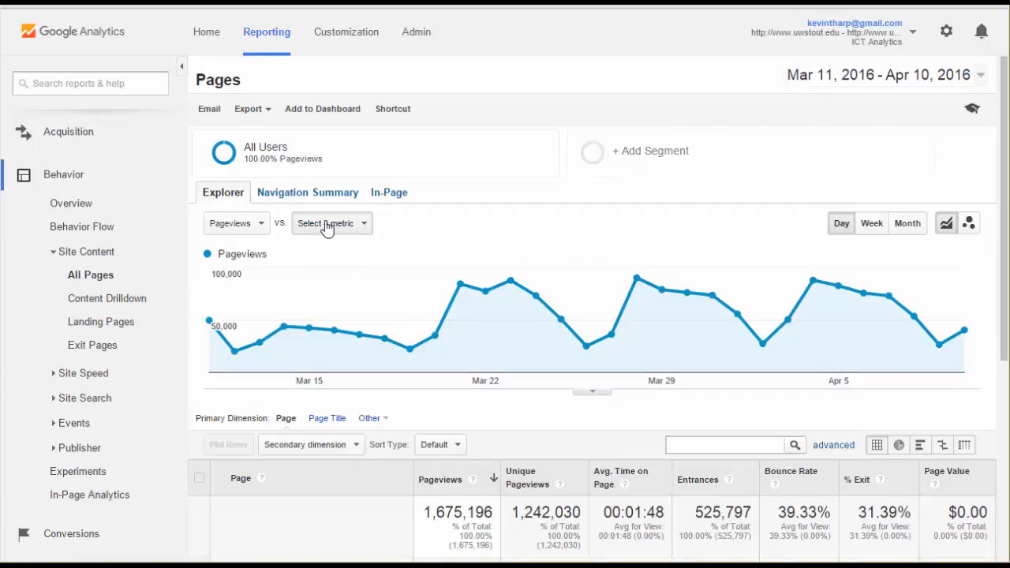
{"action": "mouse_move", "coordinate": [338, 229]}
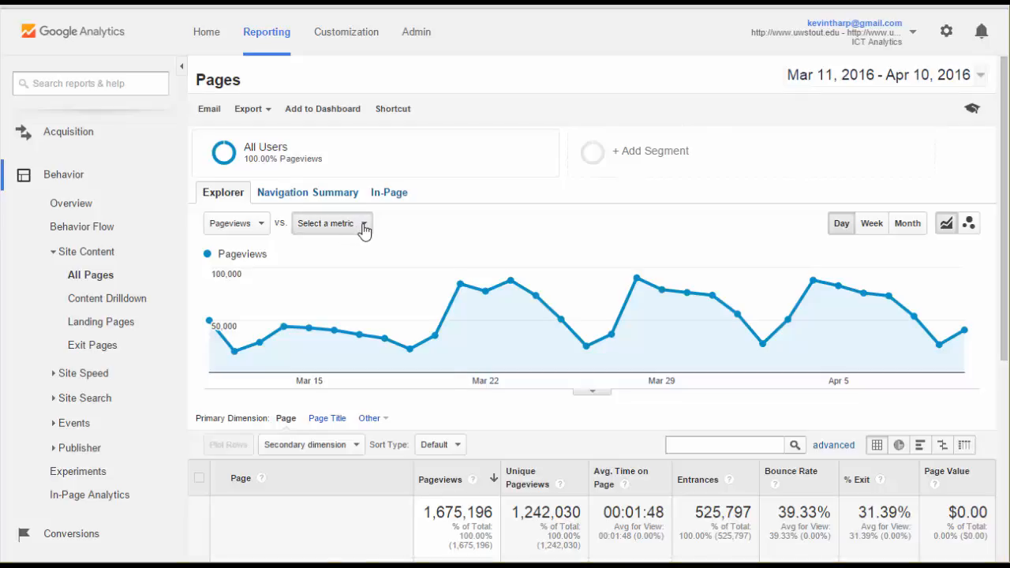
Compare Bounce Rate against Pageviews in the chart, then drop Bounce Rate again
{"action": "left_click", "coordinate": [325, 224]}
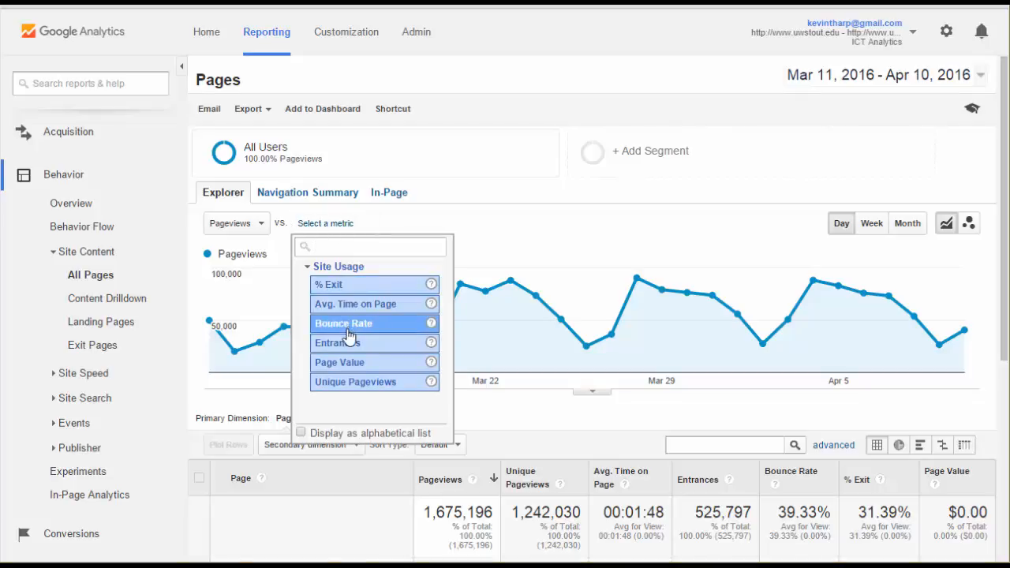
{"action": "left_click", "coordinate": [344, 323]}
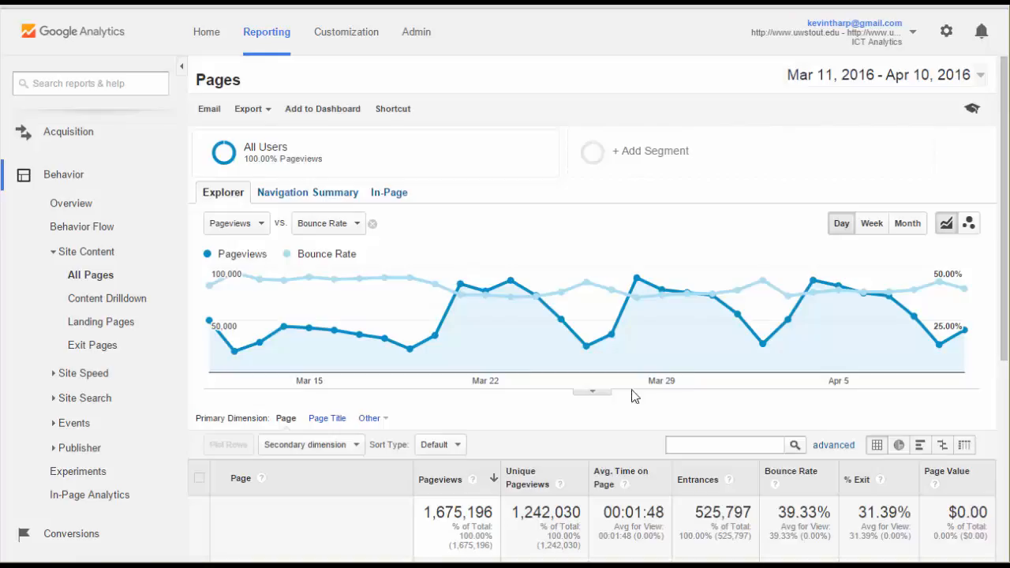
{"action": "mouse_move", "coordinate": [319, 325]}
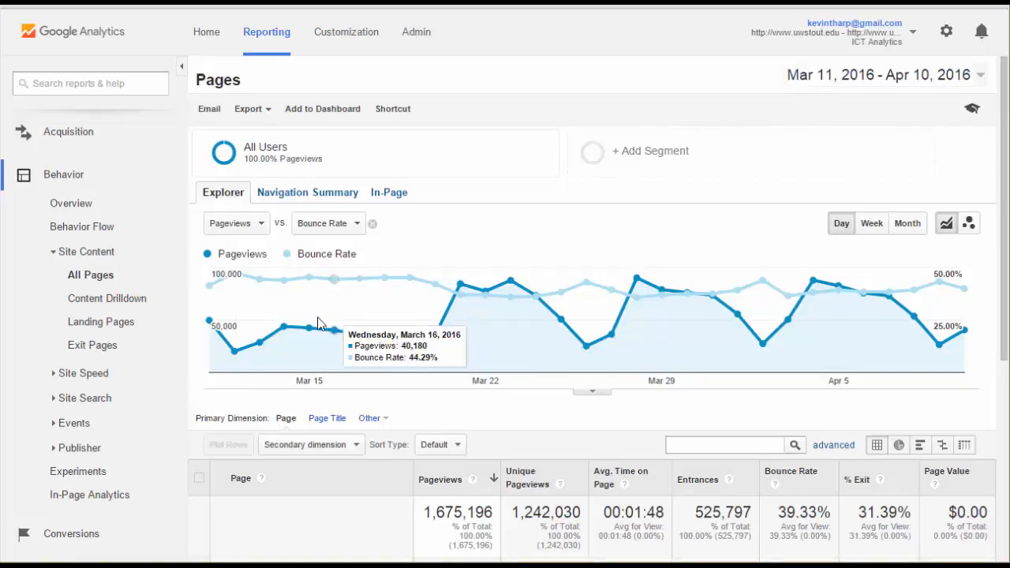
{"action": "mouse_move", "coordinate": [189, 377]}
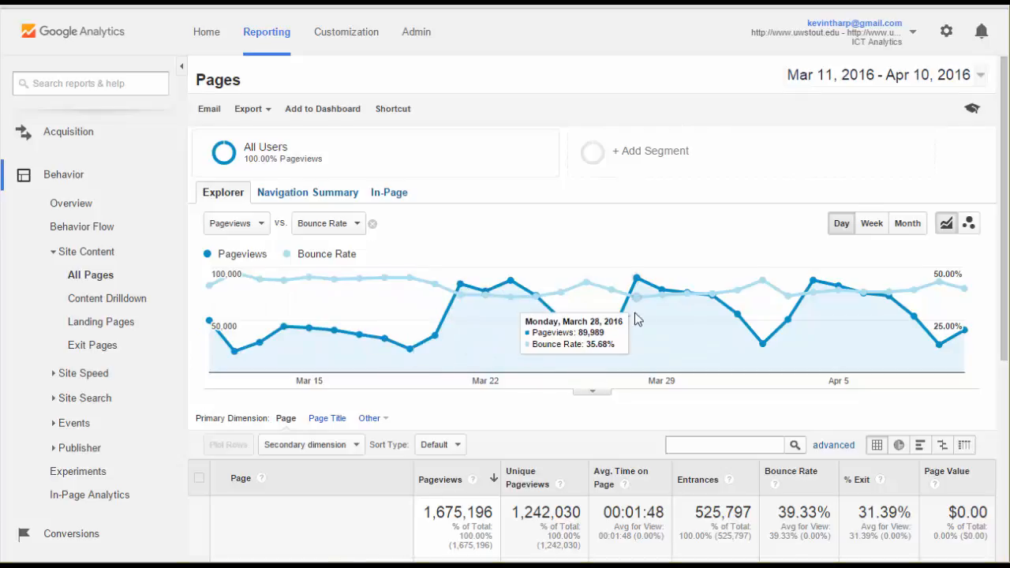
{"action": "mouse_move", "coordinate": [470, 286]}
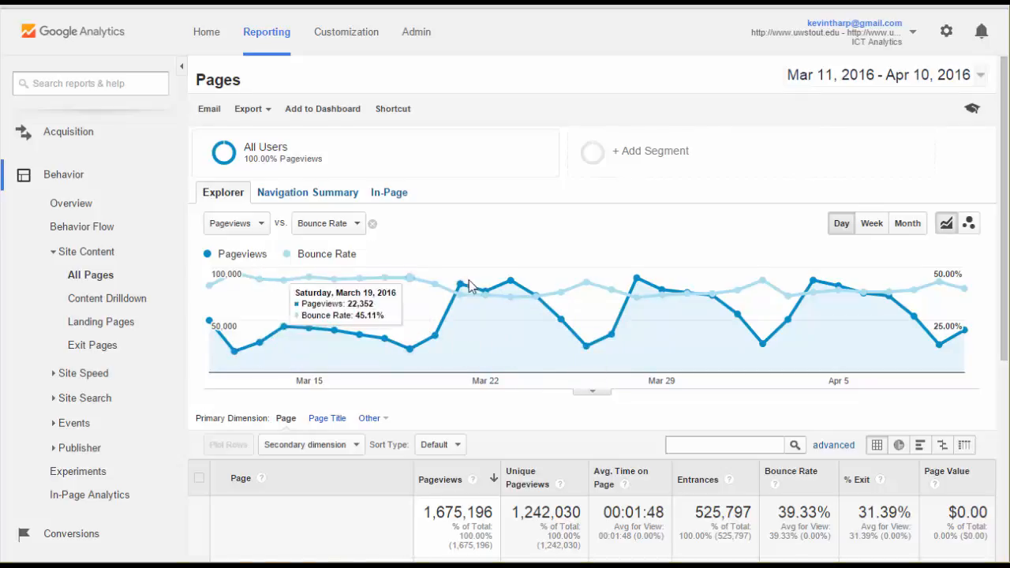
{"action": "mouse_move", "coordinate": [838, 297]}
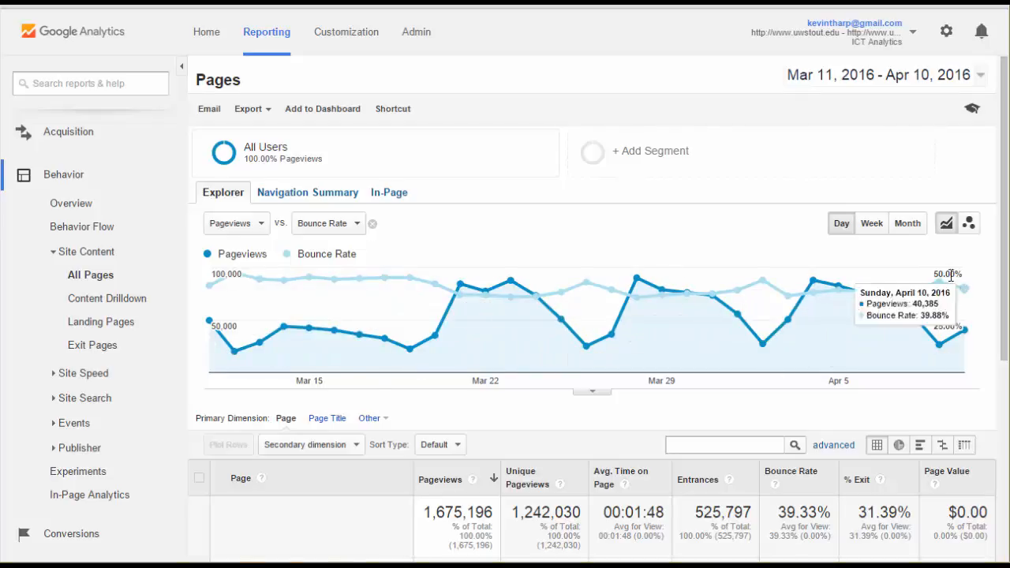
{"action": "mouse_move", "coordinate": [631, 246]}
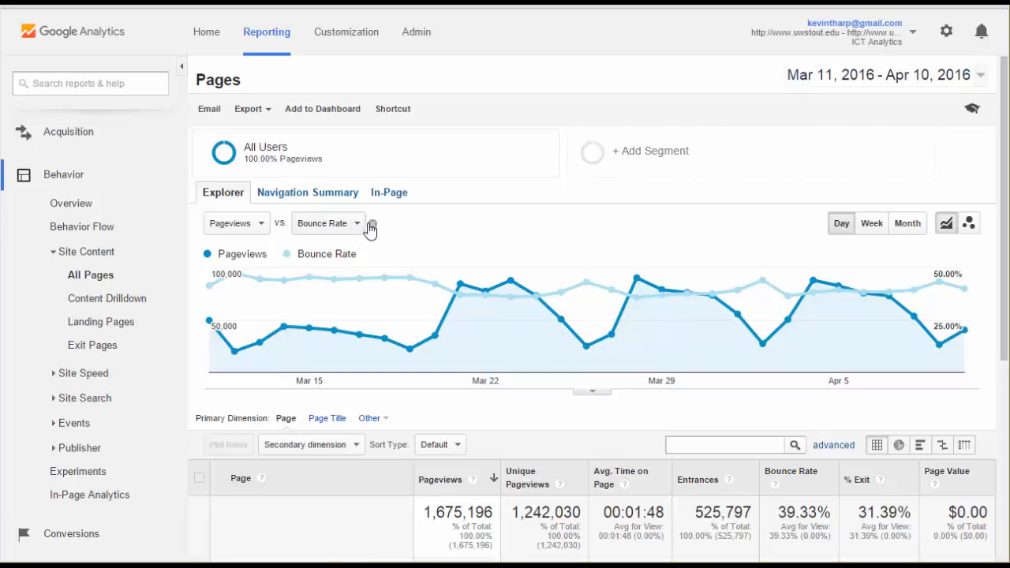
{"action": "left_click", "coordinate": [371, 224]}
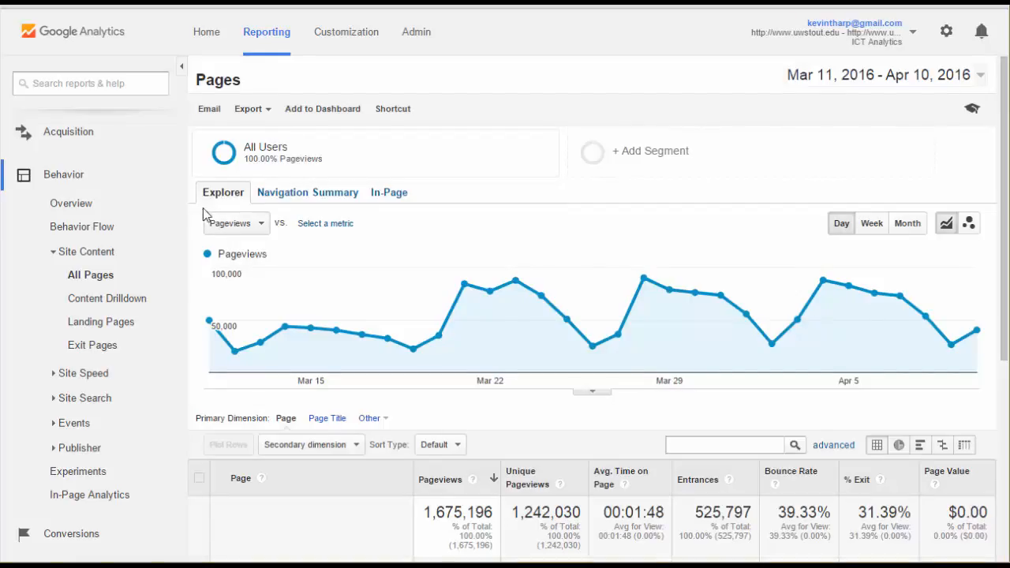
{"action": "mouse_move", "coordinate": [615, 154]}
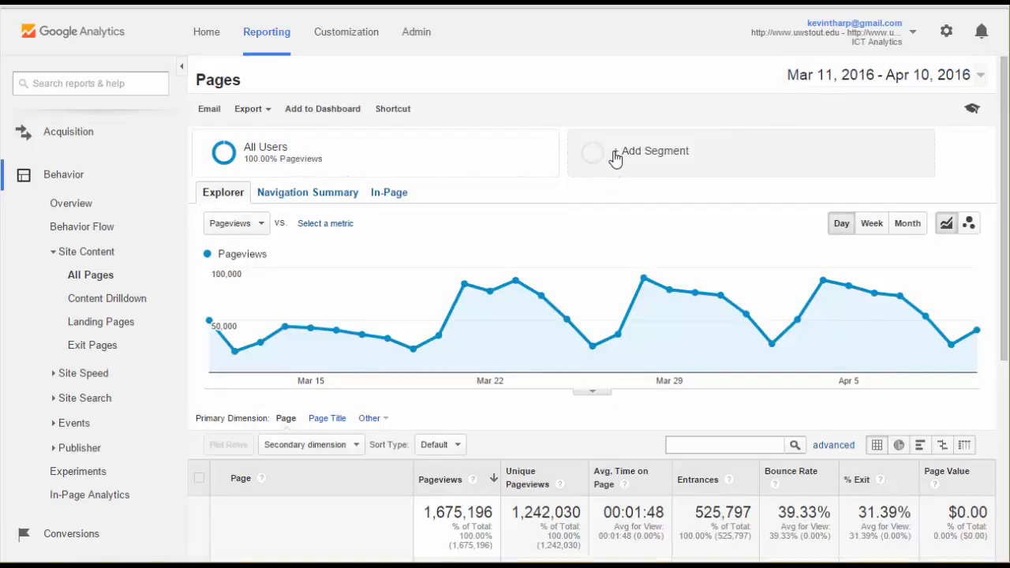
{"action": "mouse_move", "coordinate": [569, 162]}
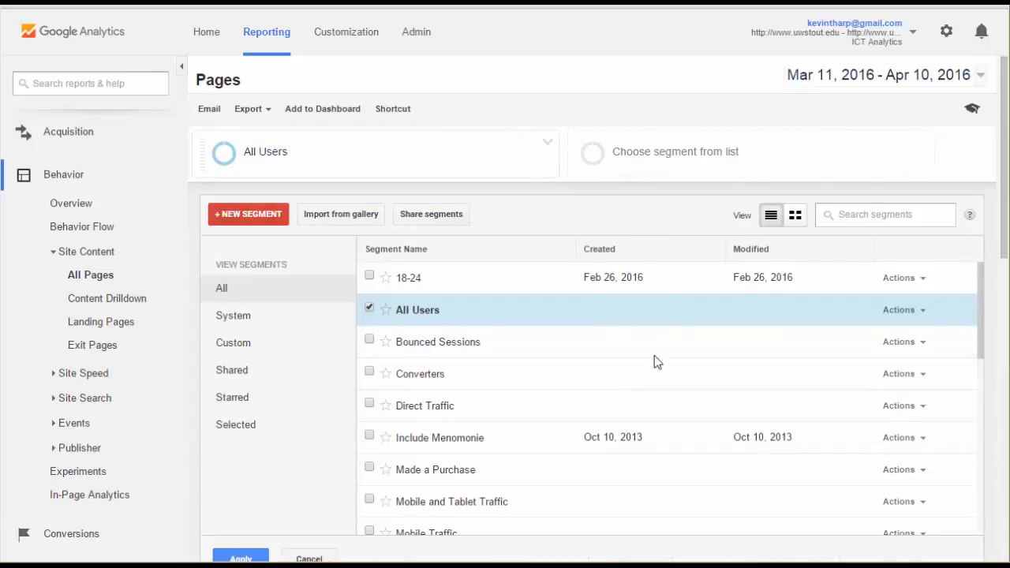
Add the New Users segment and apply it alongside All Users on the All Pages report
{"action": "scroll", "scroll_direction": "down", "scroll_amount": 3}
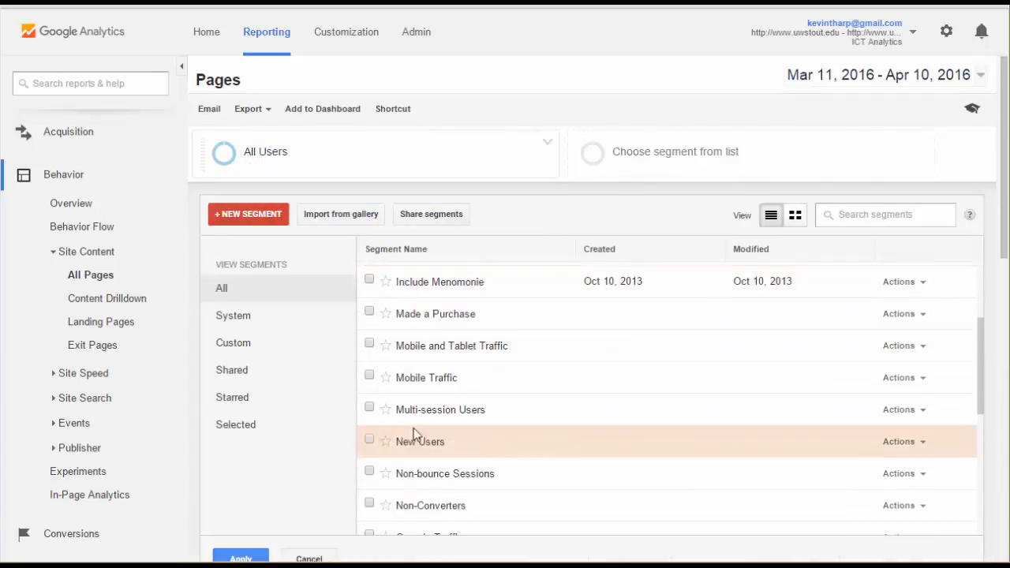
{"action": "left_click", "coordinate": [369, 438]}
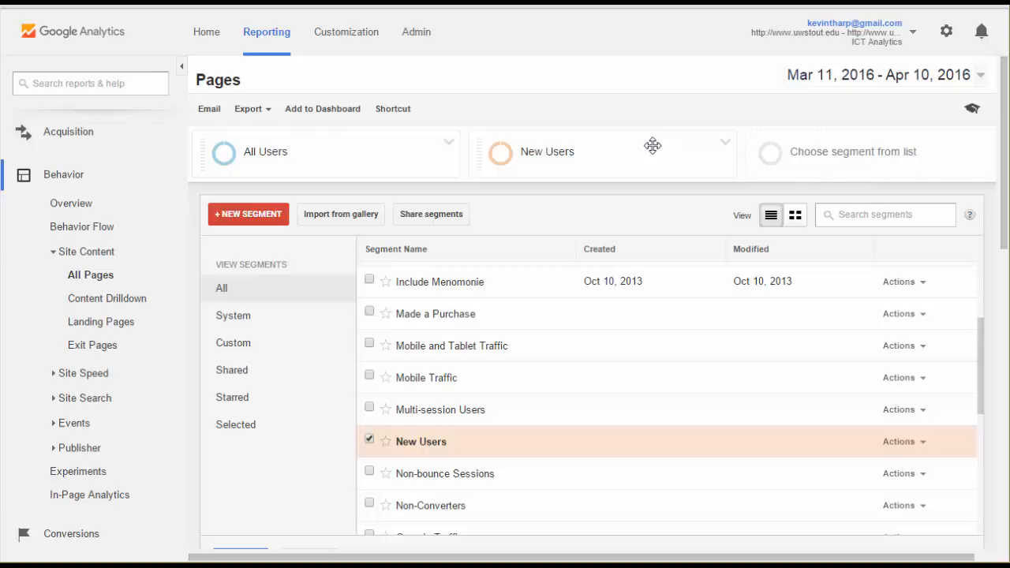
{"action": "scroll", "scroll_direction": "down", "scroll_amount": 3}
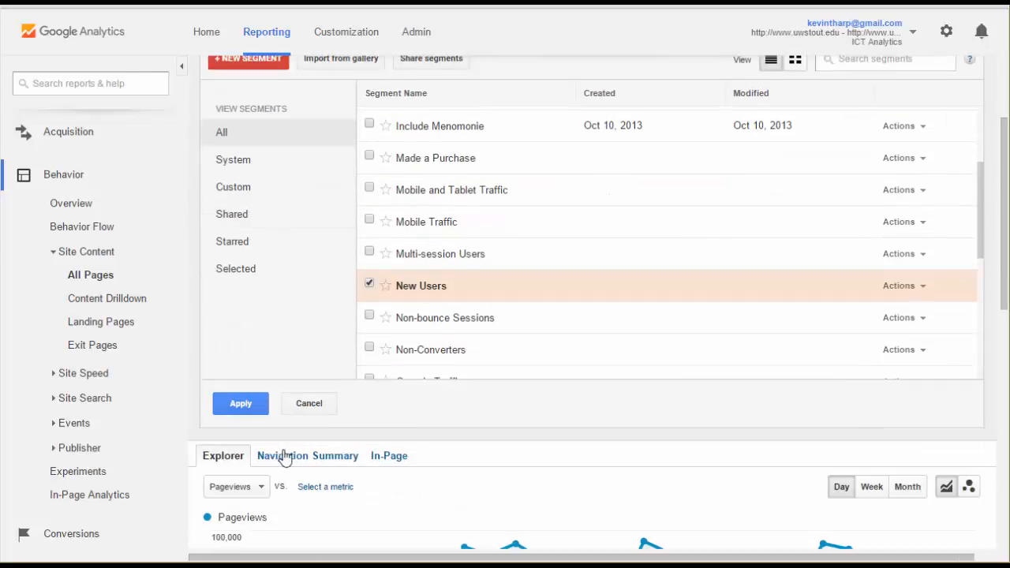
{"action": "left_click", "coordinate": [240, 404]}
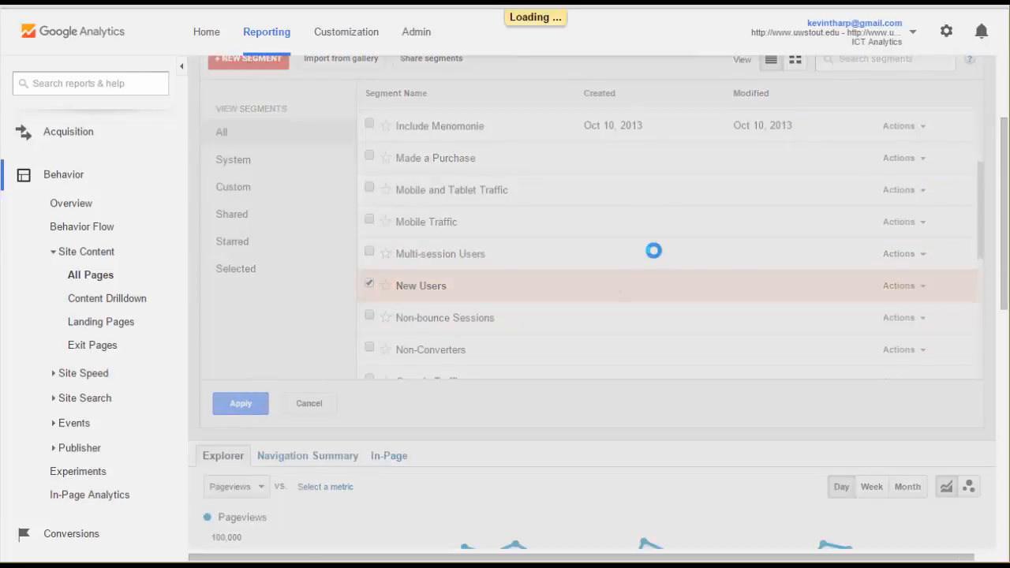
{"action": "left_click", "coordinate": [240, 404]}
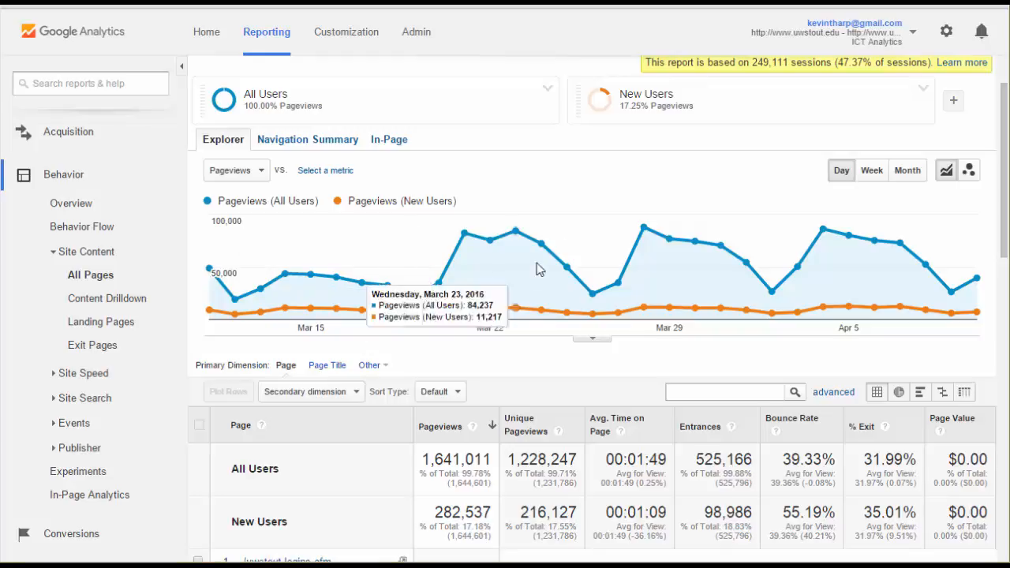
{"action": "mouse_move", "coordinate": [726, 165]}
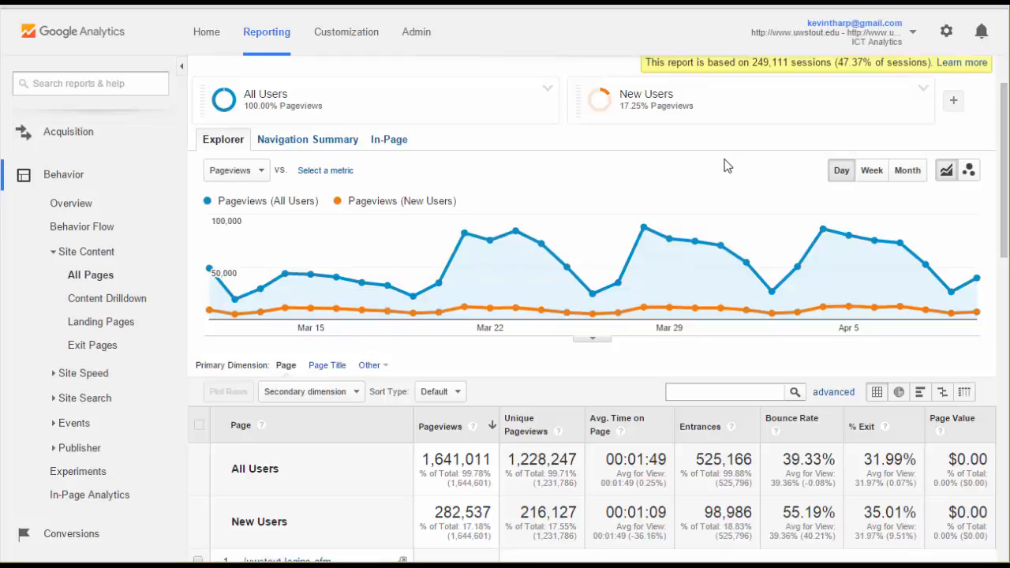
{"action": "mouse_move", "coordinate": [380, 348]}
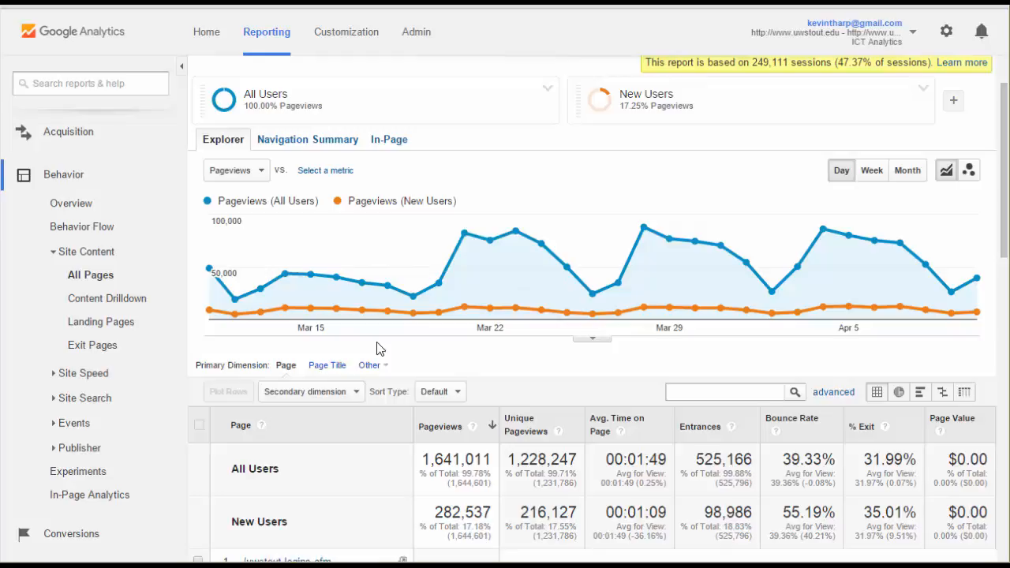
{"action": "mouse_move", "coordinate": [394, 319]}
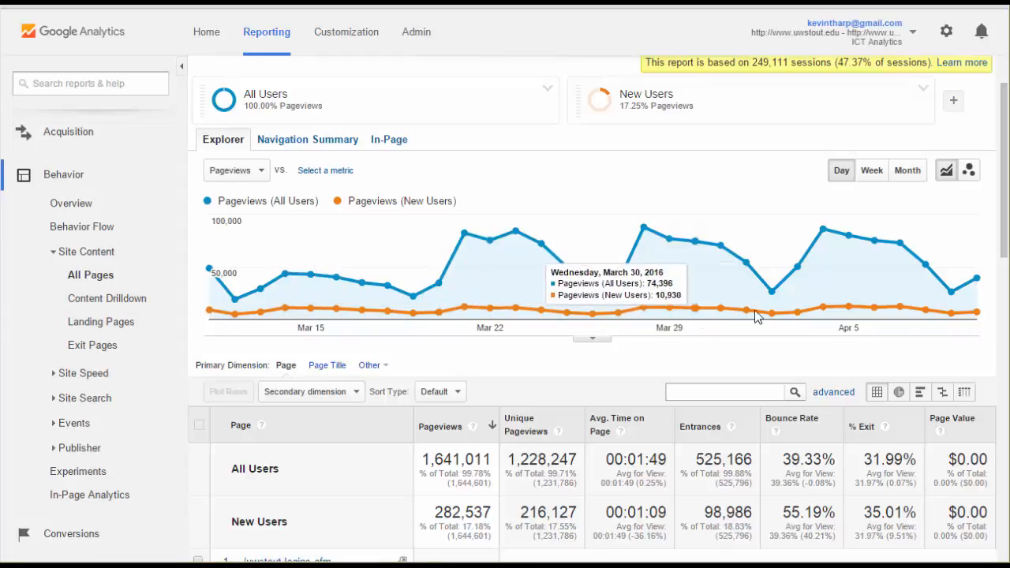
{"action": "mouse_move", "coordinate": [591, 366]}
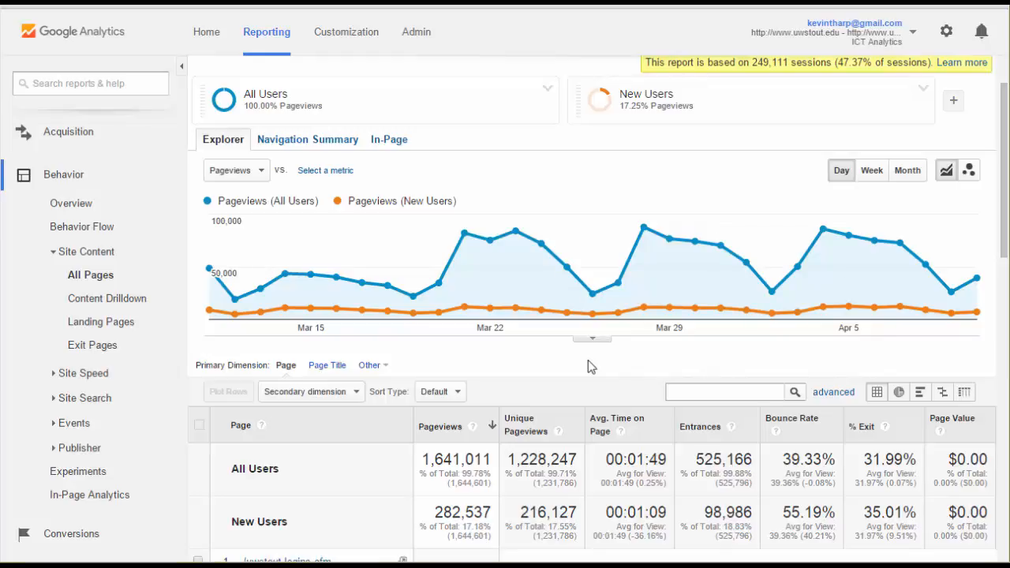
{"action": "mouse_move", "coordinate": [581, 366]}
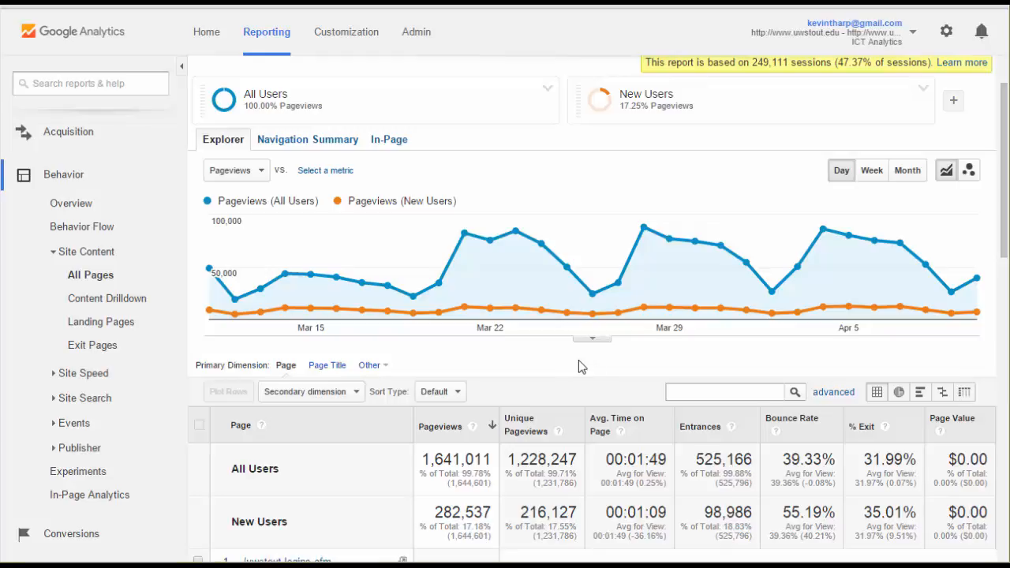
{"action": "mouse_move", "coordinate": [543, 366]}
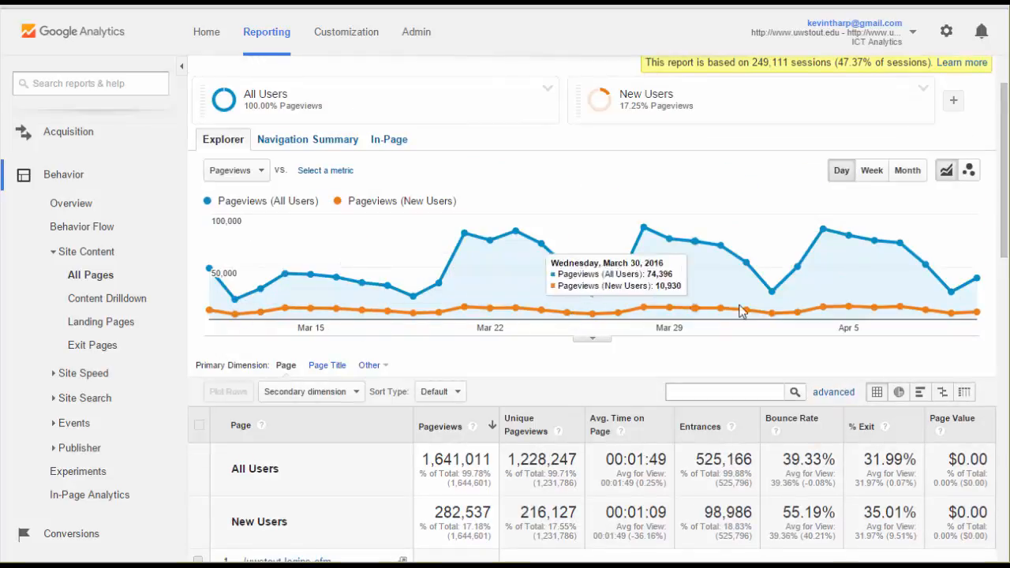
{"action": "mouse_move", "coordinate": [227, 290]}
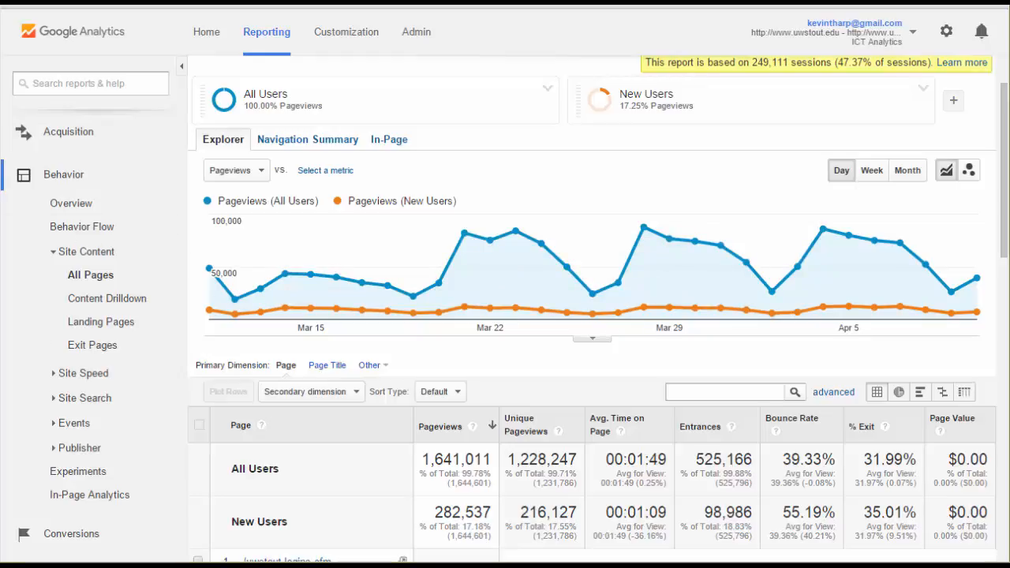
{"action": "mouse_move", "coordinate": [234, 275]}
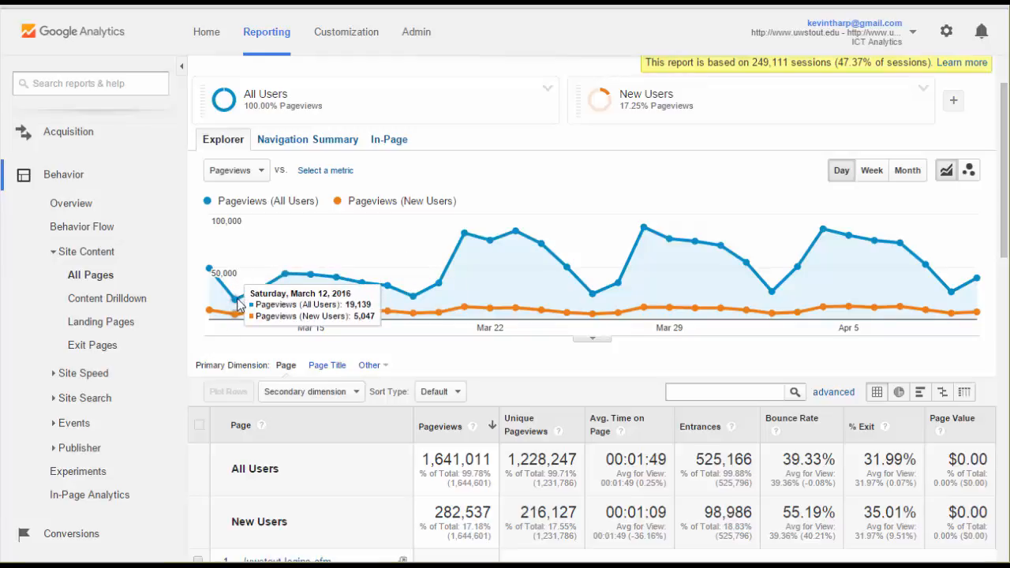
{"action": "mouse_move", "coordinate": [411, 303]}
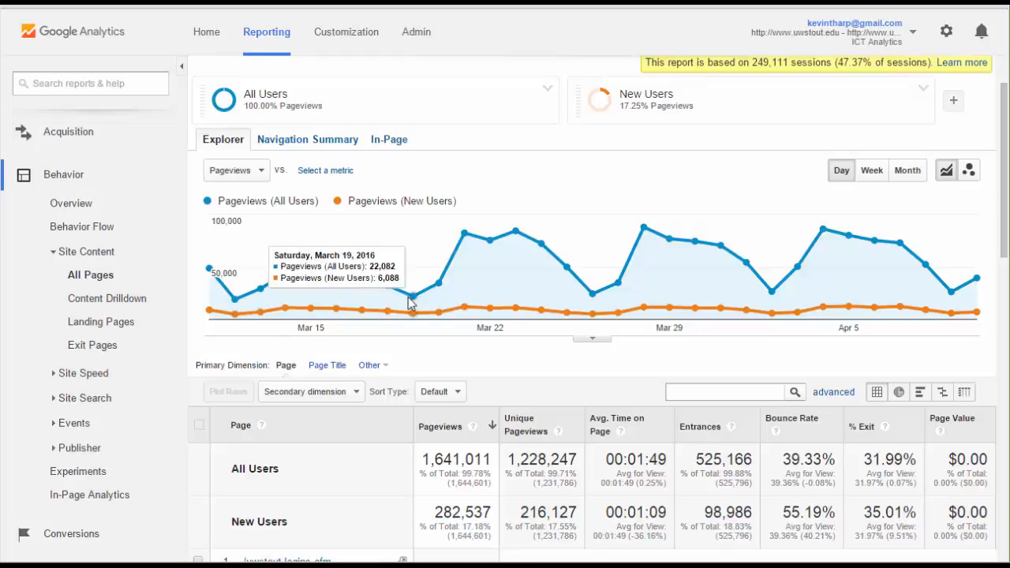
{"action": "mouse_move", "coordinate": [776, 287]}
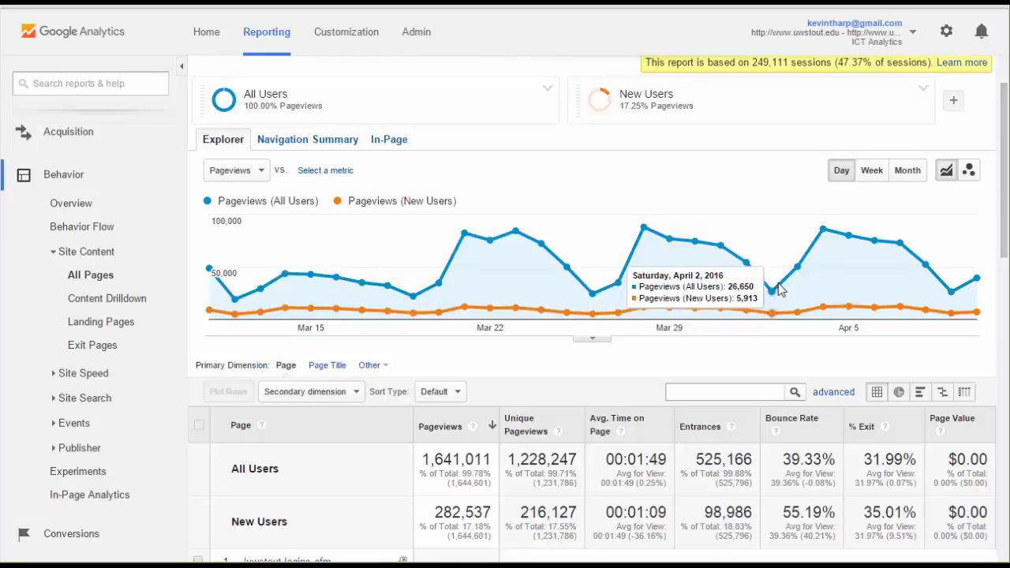
{"action": "mouse_move", "coordinate": [665, 280]}
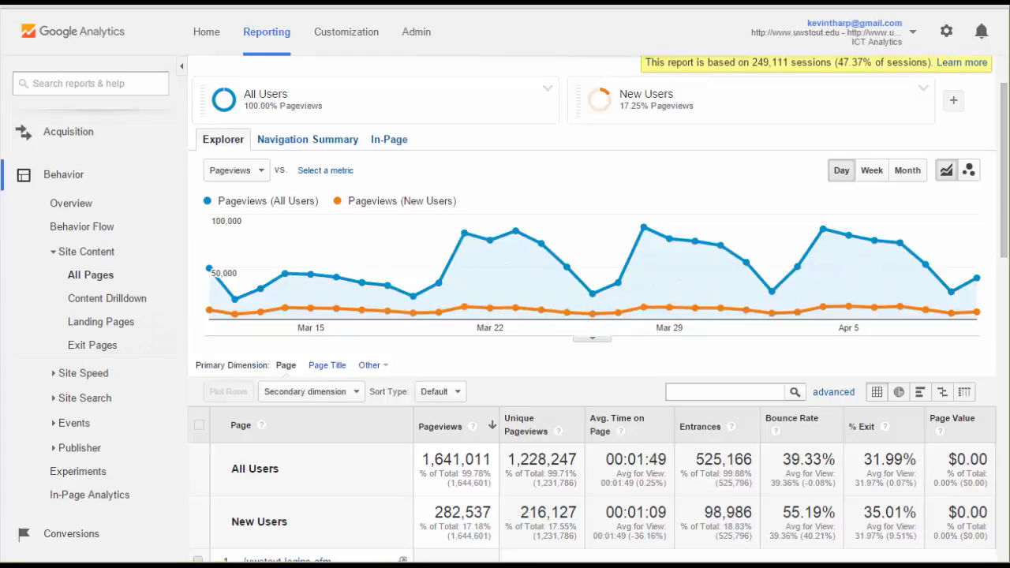
{"action": "mouse_move", "coordinate": [312, 360]}
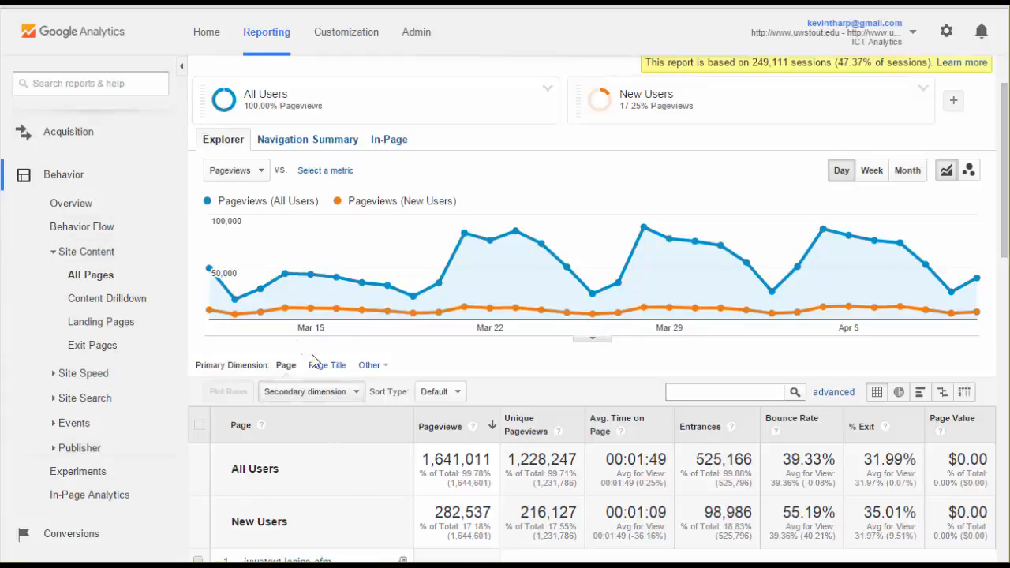
{"action": "mouse_move", "coordinate": [306, 278]}
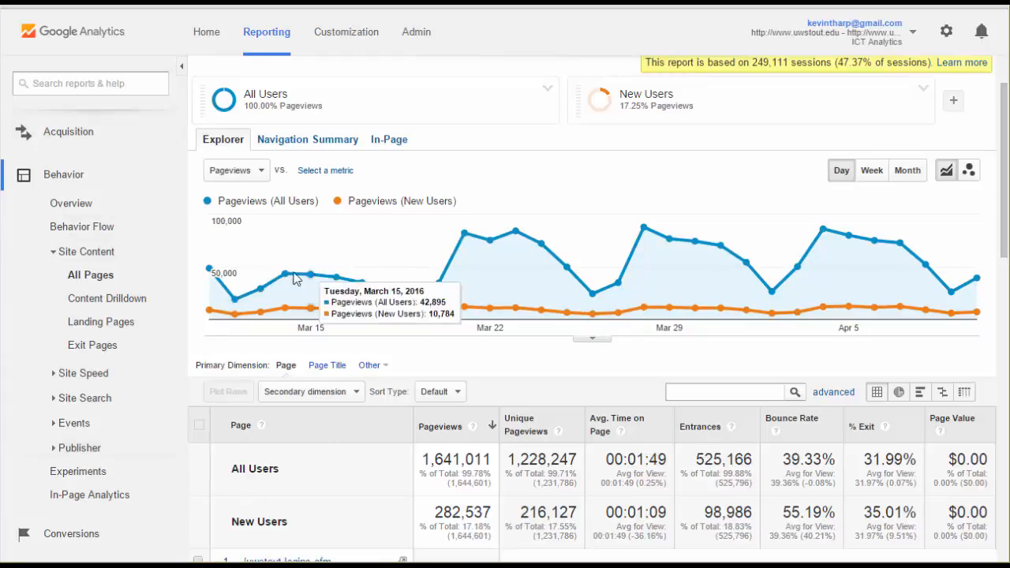
{"action": "mouse_move", "coordinate": [345, 282]}
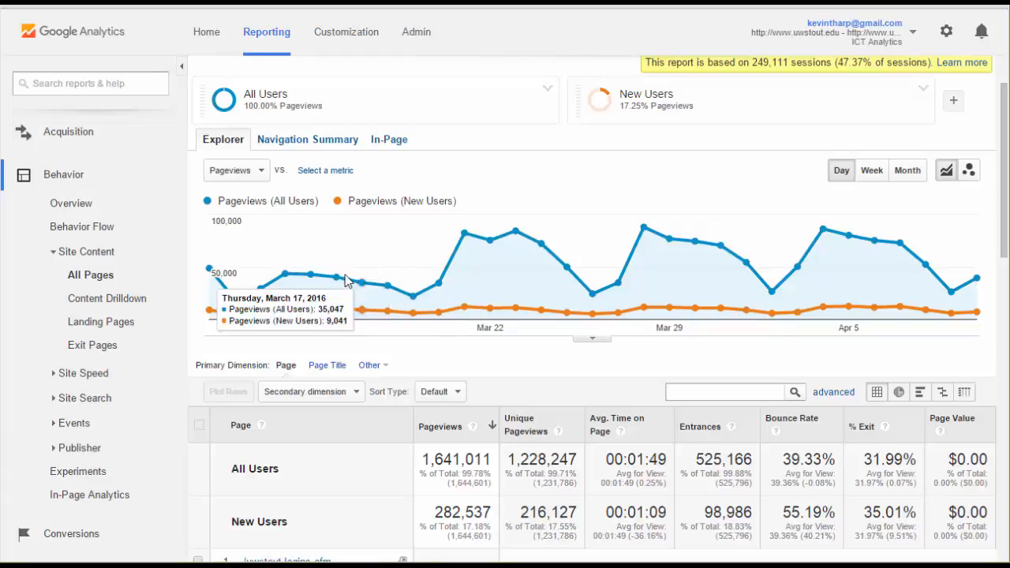
{"action": "mouse_move", "coordinate": [496, 243]}
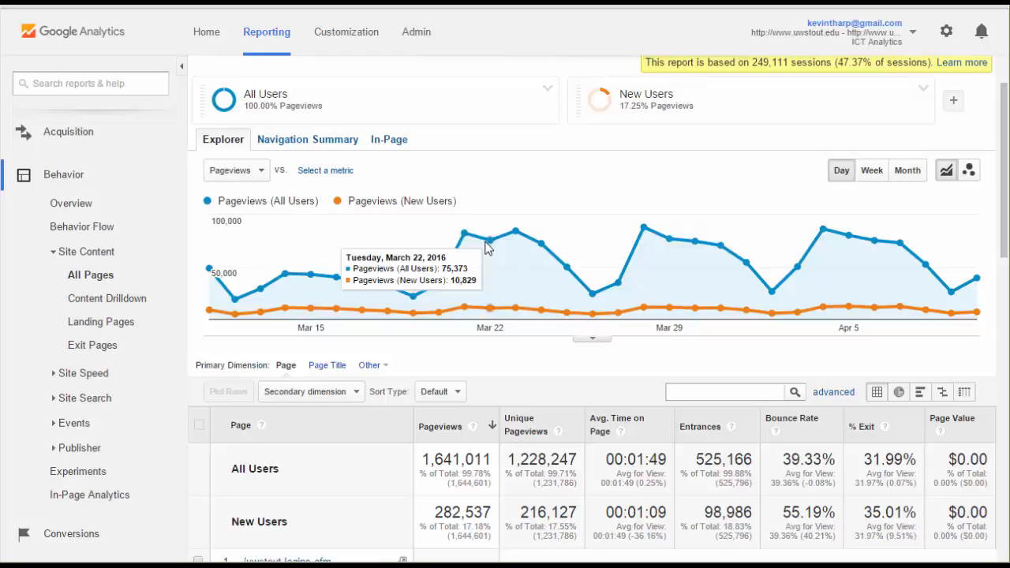
{"action": "mouse_move", "coordinate": [517, 237]}
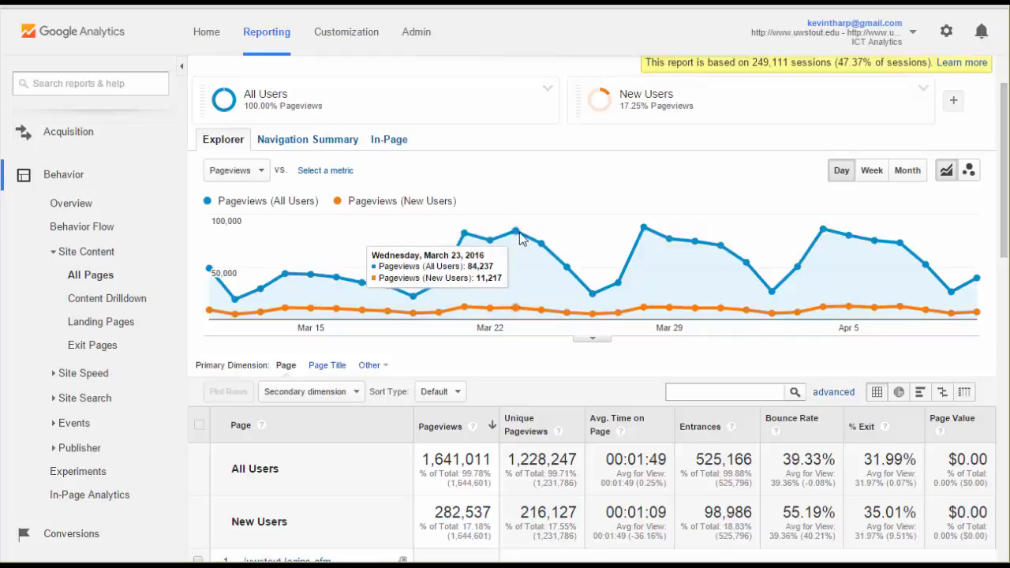
{"action": "mouse_move", "coordinate": [695, 249]}
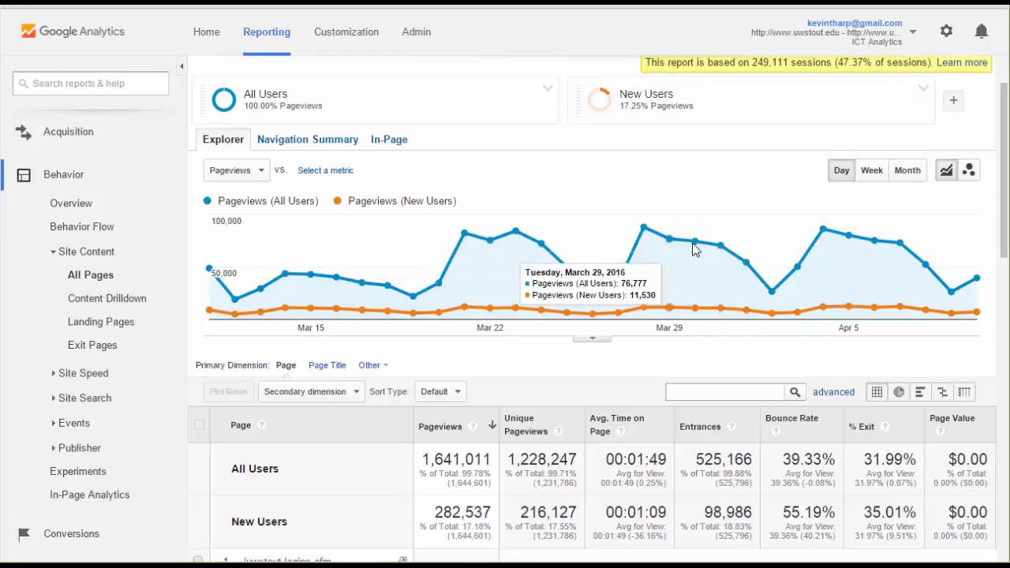
{"action": "mouse_move", "coordinate": [514, 238]}
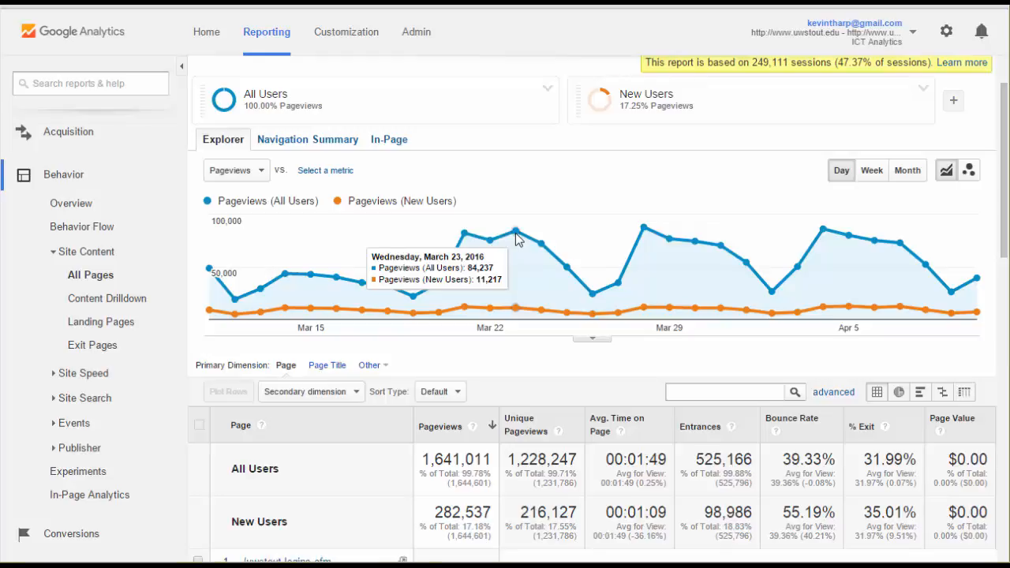
{"action": "mouse_move", "coordinate": [521, 237]}
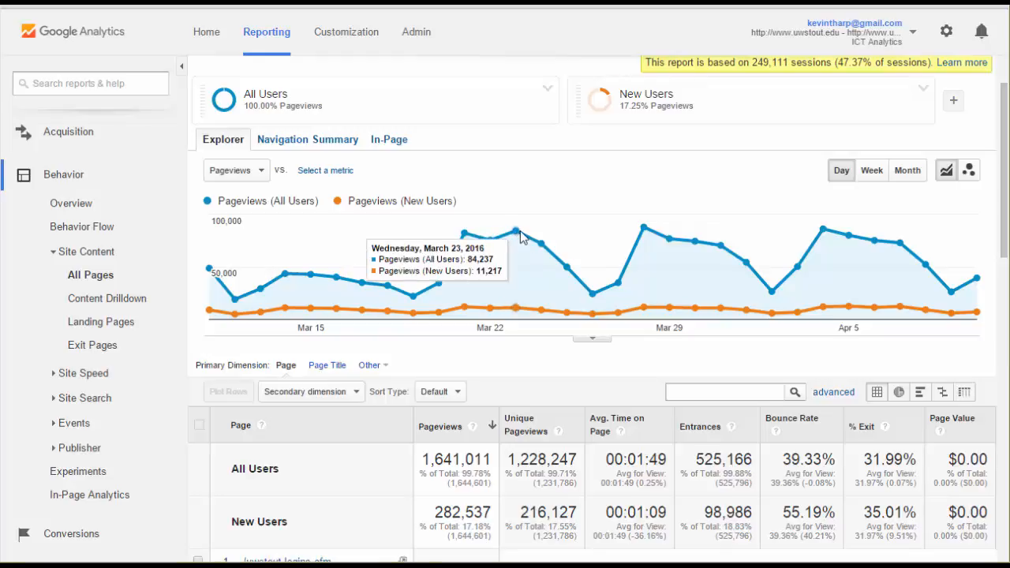
{"action": "mouse_move", "coordinate": [316, 379]}
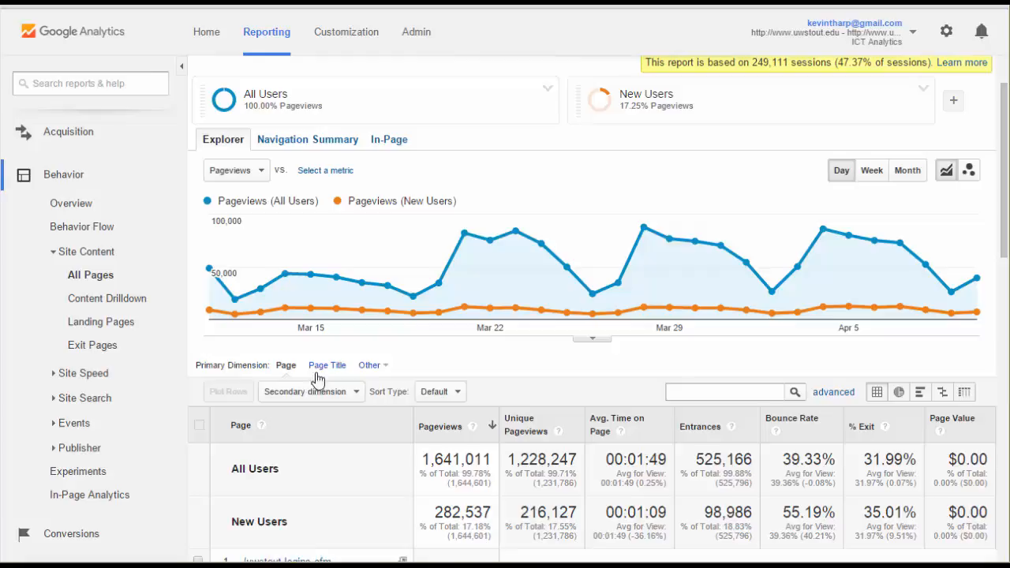
{"action": "mouse_move", "coordinate": [565, 186]}
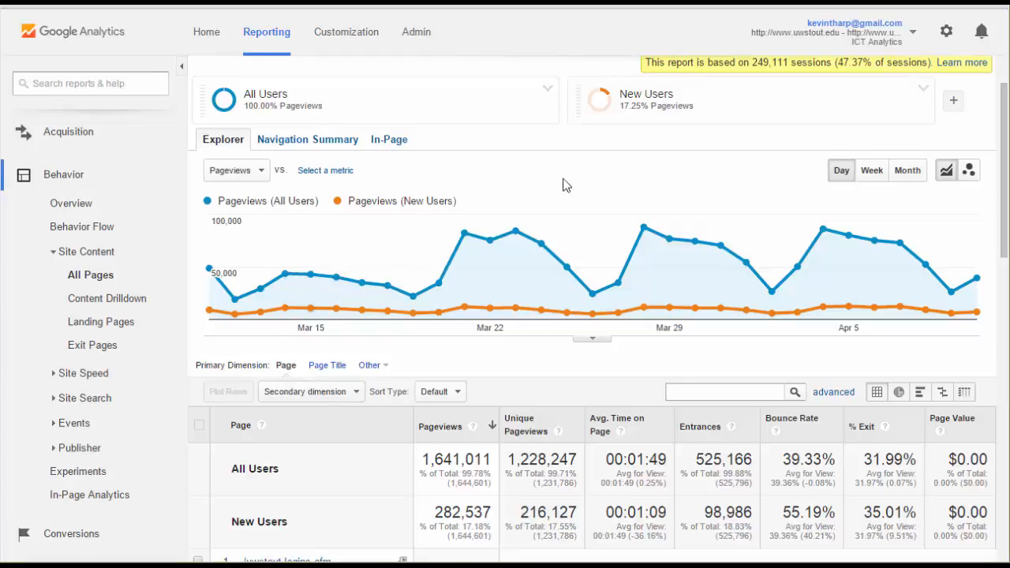
{"action": "mouse_move", "coordinate": [582, 171]}
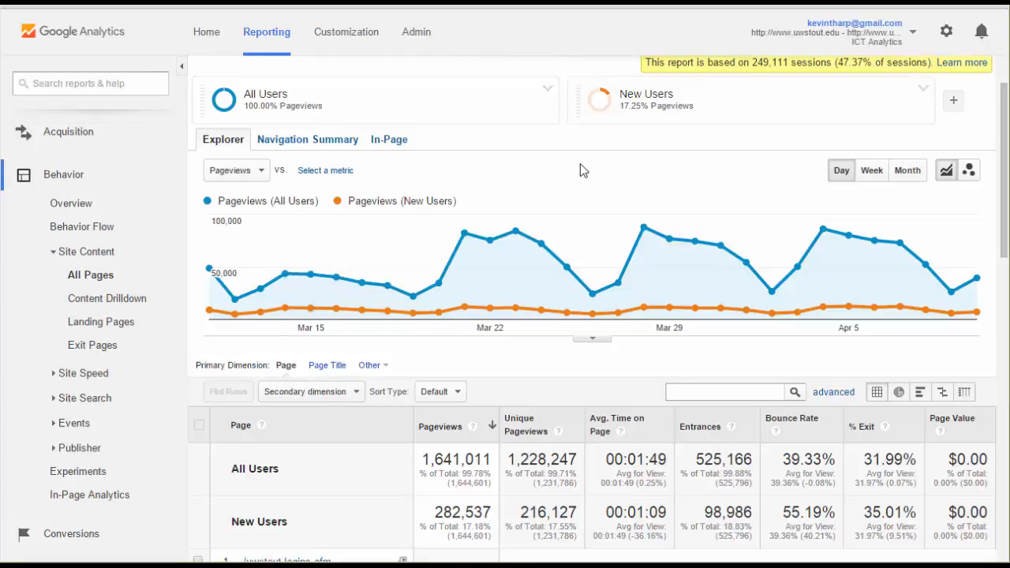
{"action": "mouse_move", "coordinate": [256, 213]}
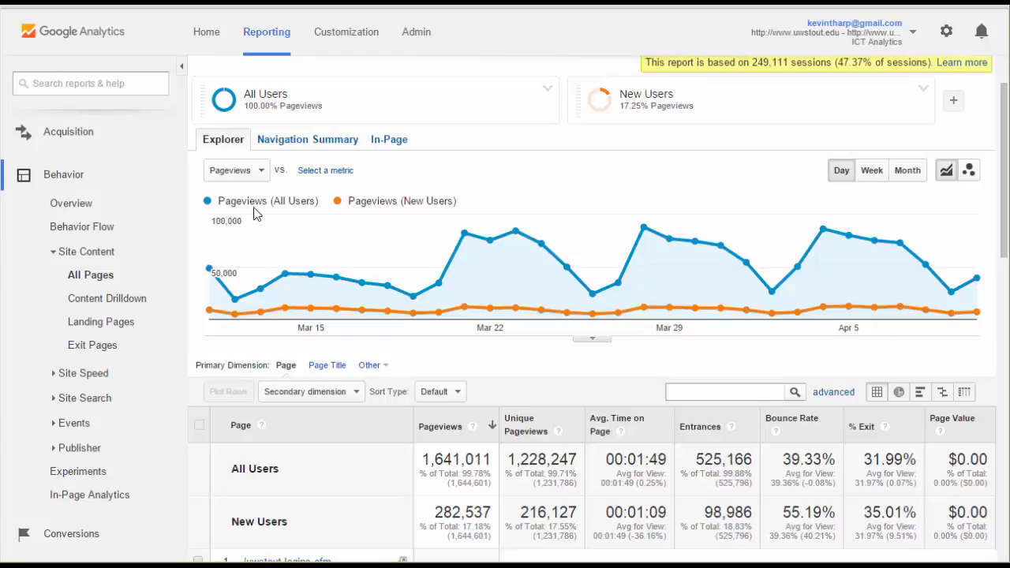
{"action": "mouse_move", "coordinate": [413, 198]}
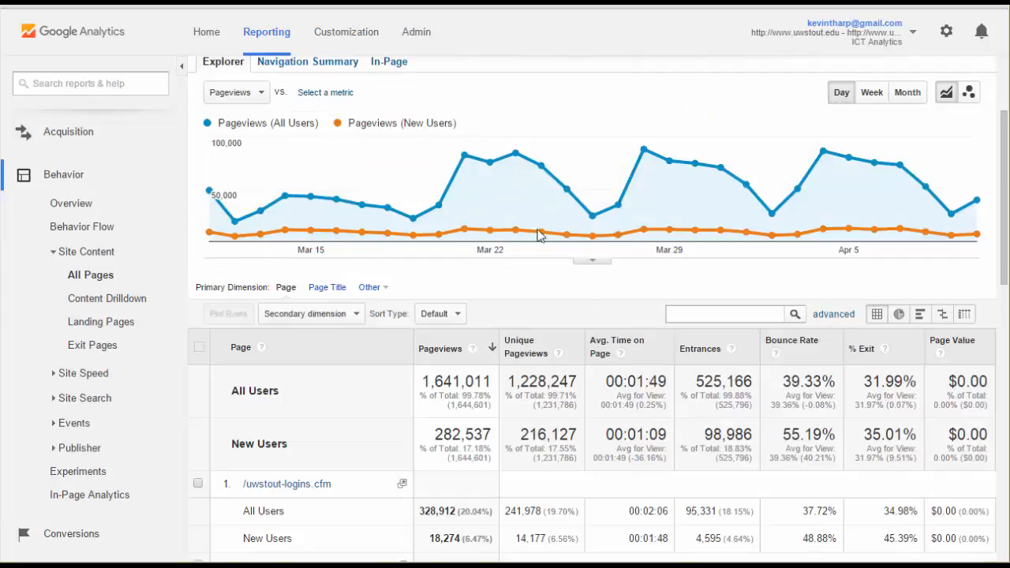
{"action": "mouse_move", "coordinate": [619, 96]}
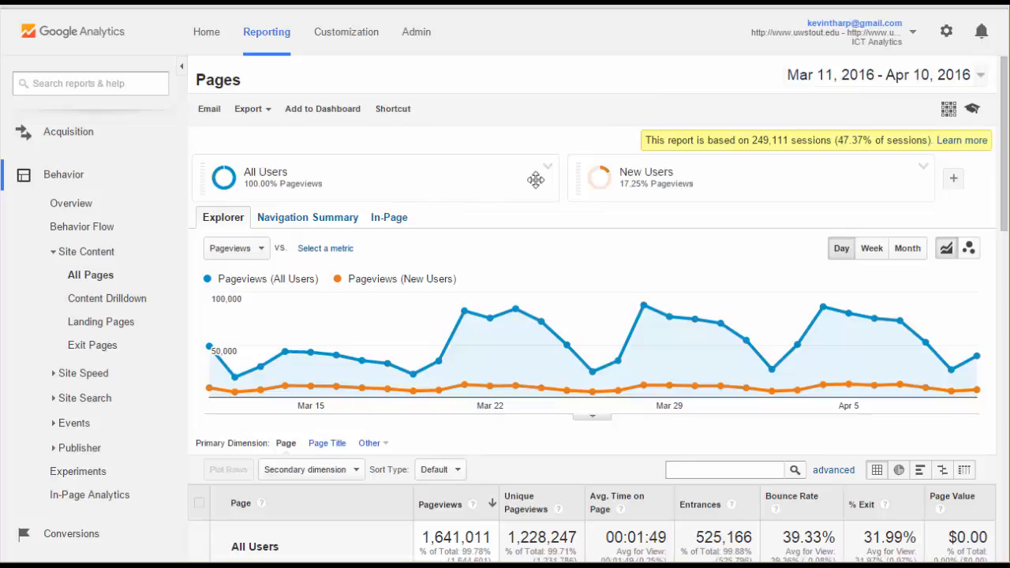
{"action": "mouse_move", "coordinate": [696, 177]}
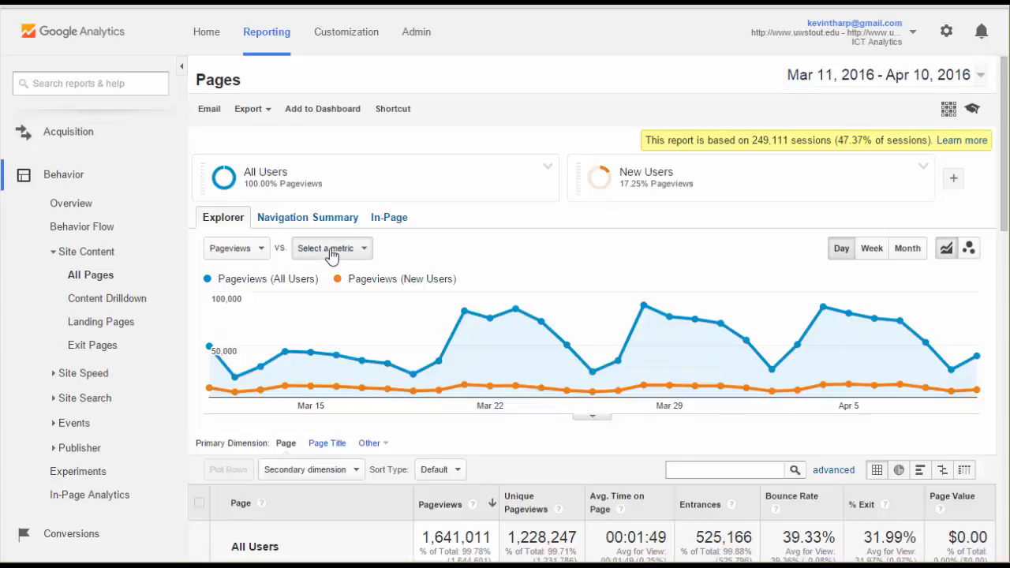
{"action": "left_click", "coordinate": [331, 248]}
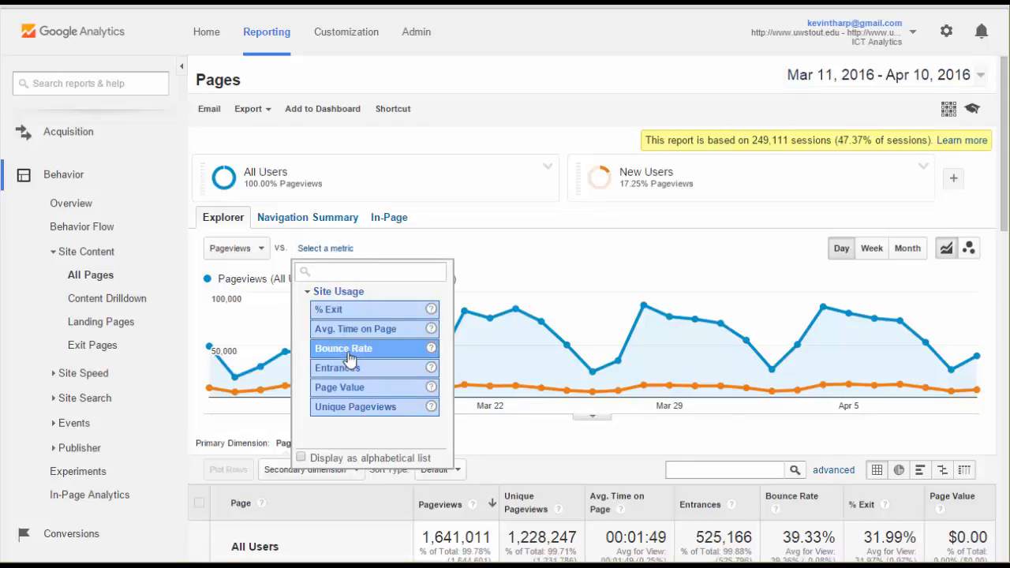
{"action": "left_click", "coordinate": [344, 349]}
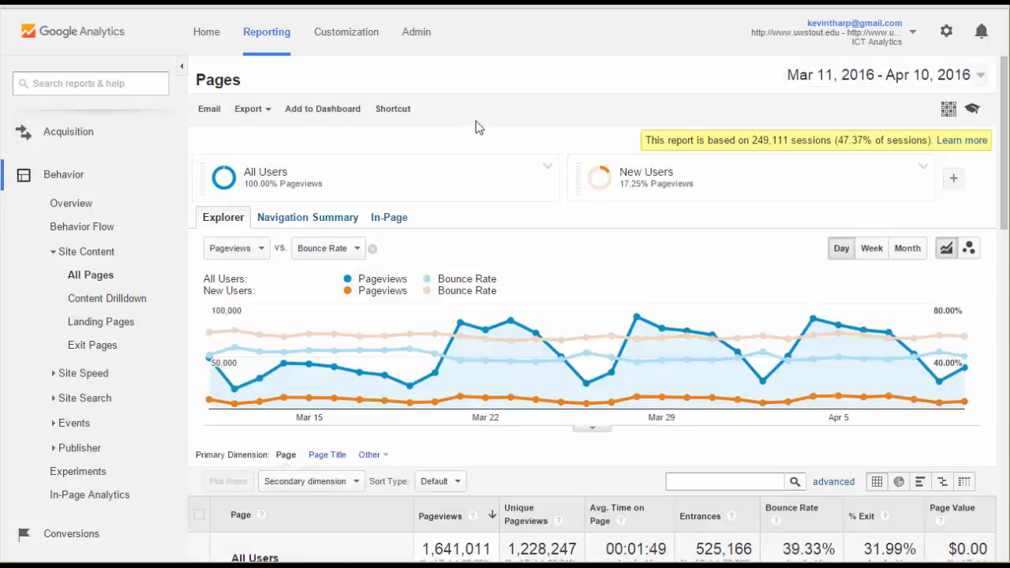
{"action": "scroll", "scroll_direction": "down", "scroll_amount": 3}
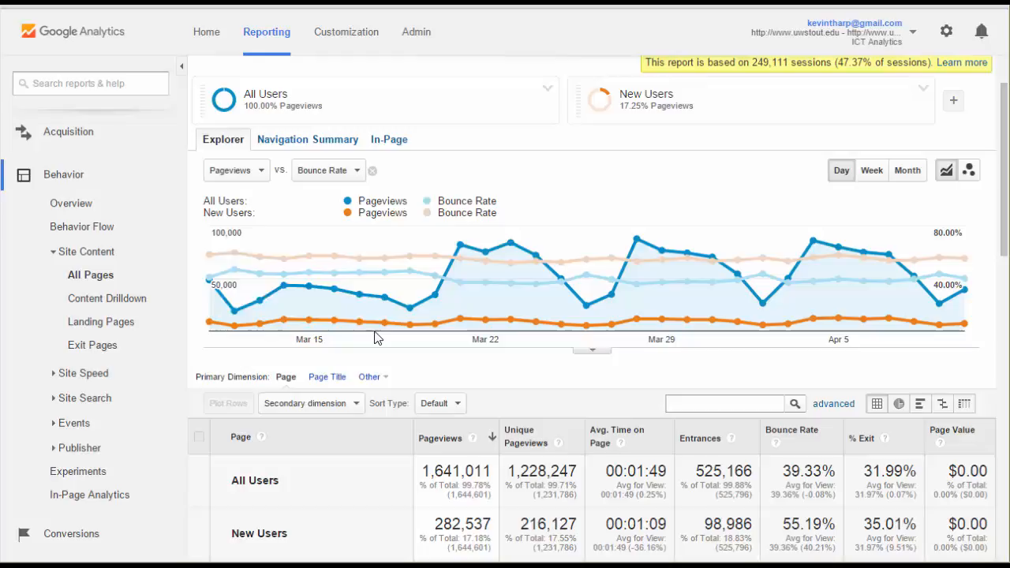
{"action": "mouse_move", "coordinate": [694, 169]}
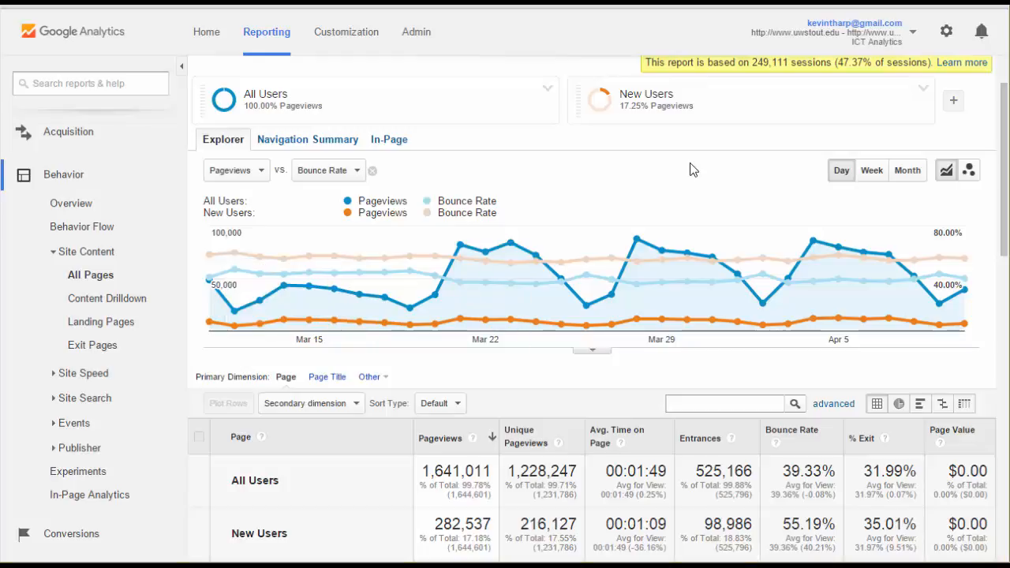
{"action": "mouse_move", "coordinate": [347, 204]}
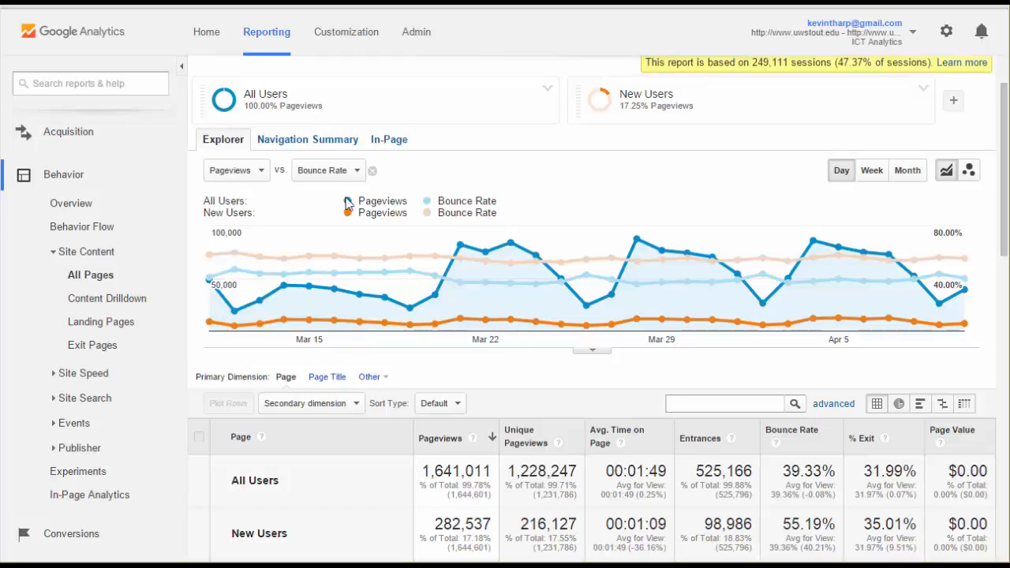
{"action": "mouse_move", "coordinate": [284, 300]}
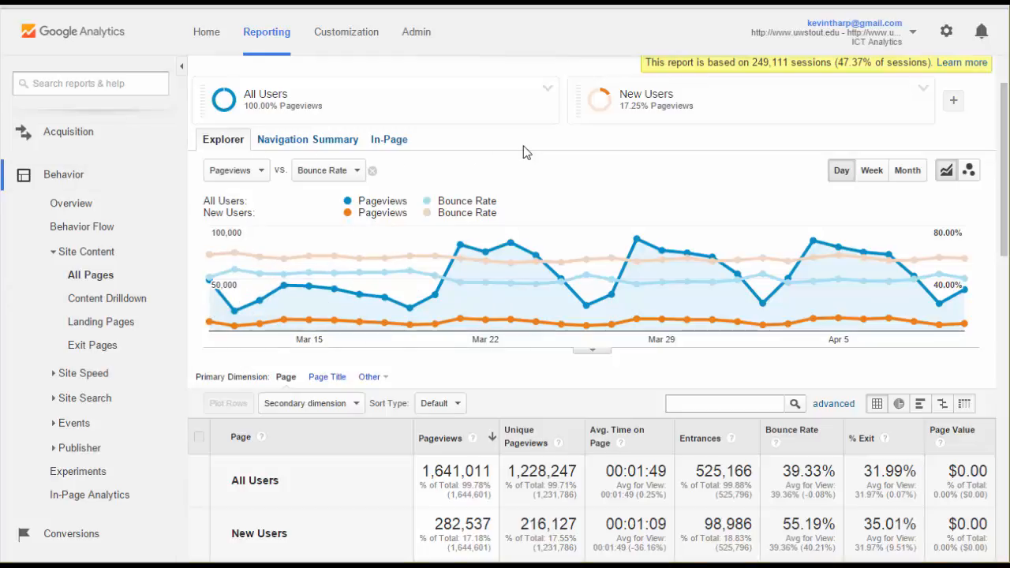
{"action": "mouse_move", "coordinate": [221, 308]}
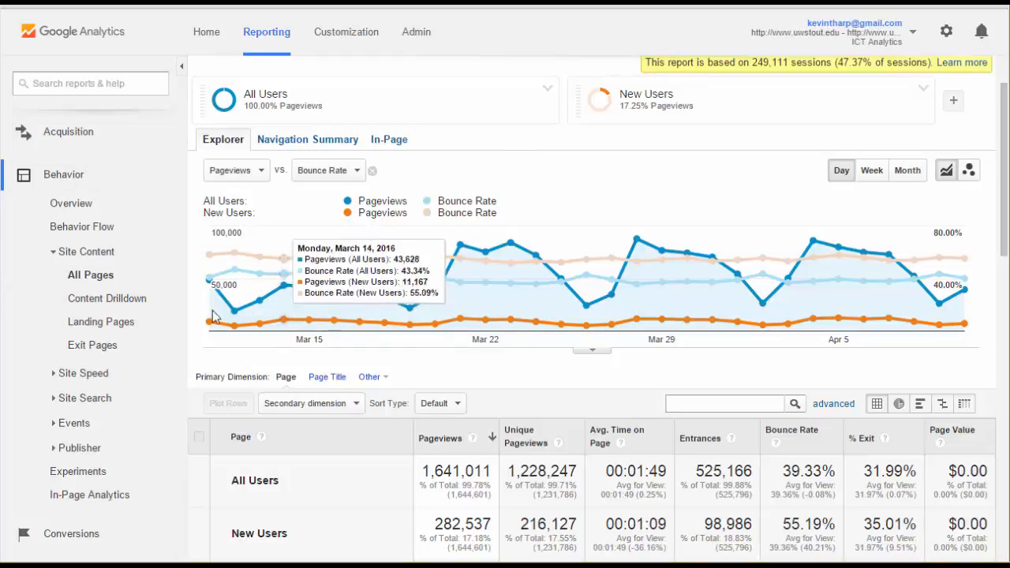
{"action": "mouse_move", "coordinate": [486, 283]}
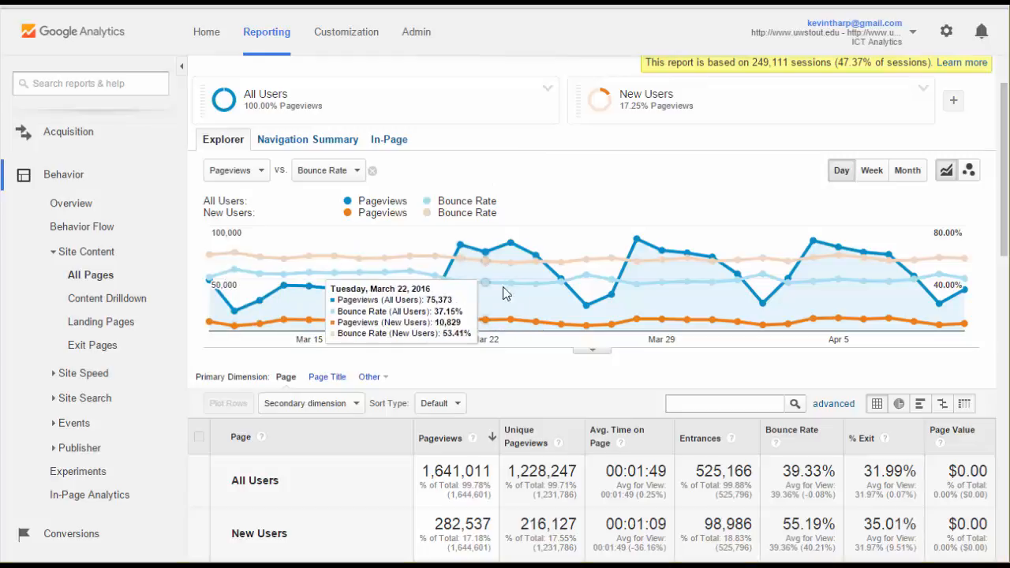
{"action": "mouse_move", "coordinate": [745, 224]}
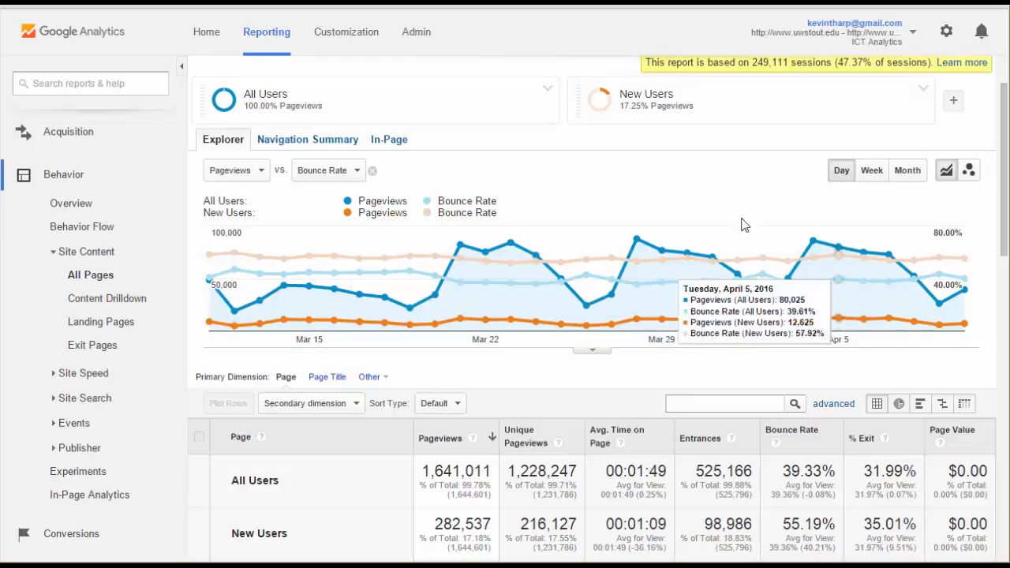
{"action": "mouse_move", "coordinate": [344, 218]}
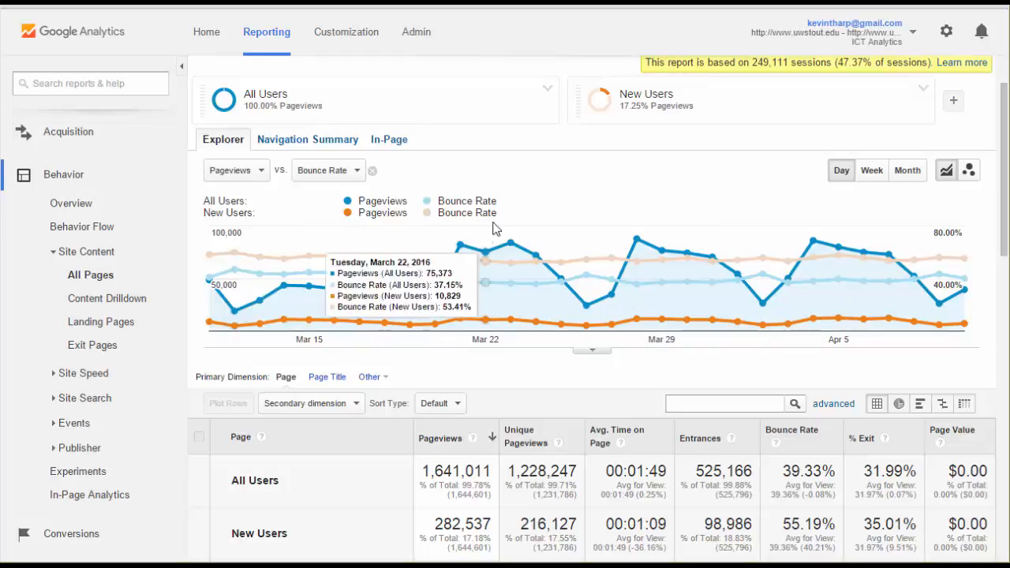
{"action": "mouse_move", "coordinate": [596, 265]}
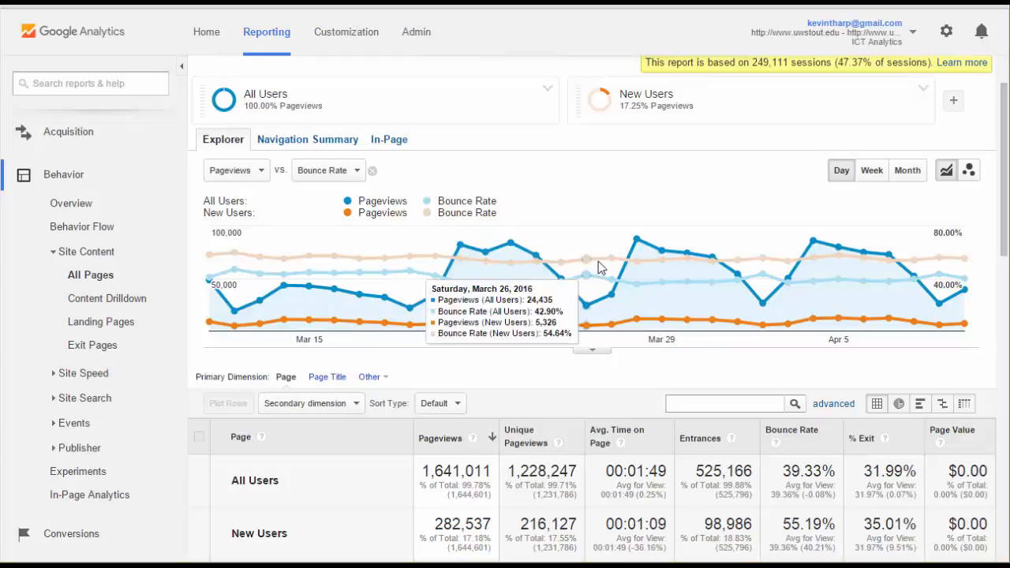
{"action": "mouse_move", "coordinate": [583, 155]}
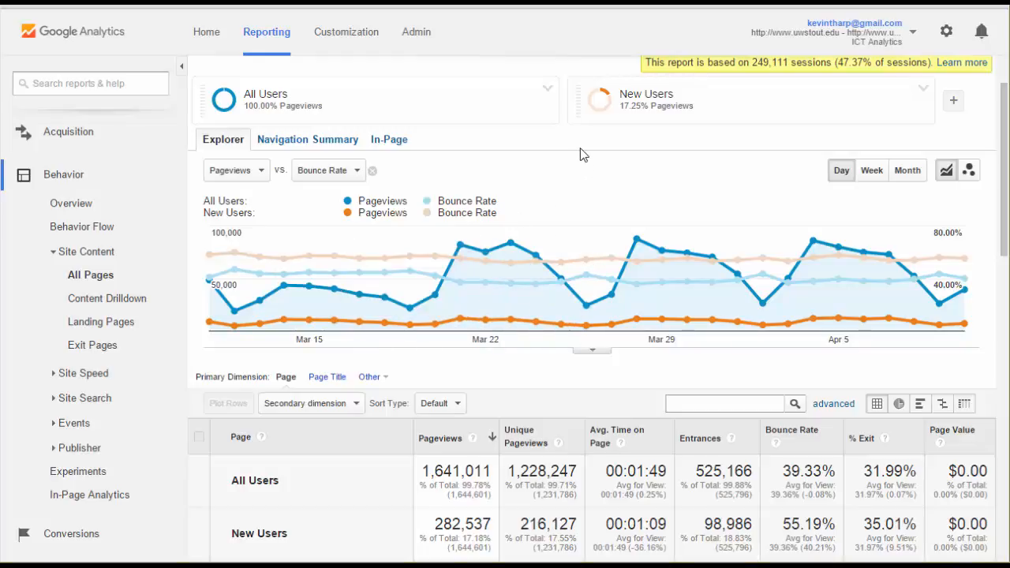
{"action": "mouse_move", "coordinate": [875, 105]}
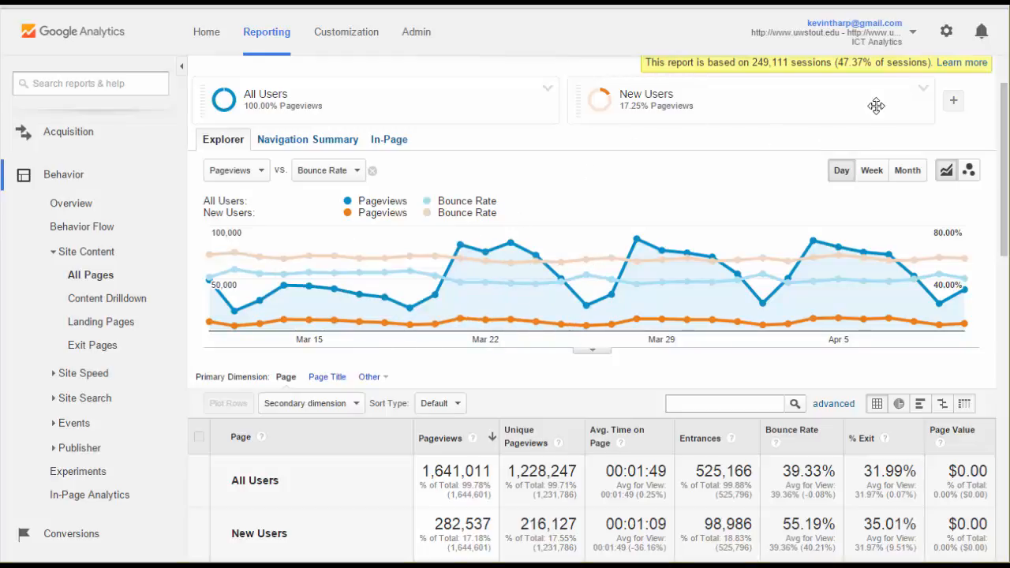
Remove the New Users segment so only All Users remains on the report
{"action": "left_click", "coordinate": [876, 106]}
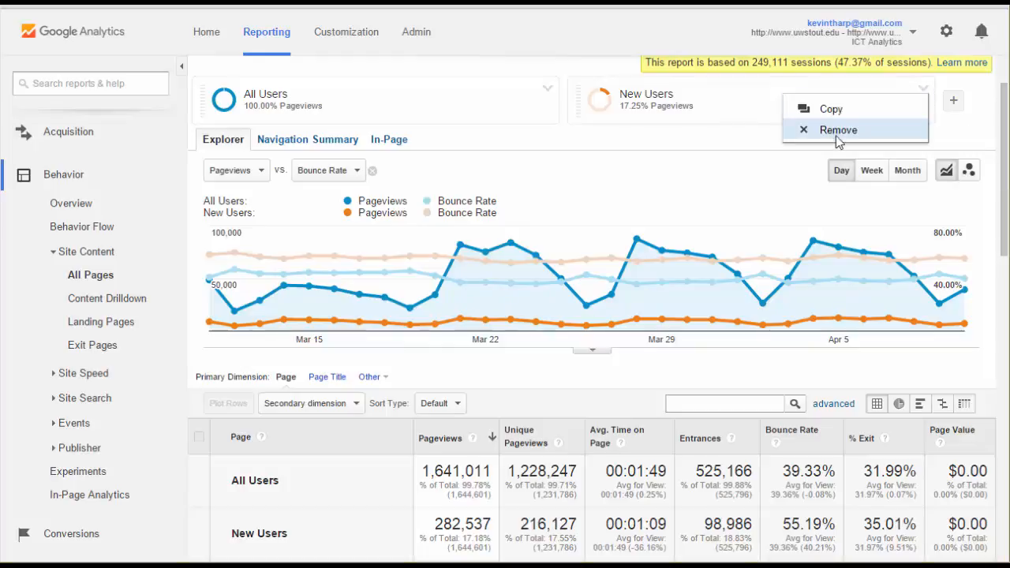
{"action": "left_click", "coordinate": [837, 129]}
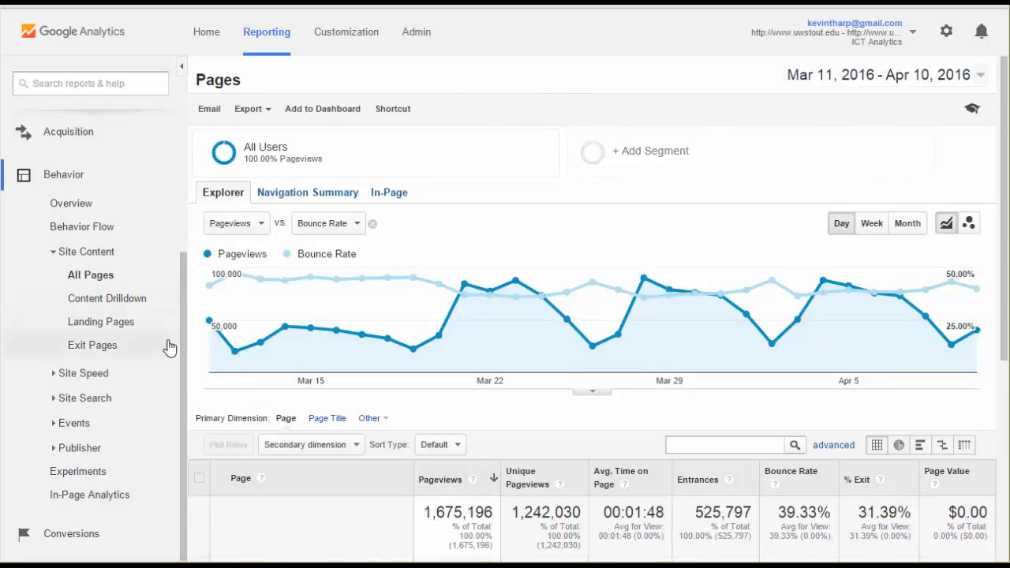
{"action": "mouse_move", "coordinate": [464, 292]}
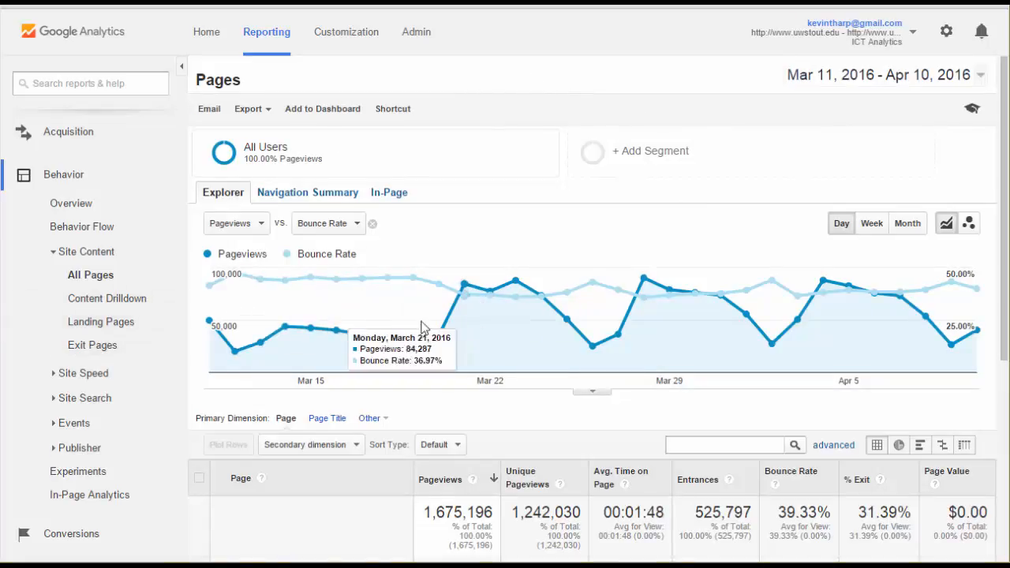
{"action": "mouse_move", "coordinate": [473, 410]}
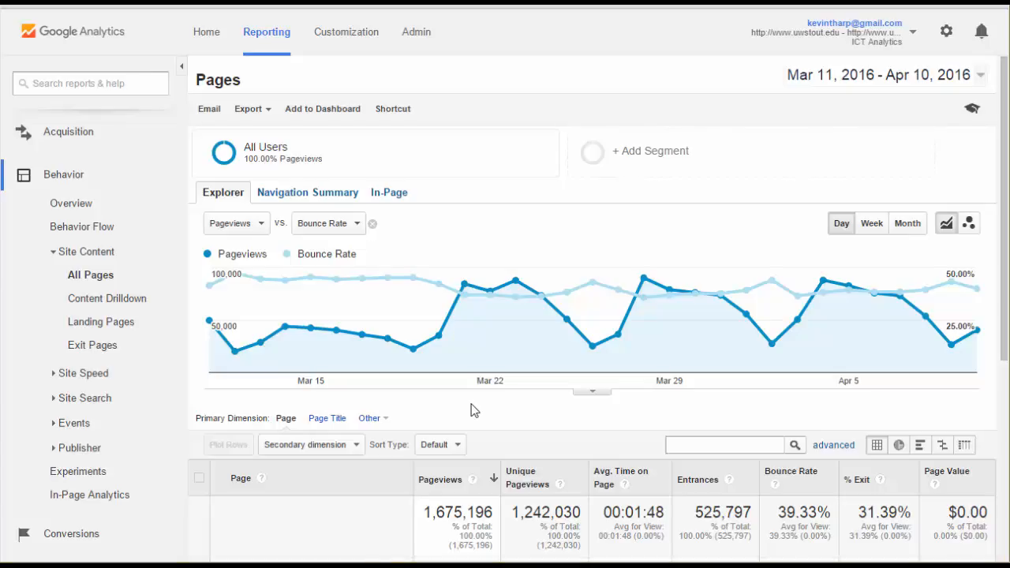
{"action": "mouse_move", "coordinate": [608, 153]}
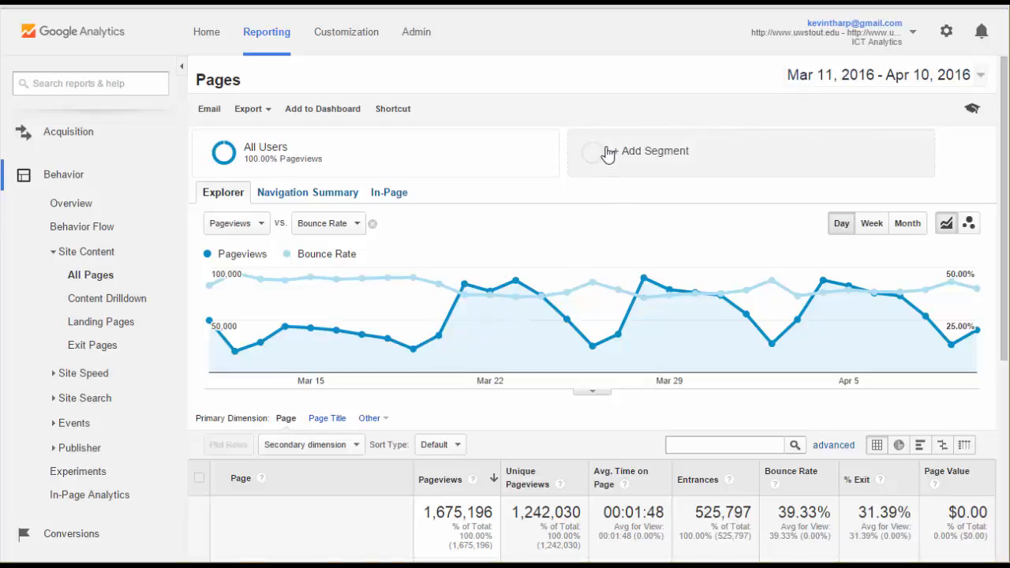
Swap the segments so the report shows New Users only, dropping All Users
{"action": "left_click", "coordinate": [654, 152]}
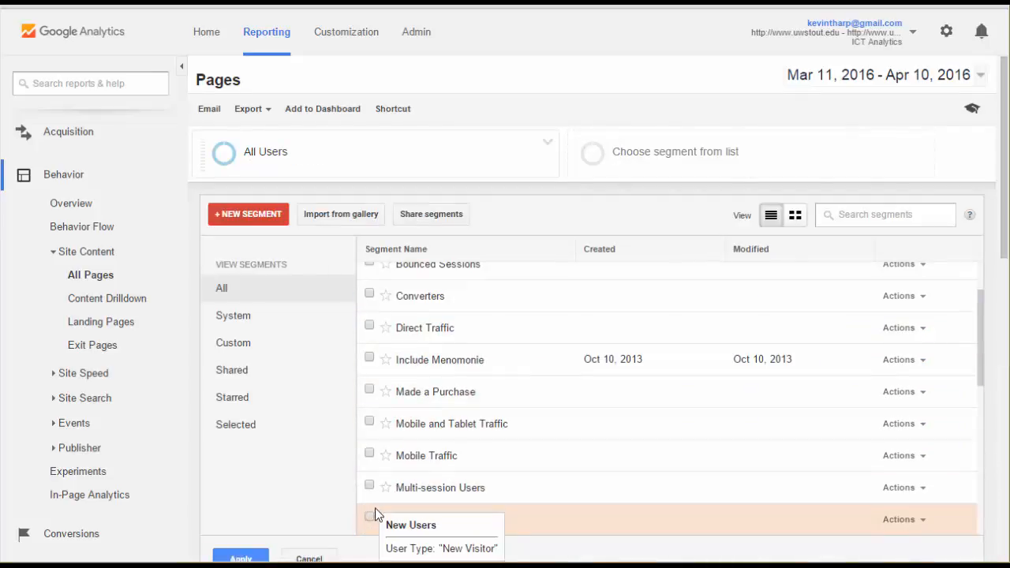
{"action": "left_click", "coordinate": [370, 519]}
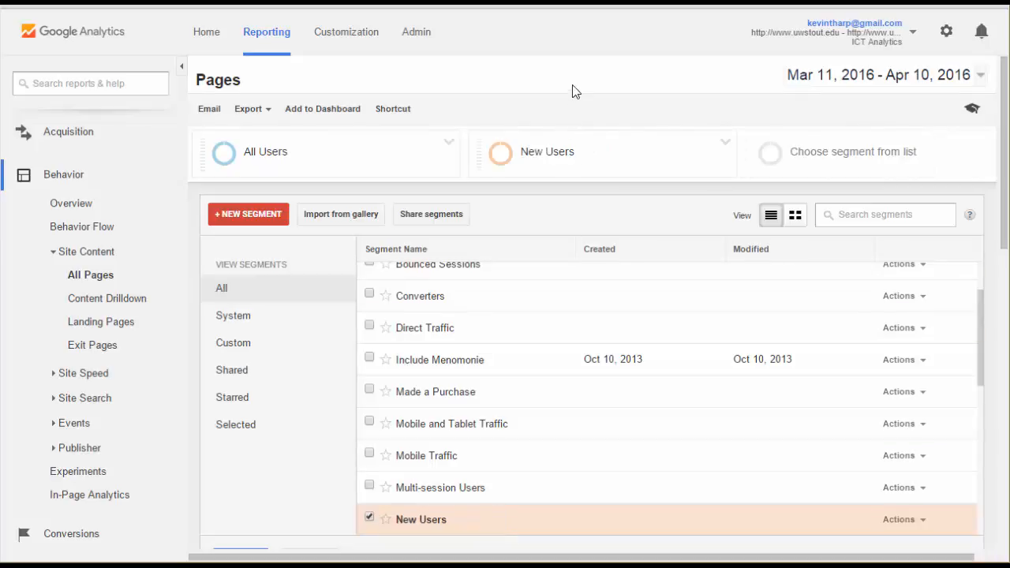
{"action": "left_click", "coordinate": [449, 145]}
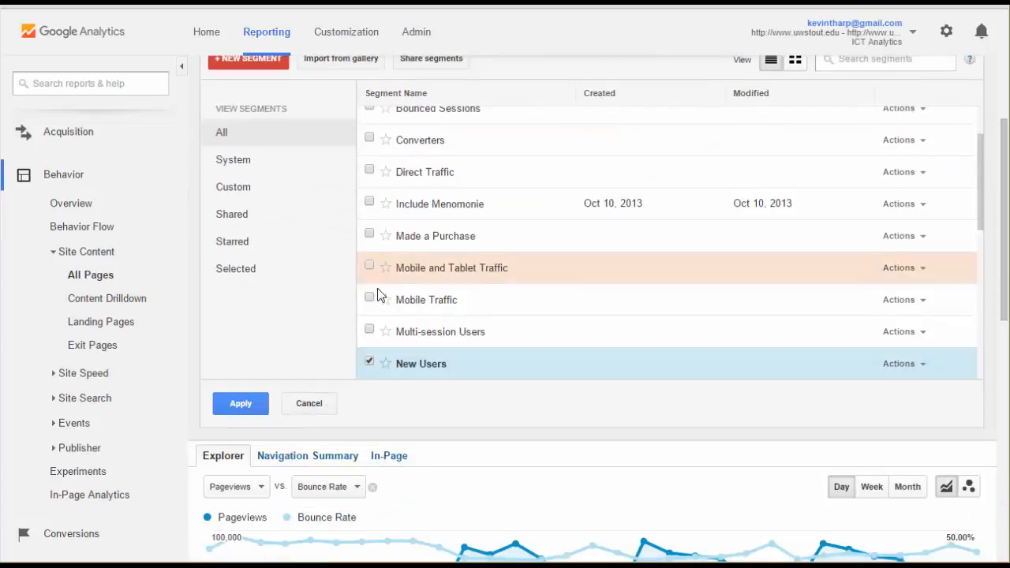
{"action": "left_click", "coordinate": [240, 404]}
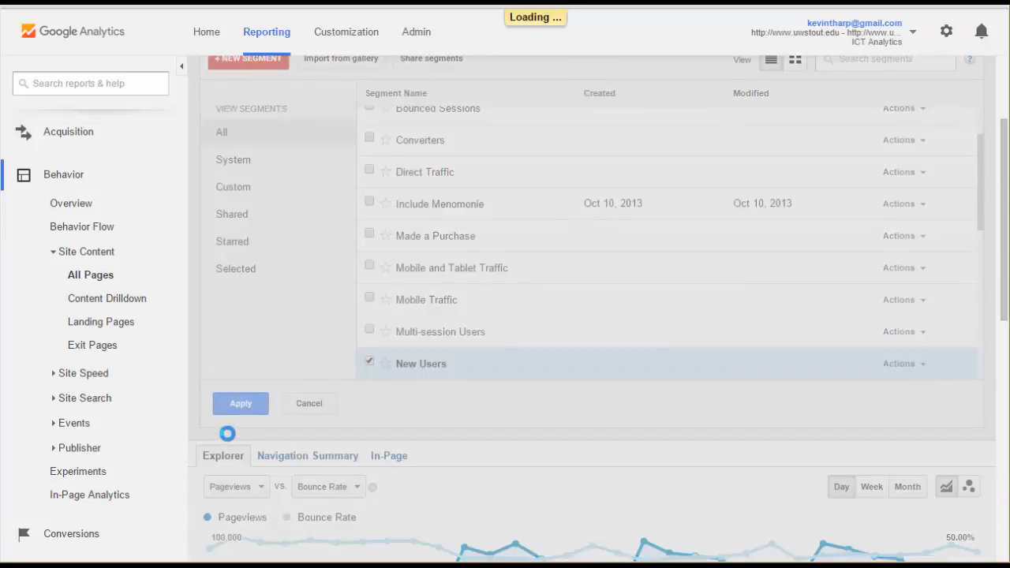
{"action": "left_click", "coordinate": [240, 404]}
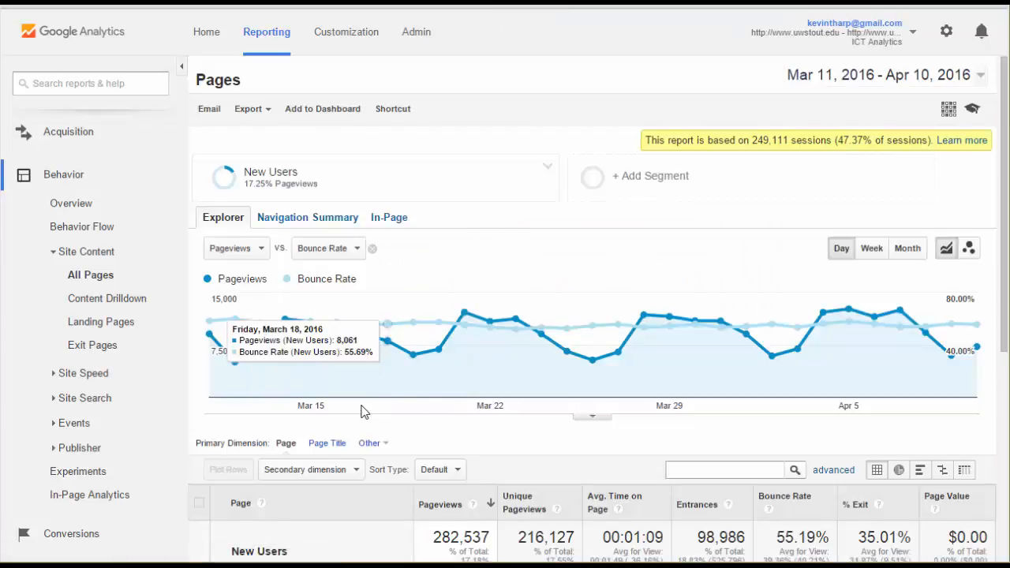
{"action": "mouse_move", "coordinate": [530, 173]}
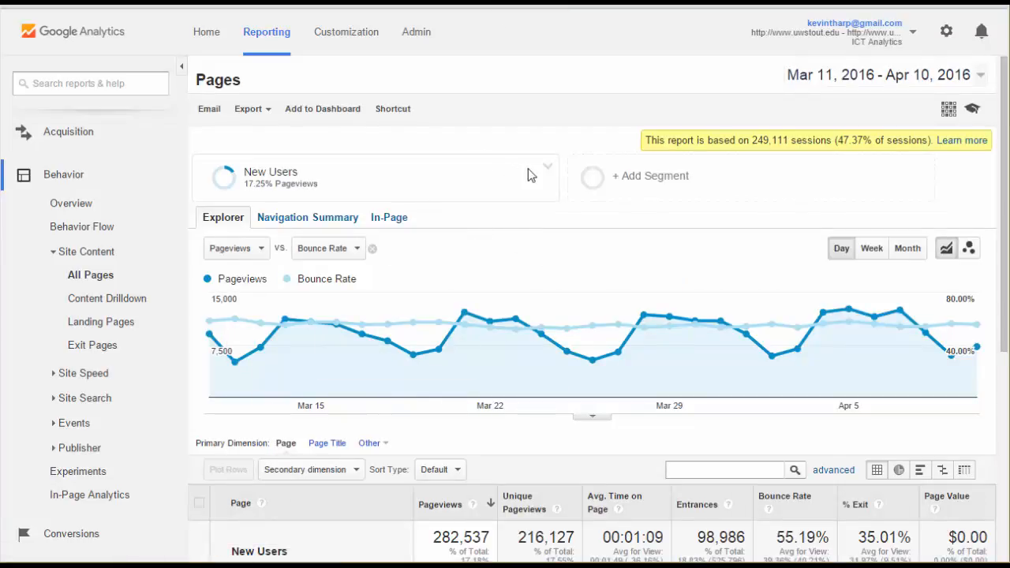
{"action": "mouse_move", "coordinate": [260, 324]}
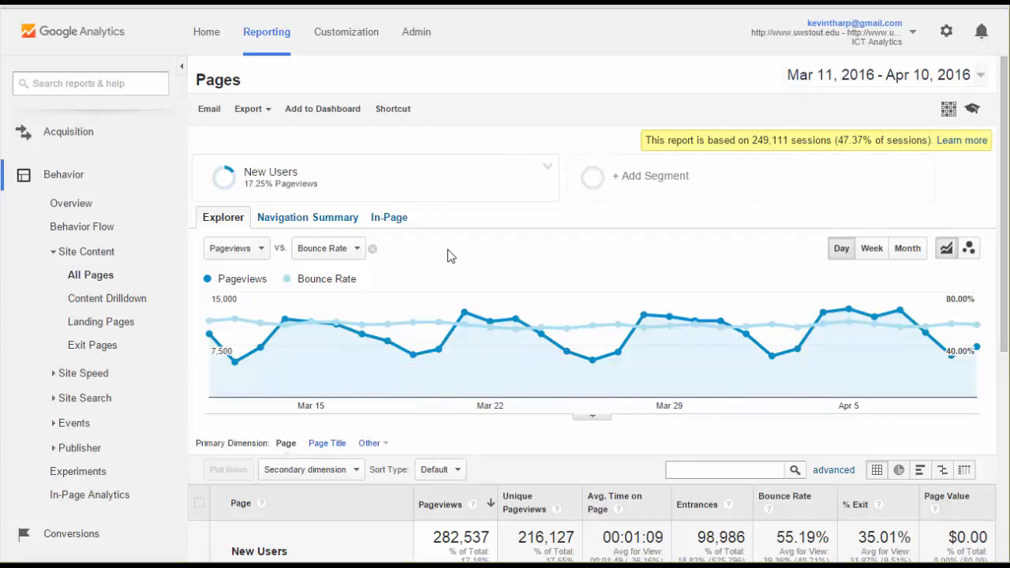
{"action": "mouse_move", "coordinate": [653, 188]}
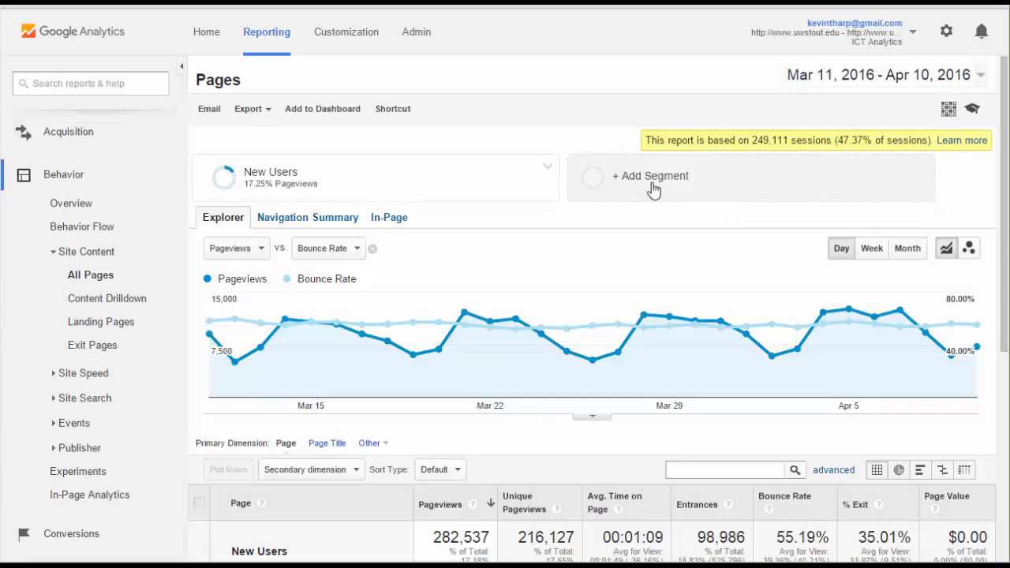
Add All Users back as a second segment next to New Users and apply
{"action": "left_click", "coordinate": [650, 176]}
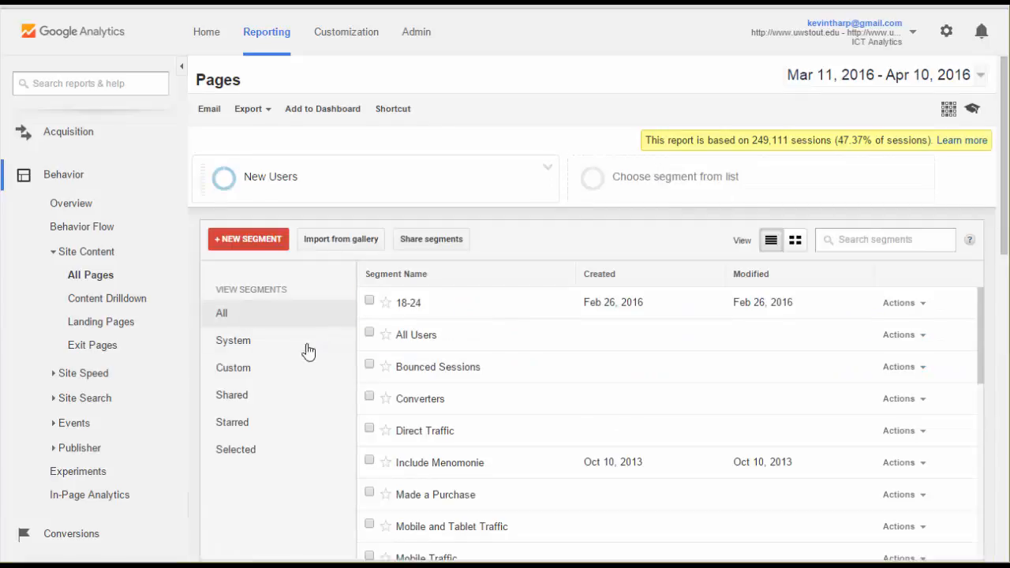
{"action": "left_click", "coordinate": [369, 331]}
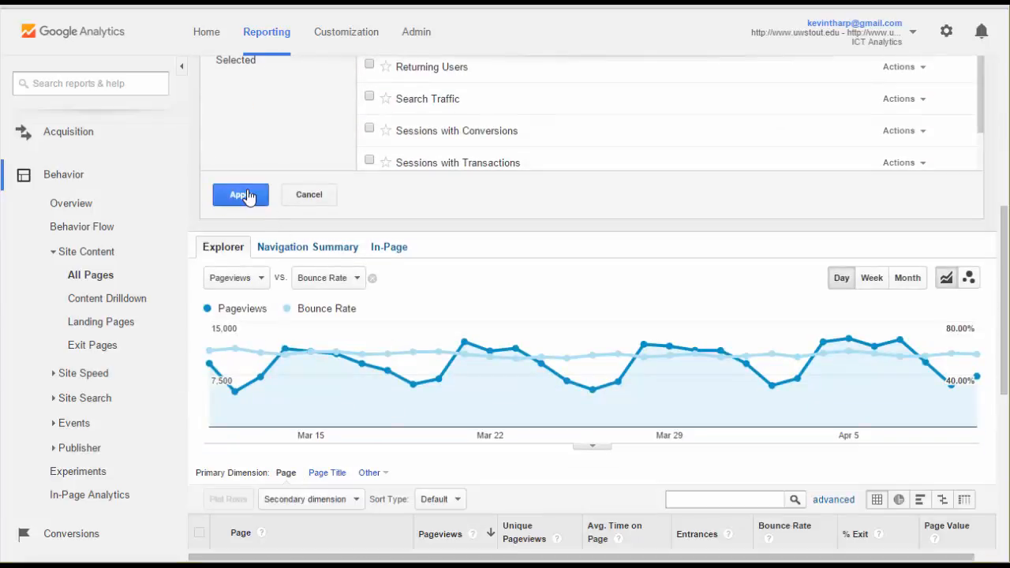
{"action": "left_click", "coordinate": [240, 194]}
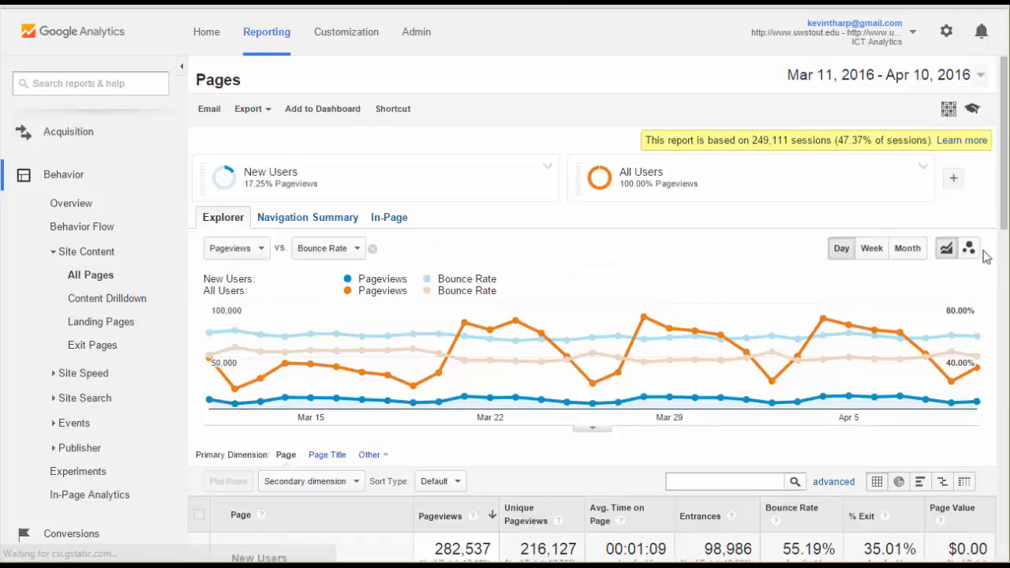
{"action": "mouse_move", "coordinate": [256, 397]}
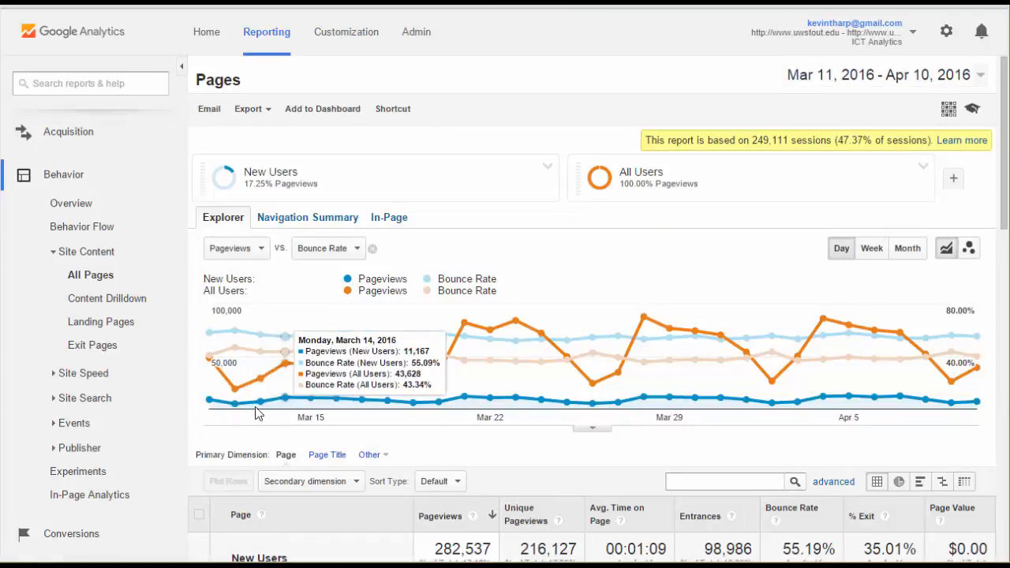
{"action": "mouse_move", "coordinate": [177, 397]}
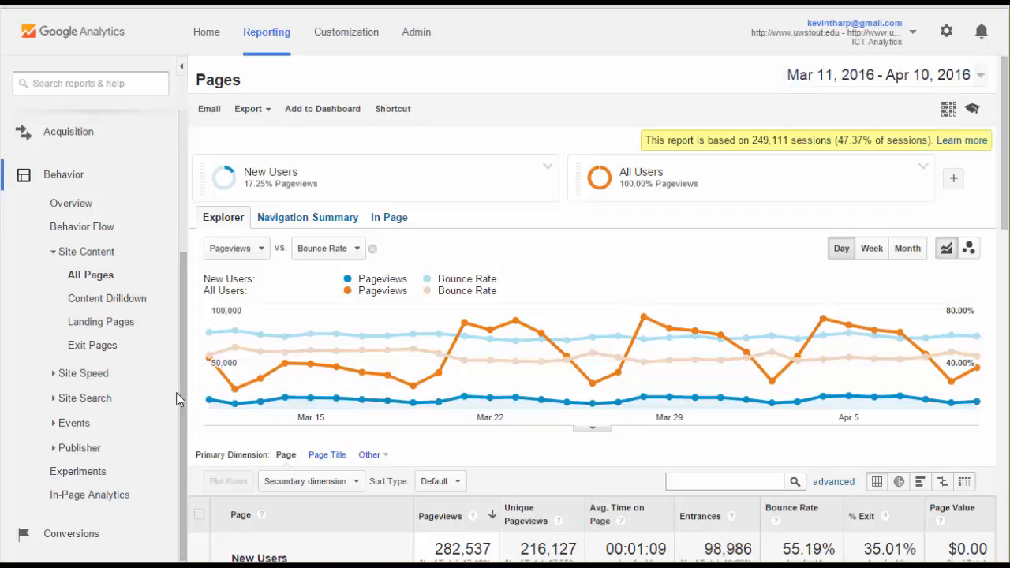
{"action": "mouse_move", "coordinate": [625, 212]}
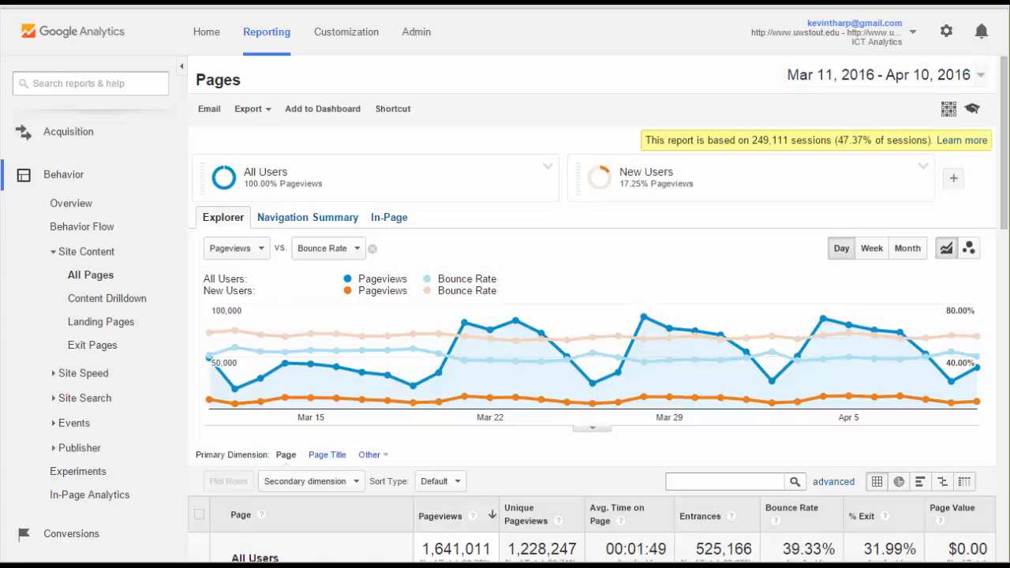
{"action": "mouse_move", "coordinate": [486, 452]}
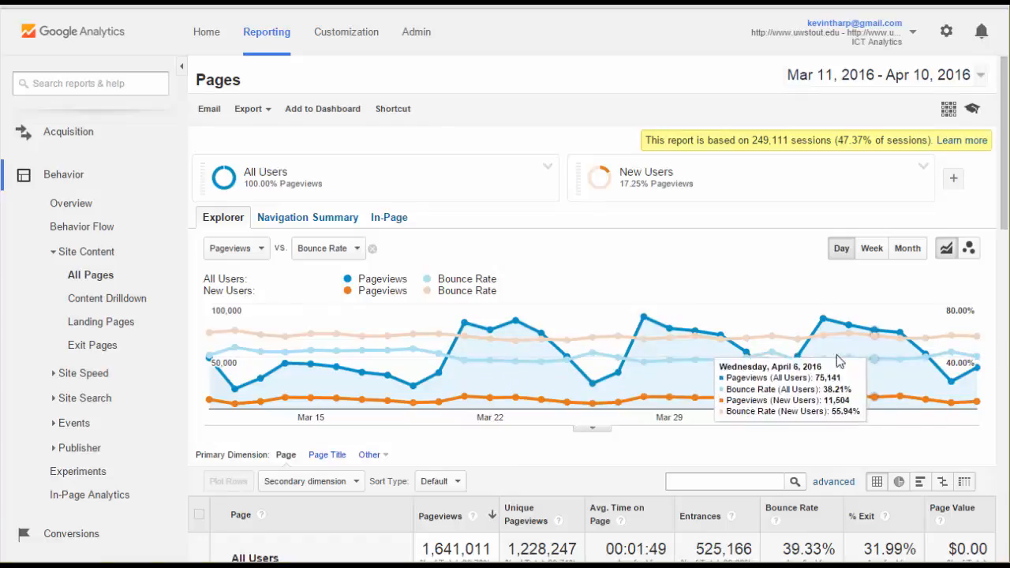
{"action": "mouse_move", "coordinate": [846, 235]}
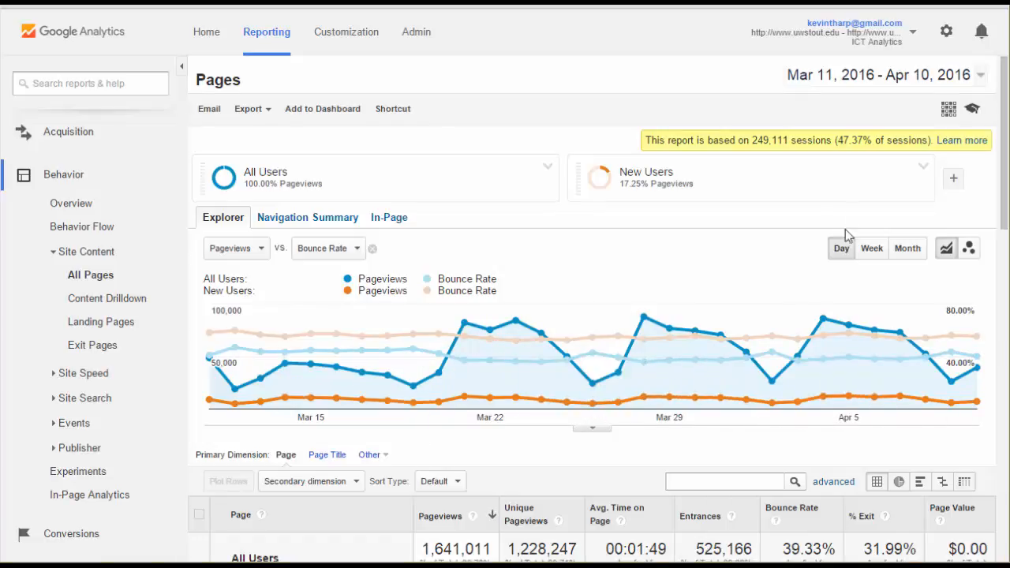
{"action": "mouse_move", "coordinate": [590, 111]}
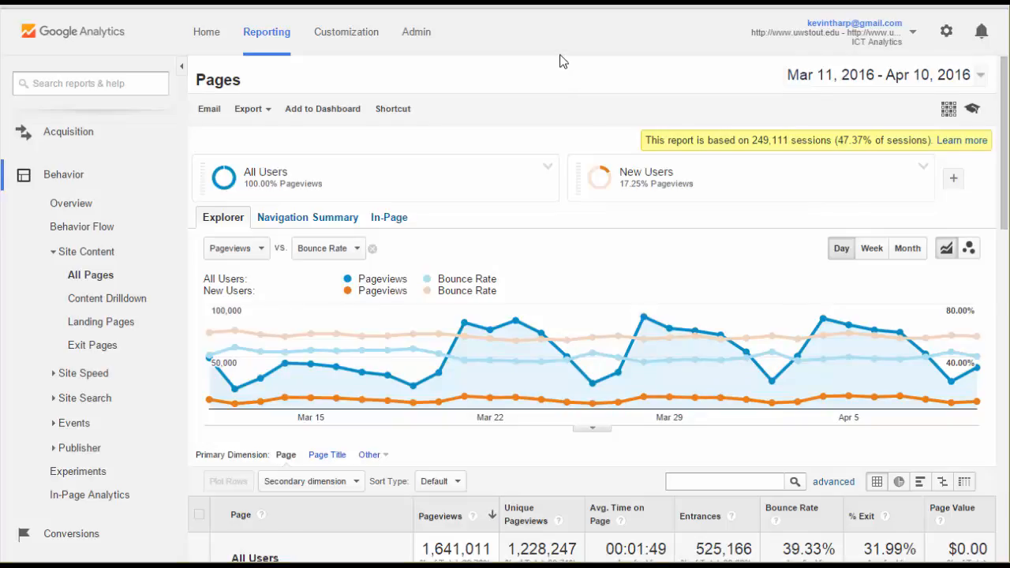
{"action": "mouse_move", "coordinate": [543, 87]}
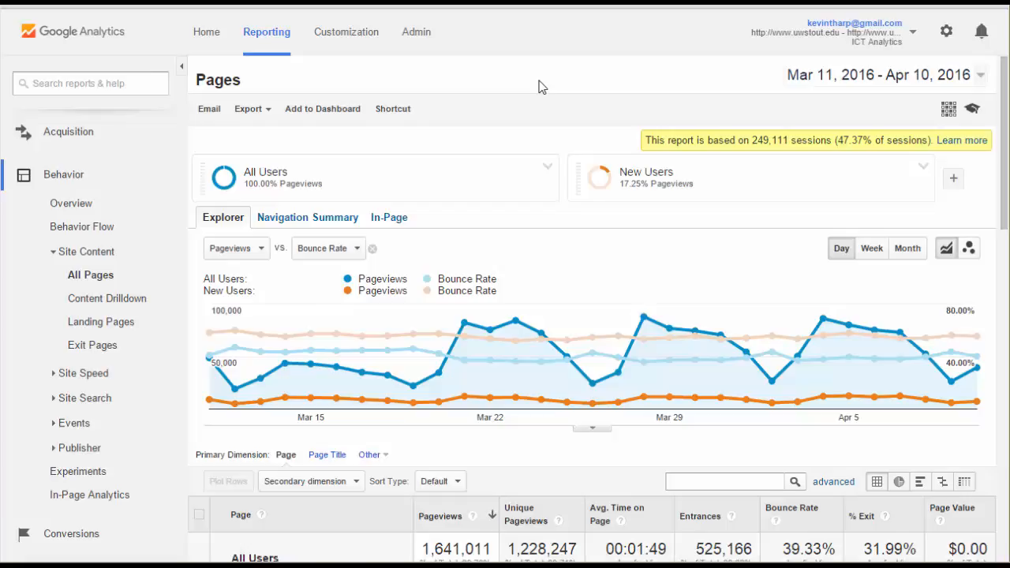
{"action": "scroll", "scroll_direction": "down", "scroll_amount": 3}
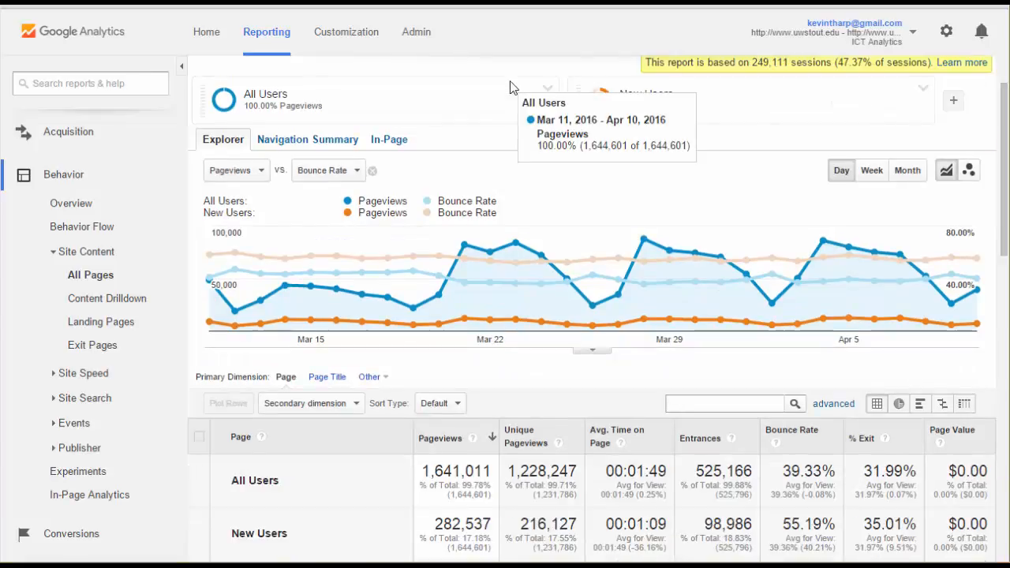
{"action": "scroll", "scroll_direction": "down", "scroll_amount": 3}
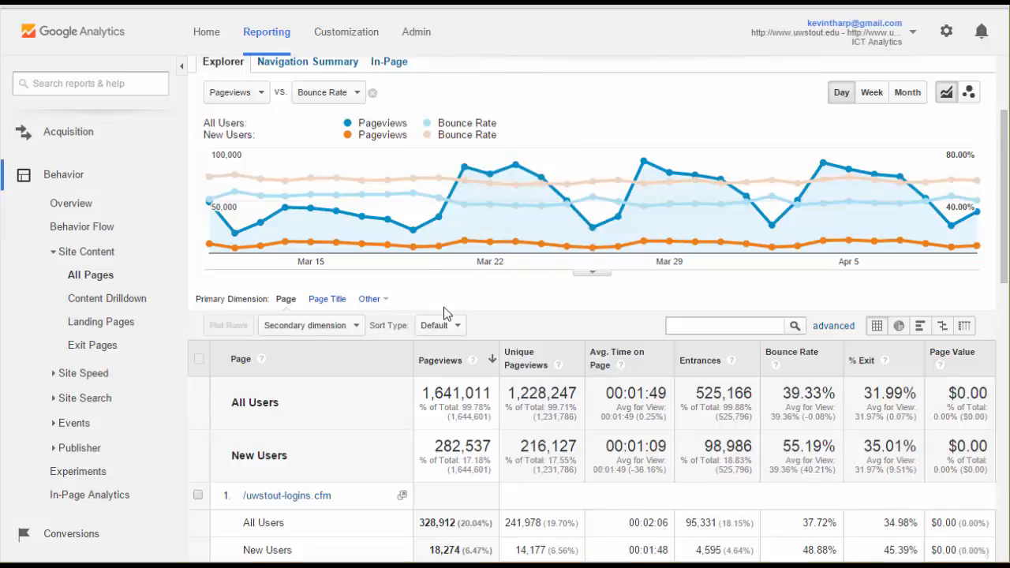
{"action": "scroll", "scroll_direction": "down", "scroll_amount": 3}
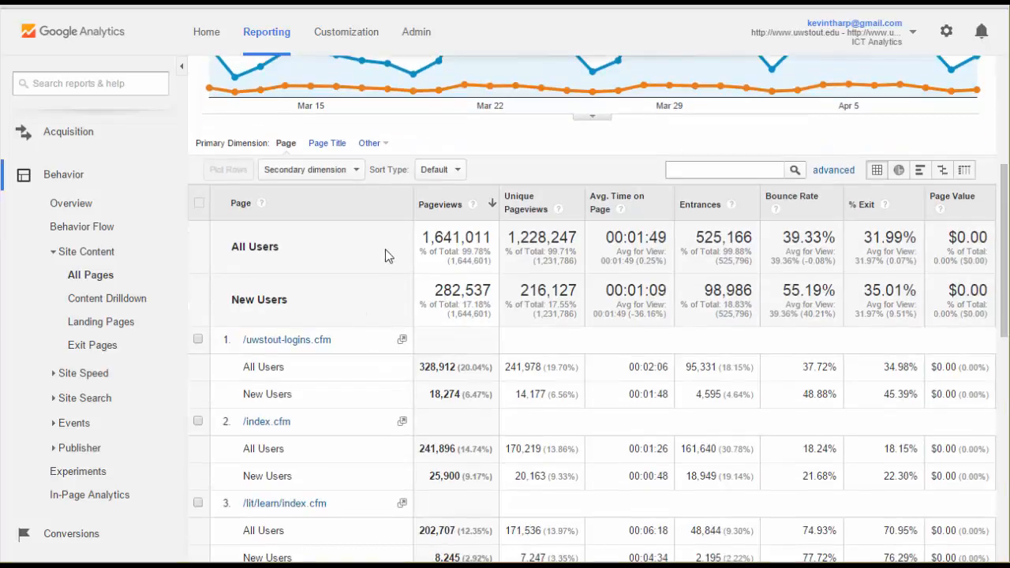
{"action": "scroll", "scroll_direction": "down", "scroll_amount": 3}
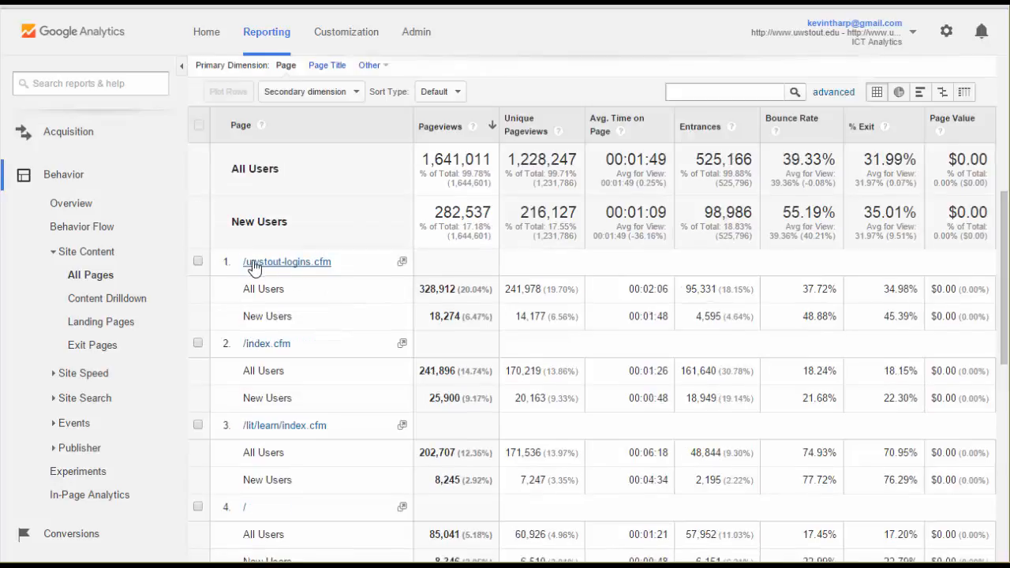
{"action": "mouse_move", "coordinate": [292, 271]}
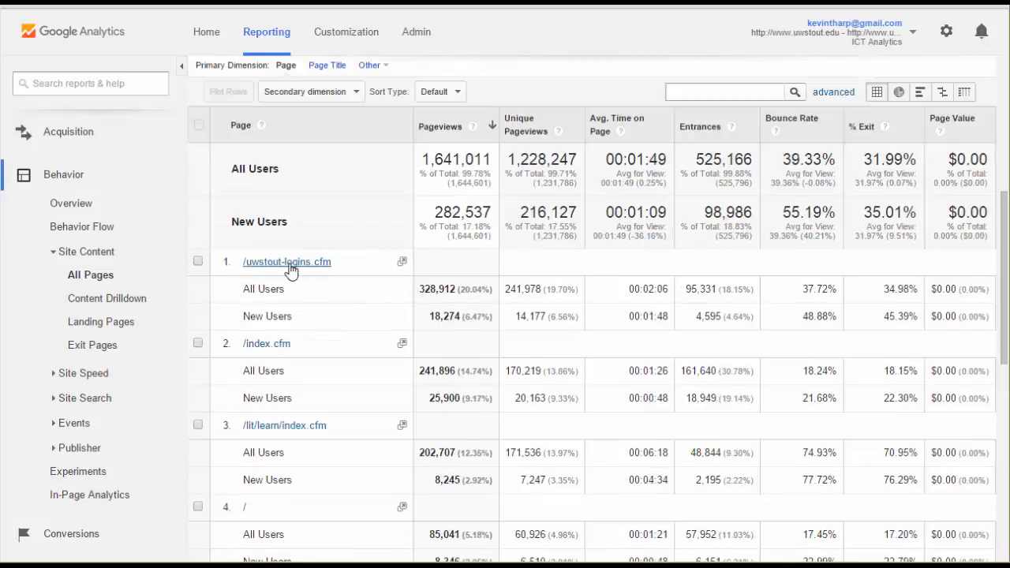
{"action": "mouse_move", "coordinate": [330, 451]}
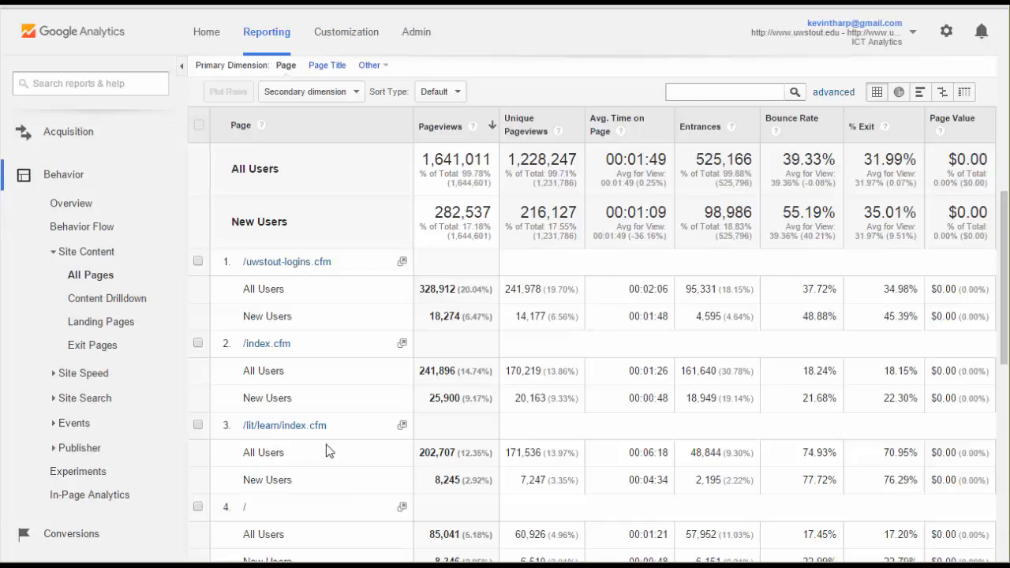
{"action": "scroll", "scroll_direction": "down", "scroll_amount": 3}
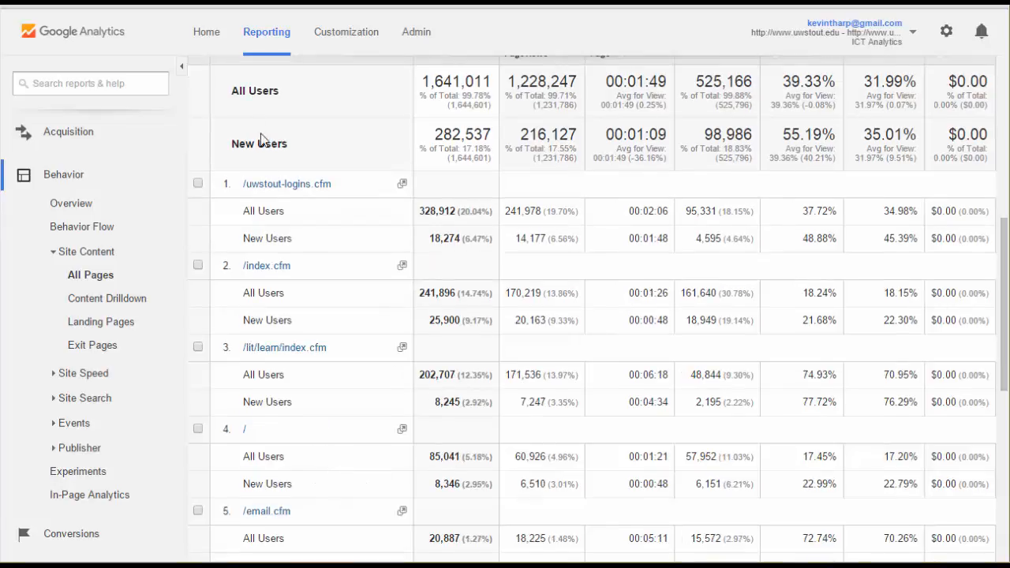
{"action": "mouse_move", "coordinate": [339, 312]}
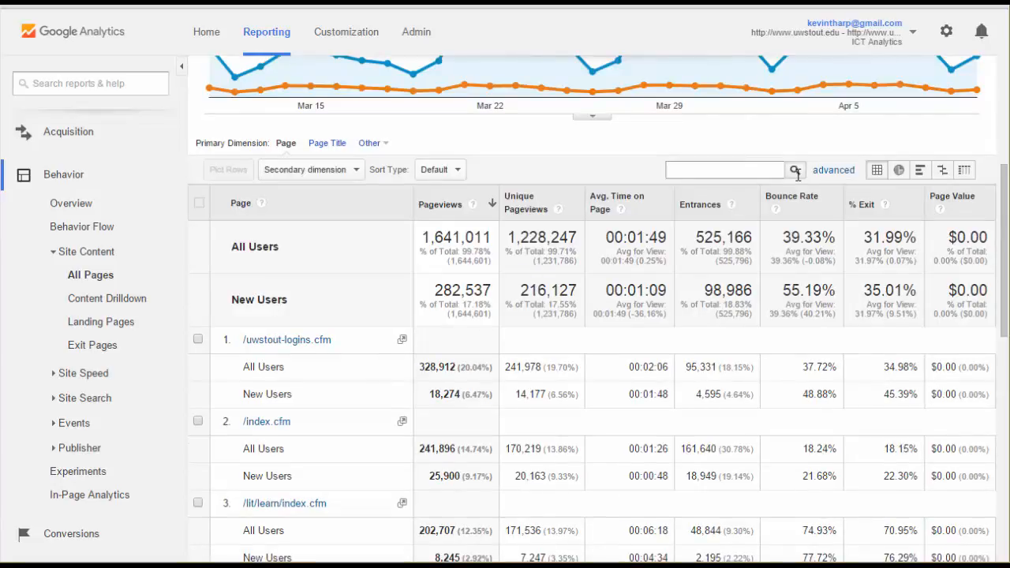
{"action": "scroll", "scroll_direction": "down", "scroll_amount": 3}
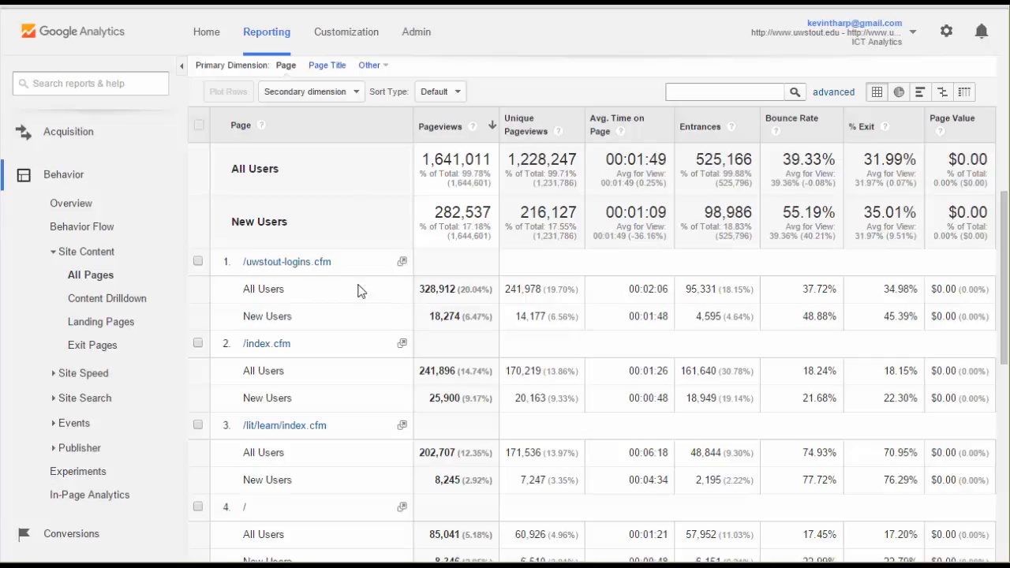
{"action": "mouse_move", "coordinate": [505, 325]}
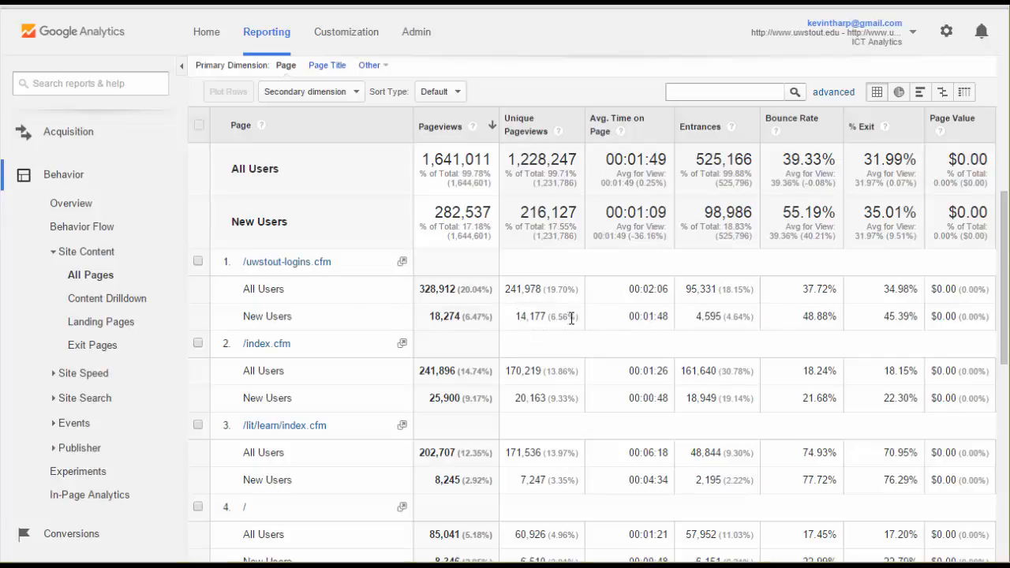
{"action": "double_click", "coordinate": [562, 316]}
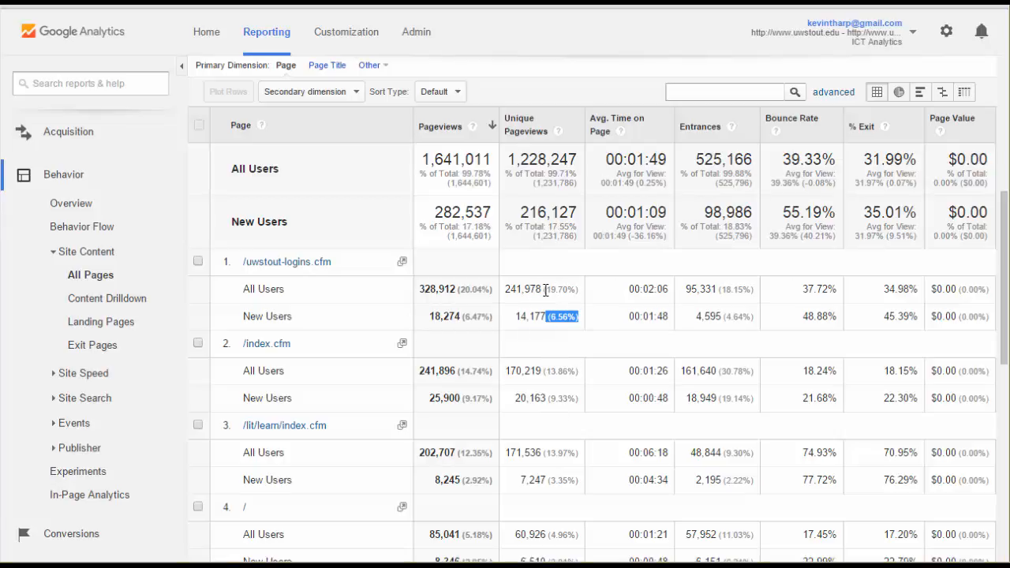
{"action": "mouse_move", "coordinate": [587, 294]}
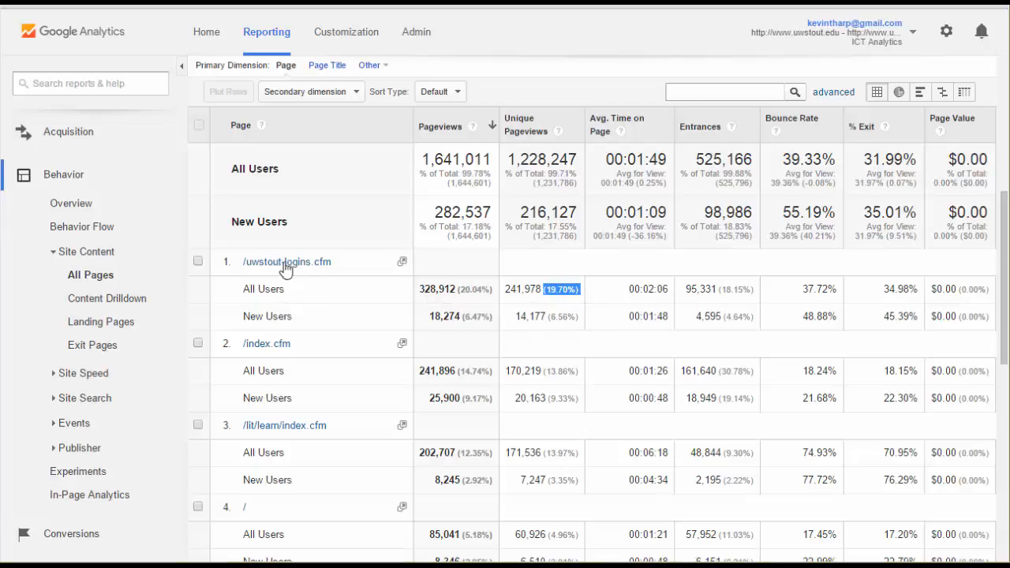
{"action": "mouse_move", "coordinate": [425, 303]}
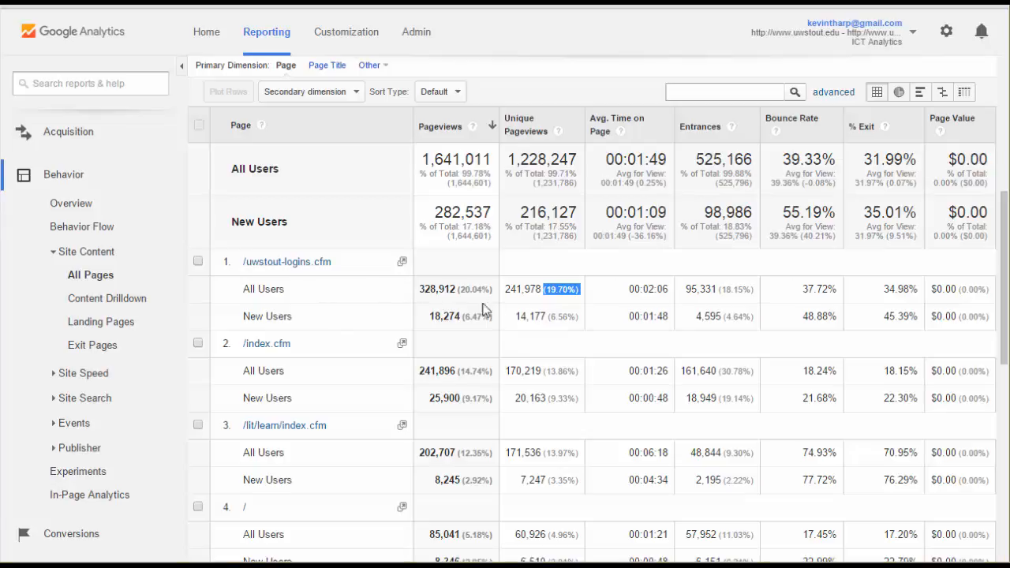
{"action": "mouse_move", "coordinate": [344, 301]}
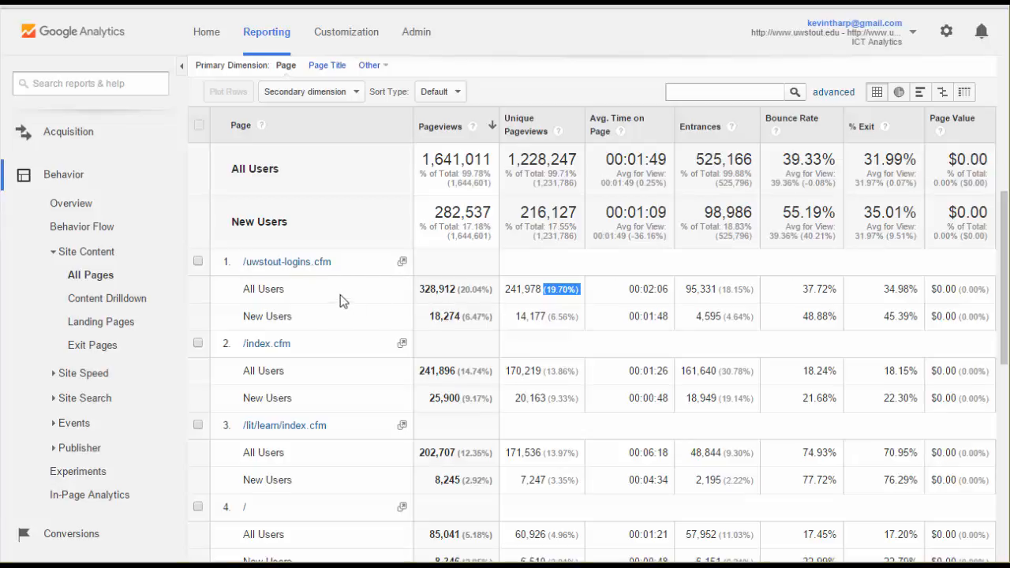
{"action": "scroll", "scroll_direction": "down", "scroll_amount": 3}
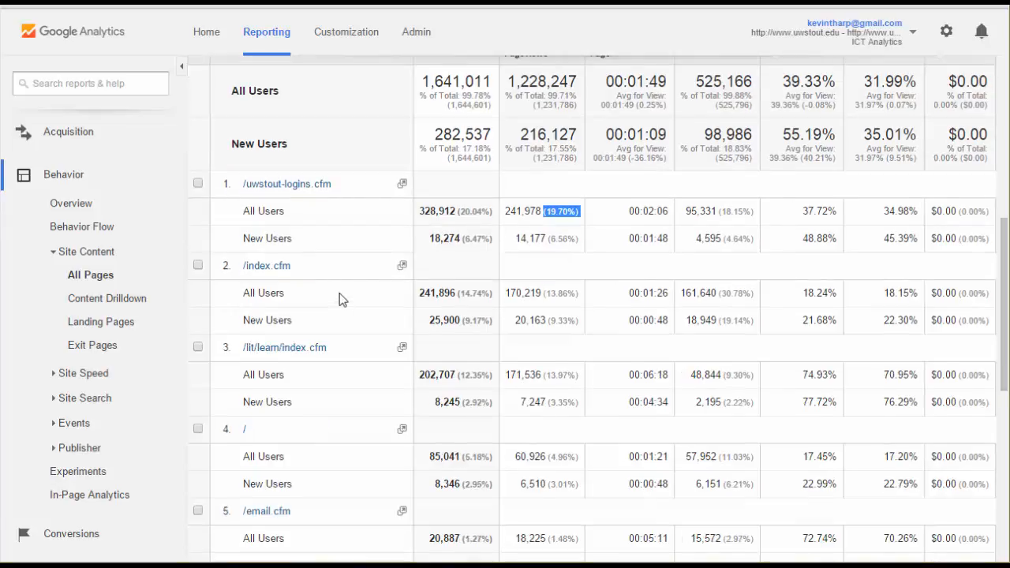
{"action": "mouse_move", "coordinate": [316, 307]}
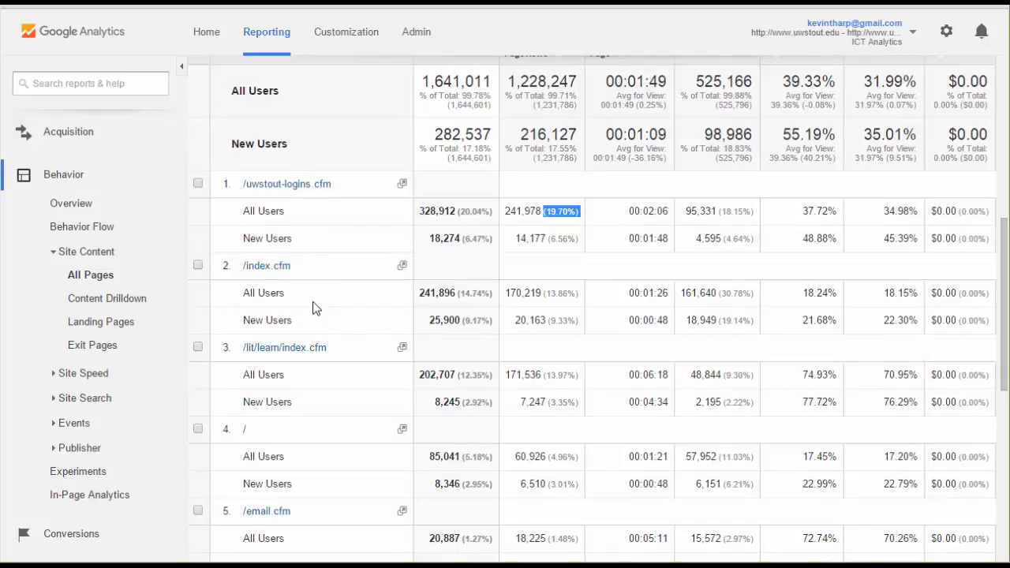
{"action": "mouse_move", "coordinate": [524, 333]}
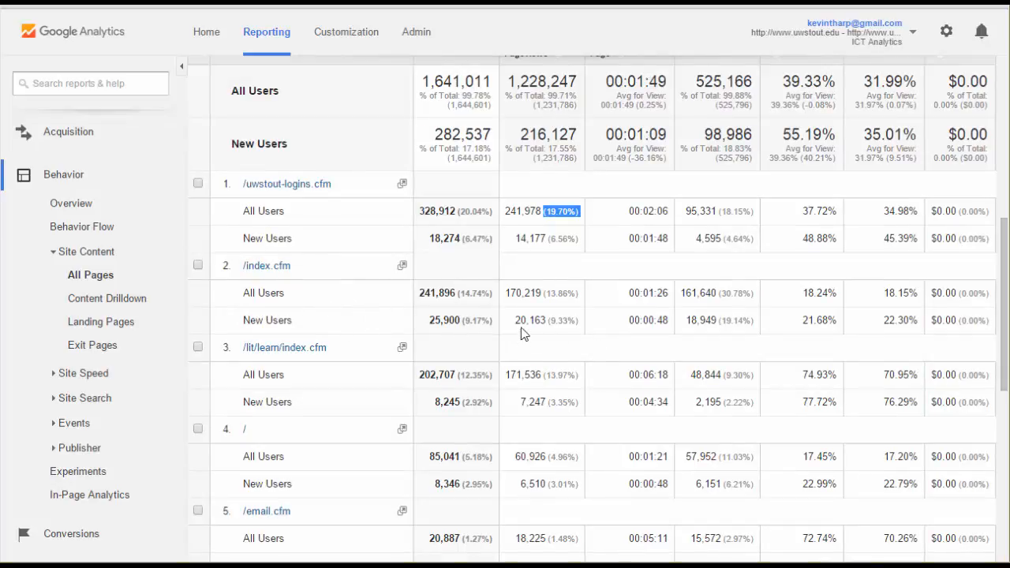
{"action": "mouse_move", "coordinate": [578, 308]}
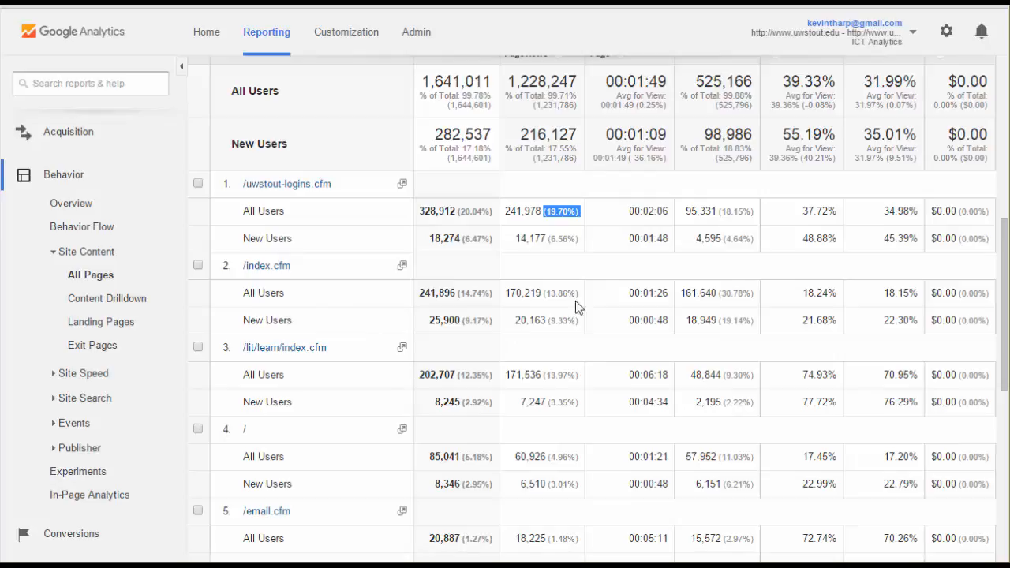
{"action": "mouse_move", "coordinate": [303, 306]}
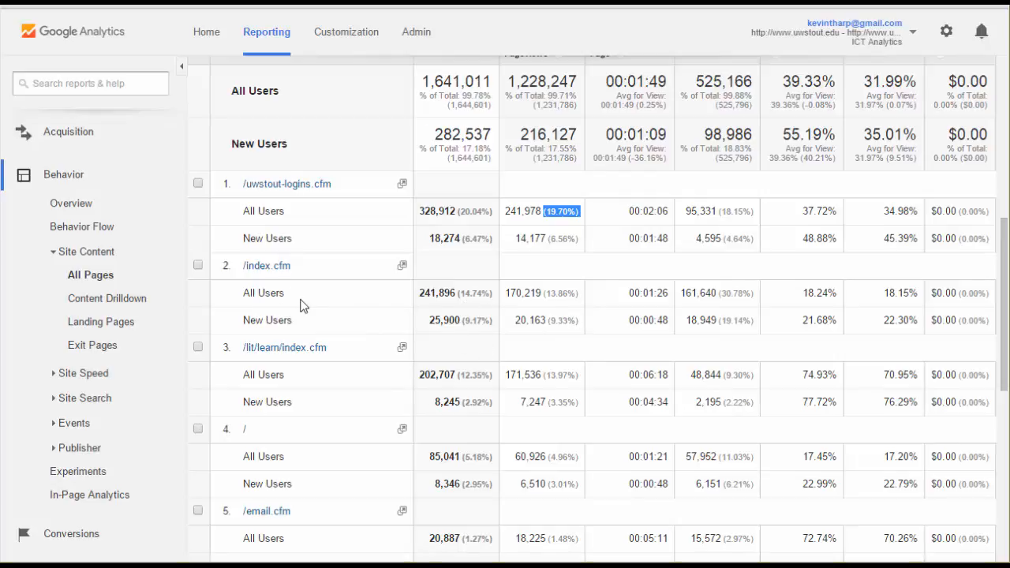
{"action": "mouse_move", "coordinate": [322, 303]}
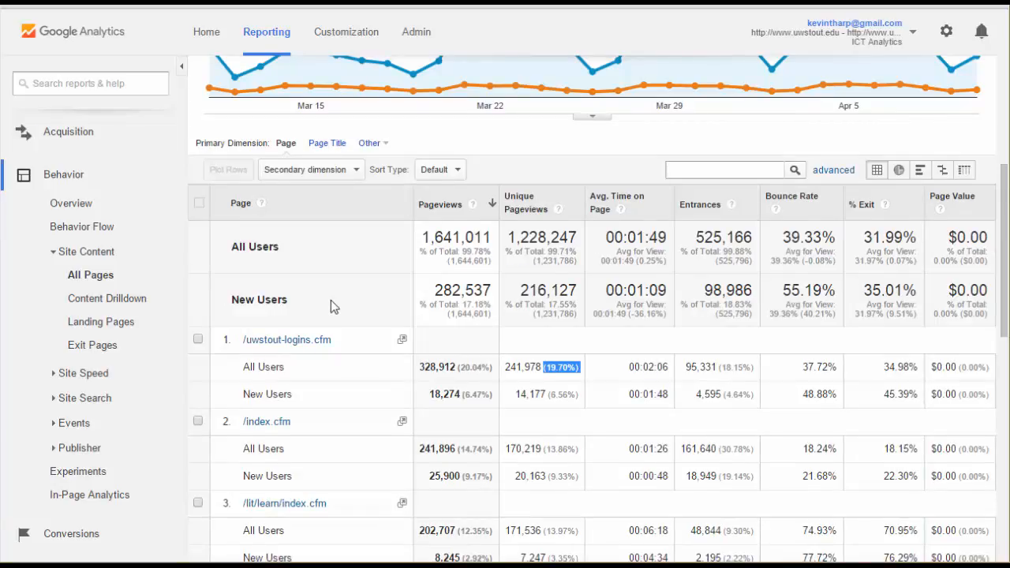
{"action": "scroll", "scroll_direction": "down", "scroll_amount": 3}
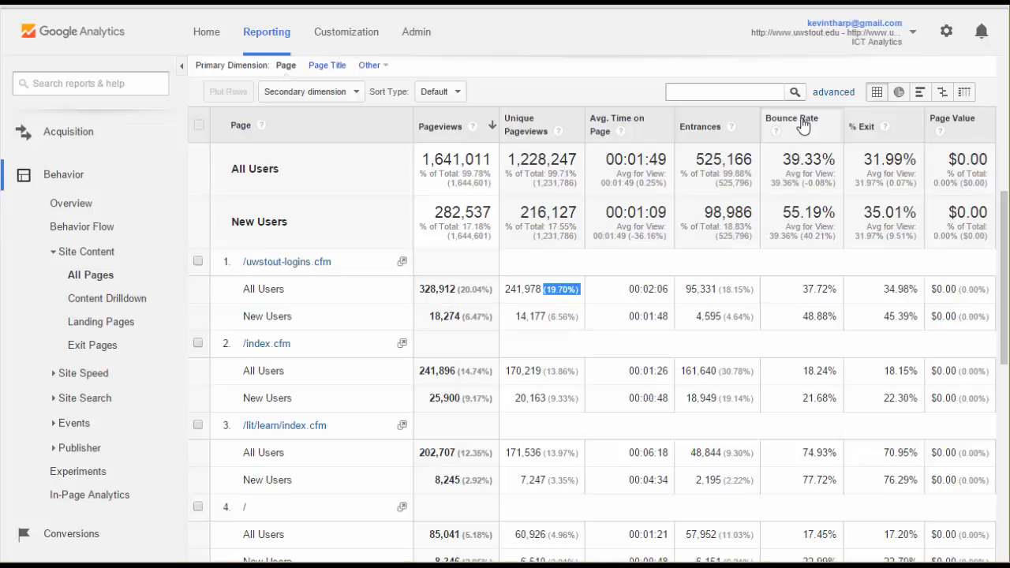
{"action": "mouse_move", "coordinate": [805, 126]}
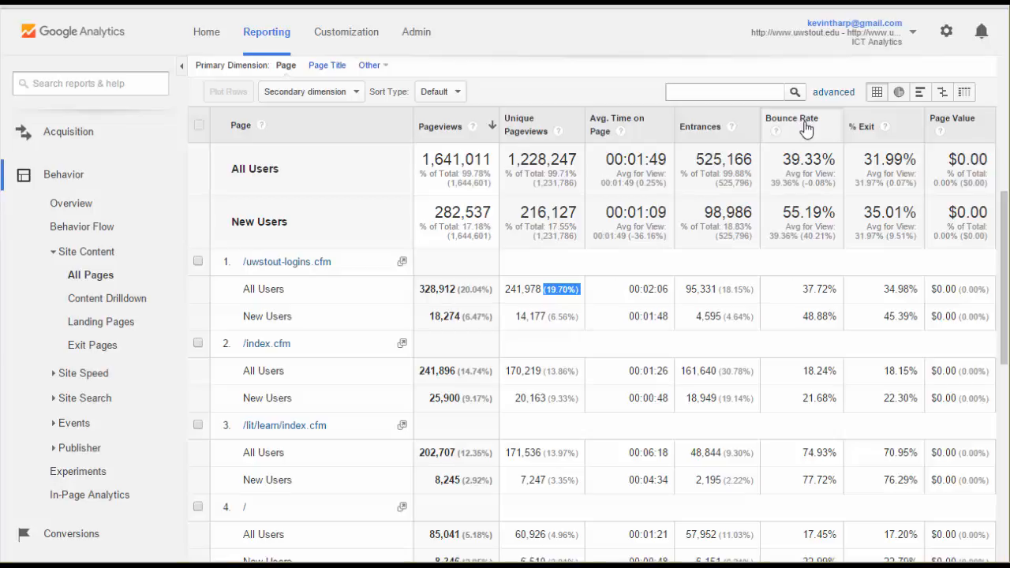
{"action": "mouse_move", "coordinate": [817, 124]}
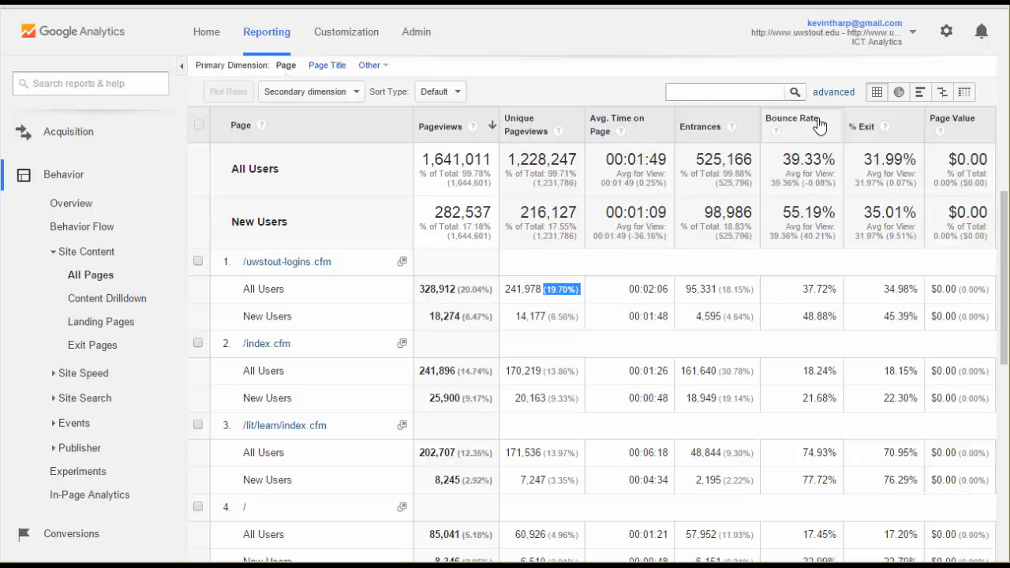
{"action": "mouse_move", "coordinate": [837, 125]}
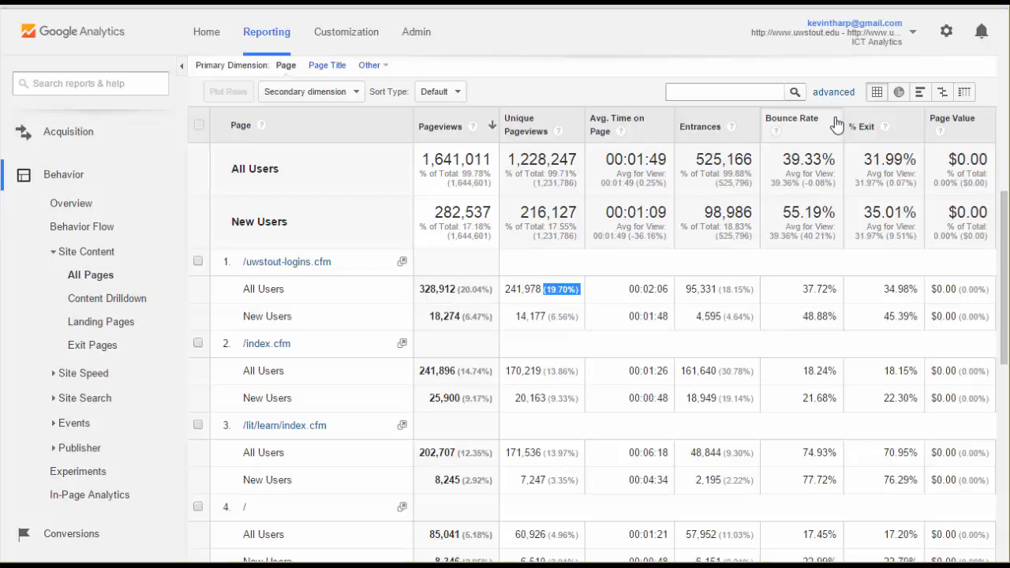
{"action": "scroll", "scroll_direction": "down", "scroll_amount": 3}
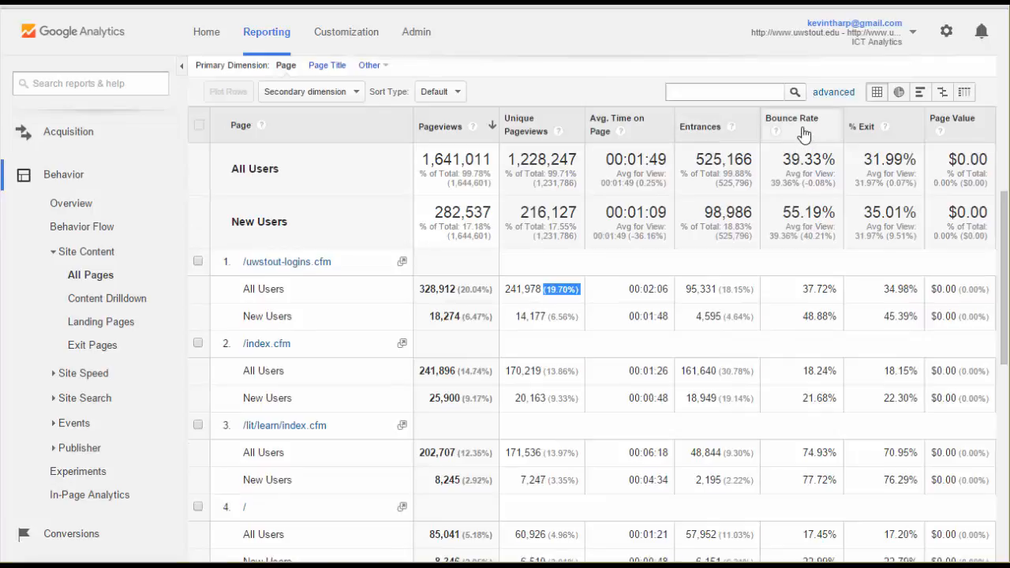
{"action": "mouse_move", "coordinate": [813, 129]}
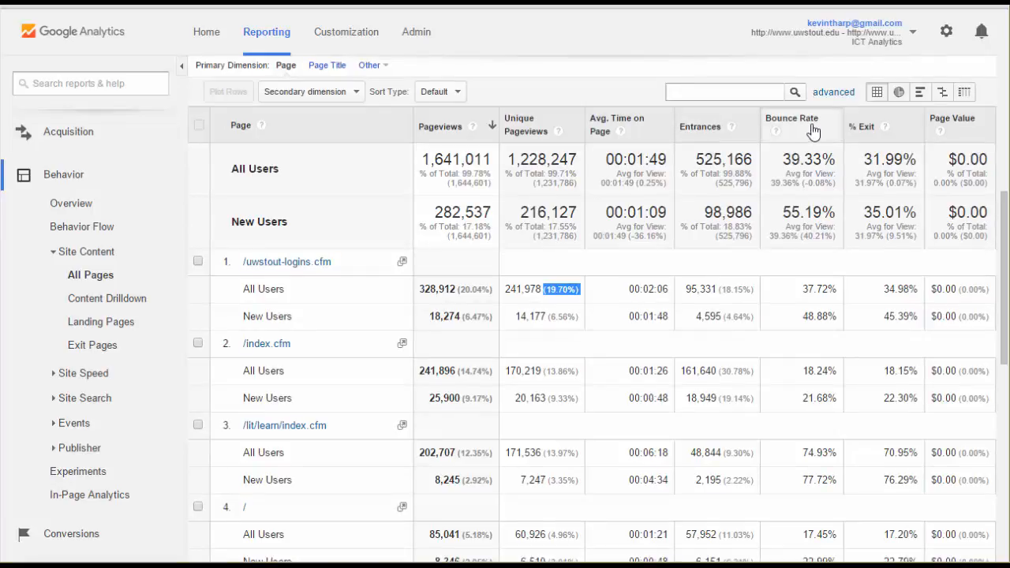
{"action": "mouse_move", "coordinate": [73, 180]}
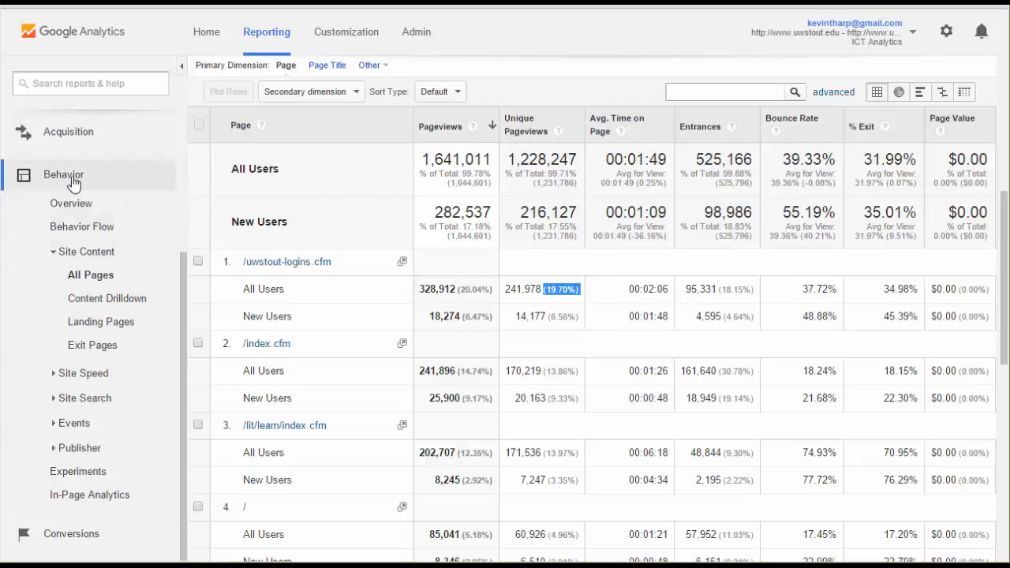
{"action": "mouse_move", "coordinate": [107, 259]}
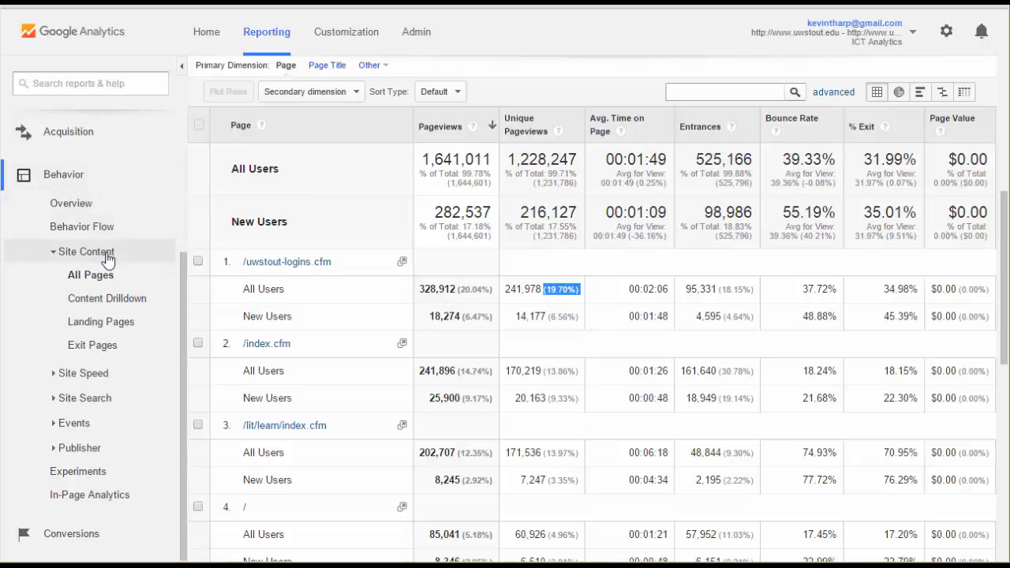
{"action": "scroll", "scroll_direction": "down", "scroll_amount": 3}
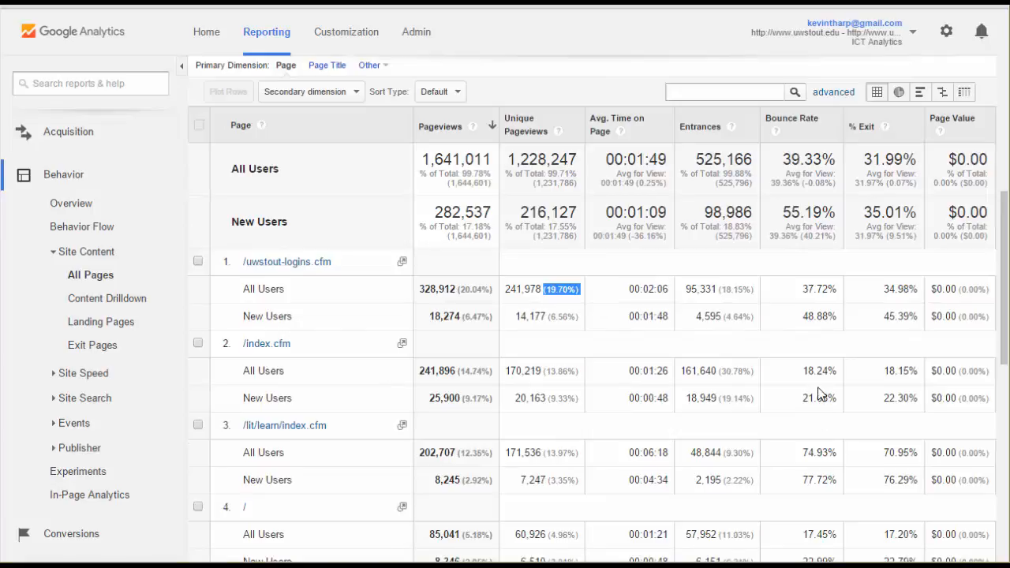
{"action": "mouse_move", "coordinate": [827, 369]}
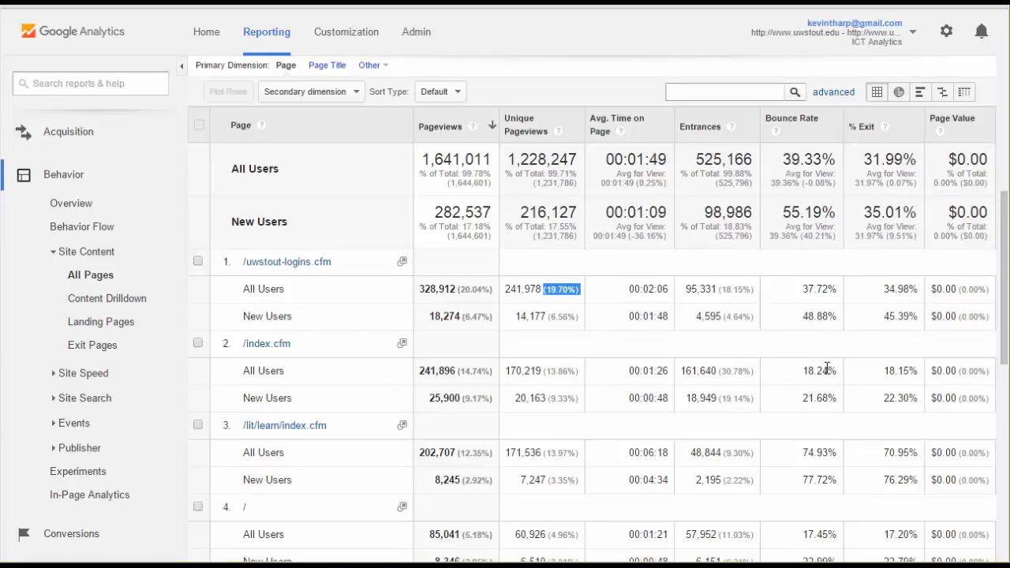
{"action": "mouse_move", "coordinate": [808, 438]}
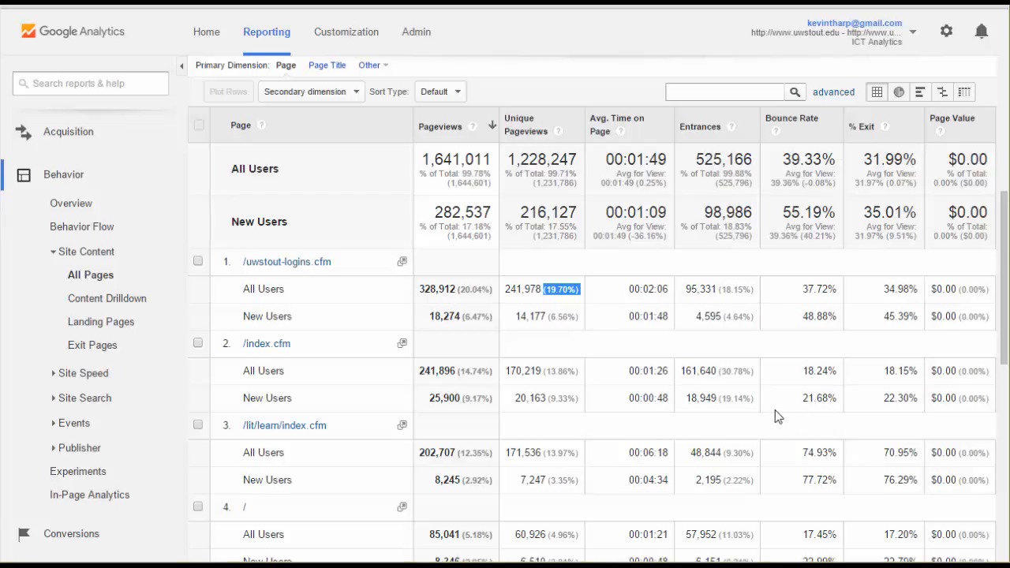
{"action": "mouse_move", "coordinate": [788, 401]}
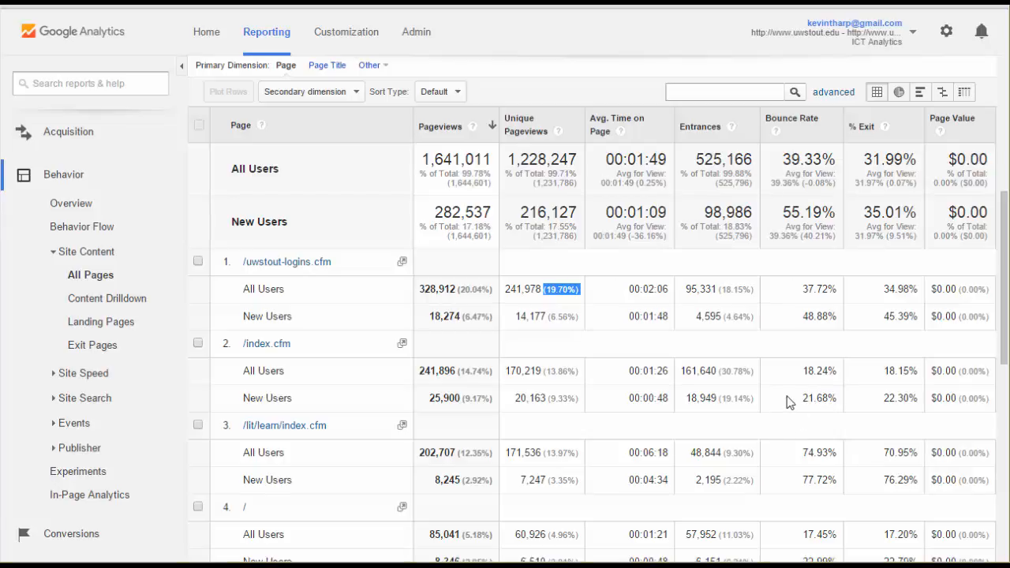
{"action": "scroll", "scroll_direction": "down", "scroll_amount": 3}
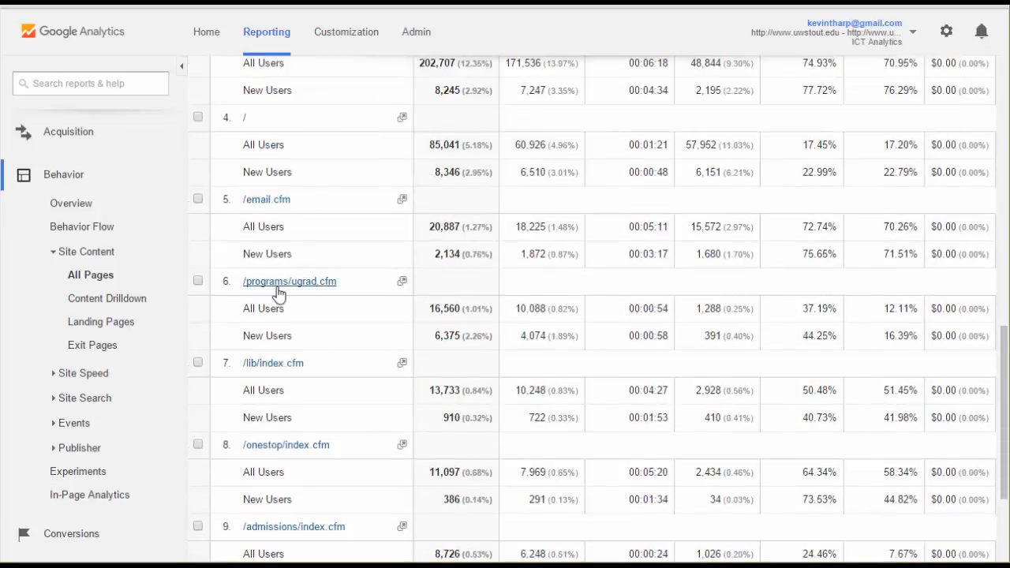
{"action": "mouse_move", "coordinate": [319, 291]}
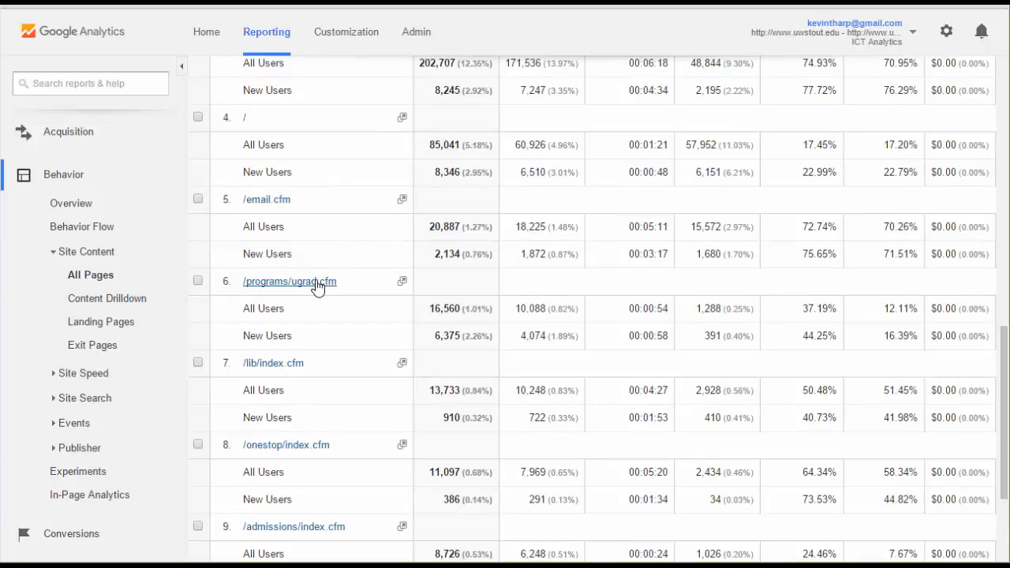
{"action": "mouse_move", "coordinate": [328, 284]}
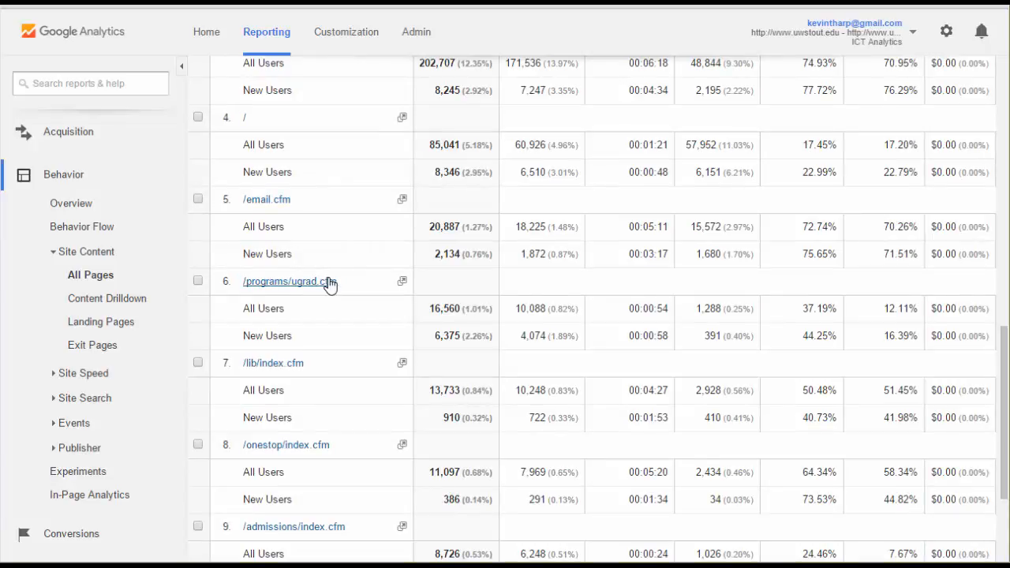
{"action": "mouse_move", "coordinate": [382, 290]}
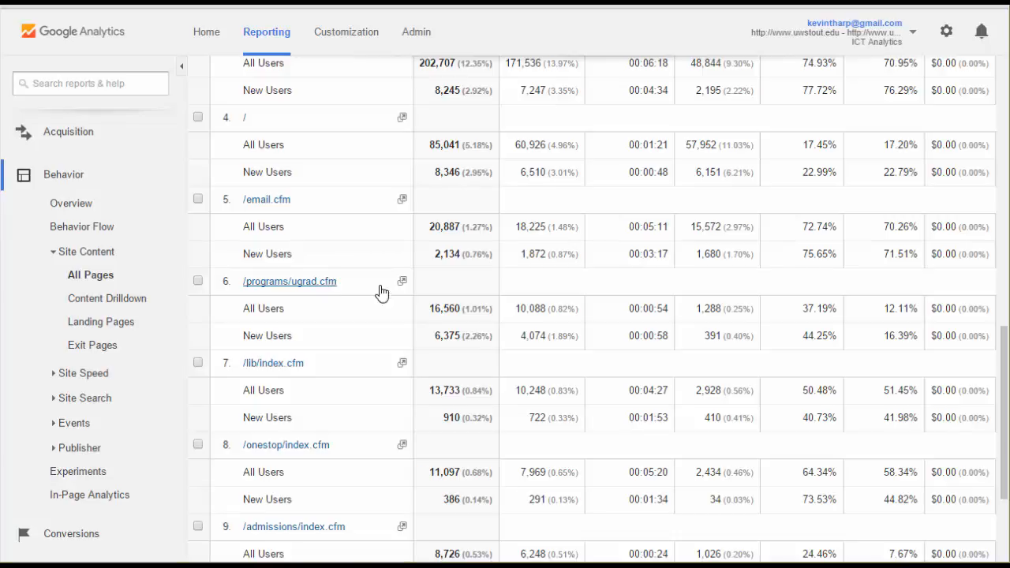
{"action": "mouse_move", "coordinate": [695, 316]}
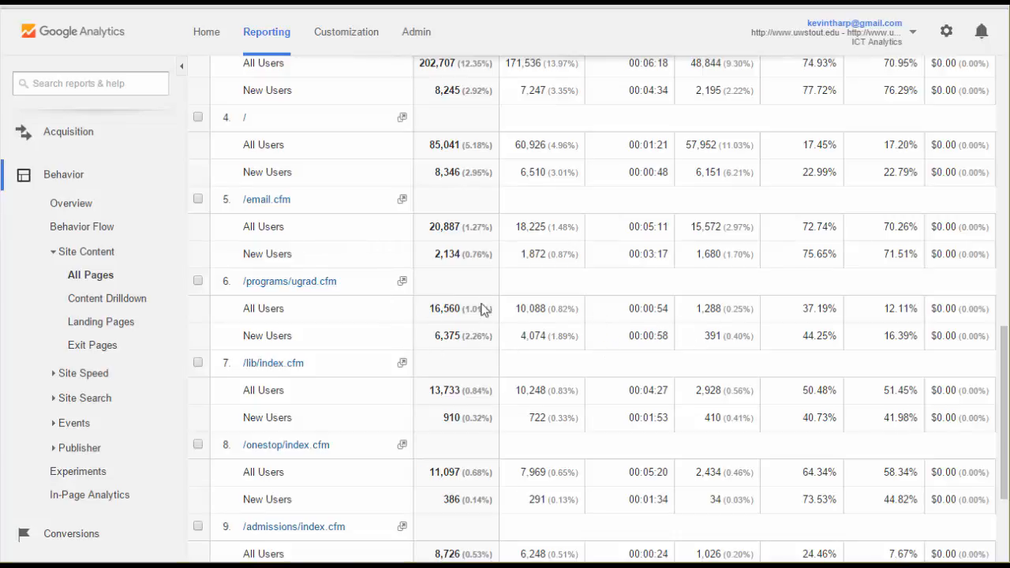
{"action": "mouse_move", "coordinate": [504, 348]}
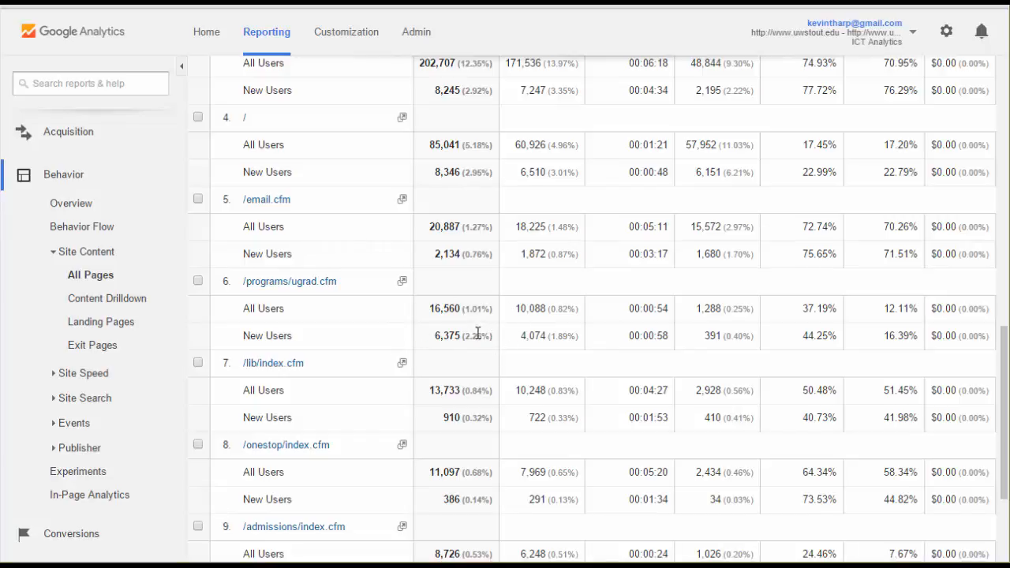
{"action": "mouse_move", "coordinate": [355, 330]}
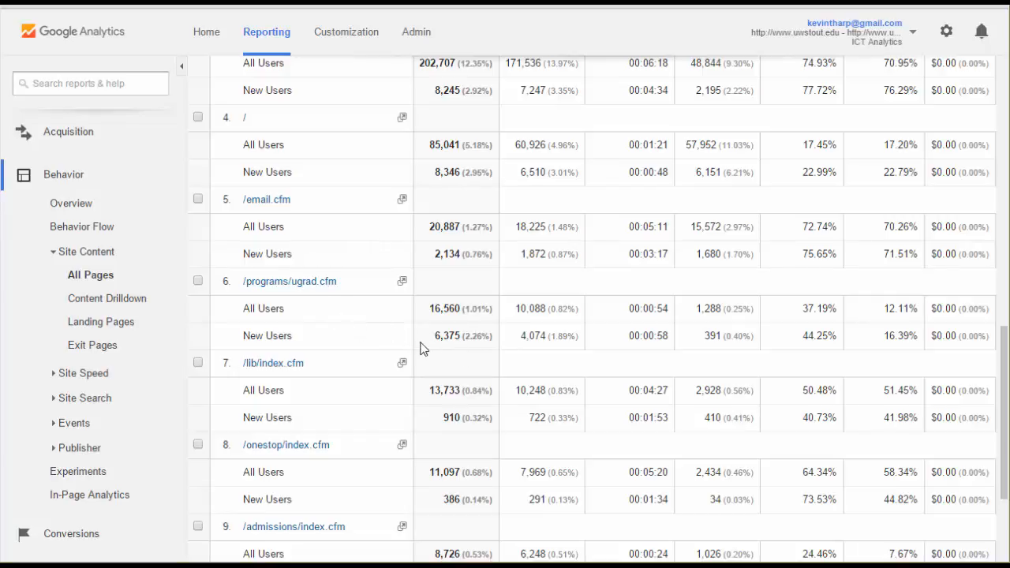
{"action": "mouse_move", "coordinate": [432, 344]}
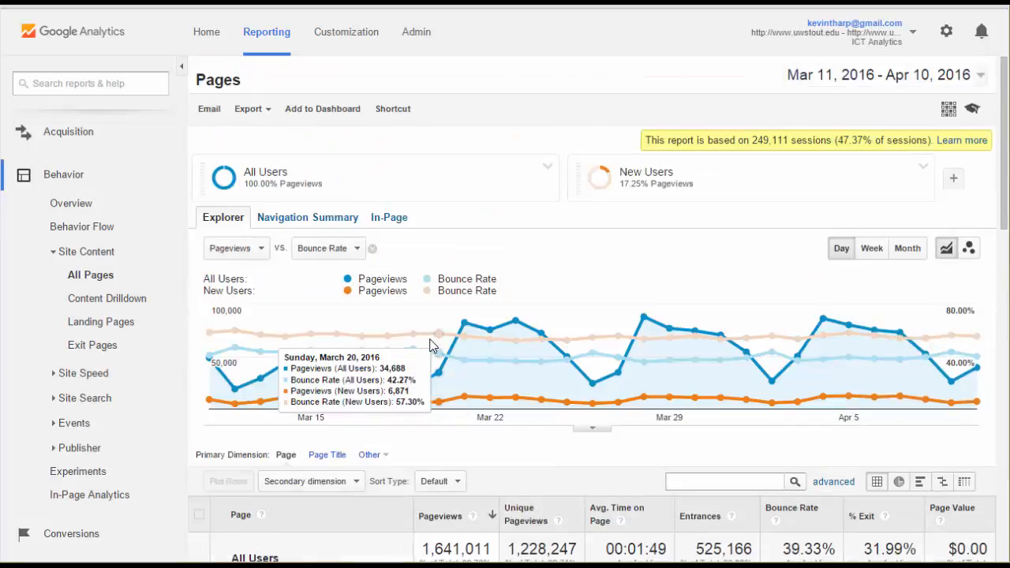
{"action": "mouse_move", "coordinate": [637, 265]}
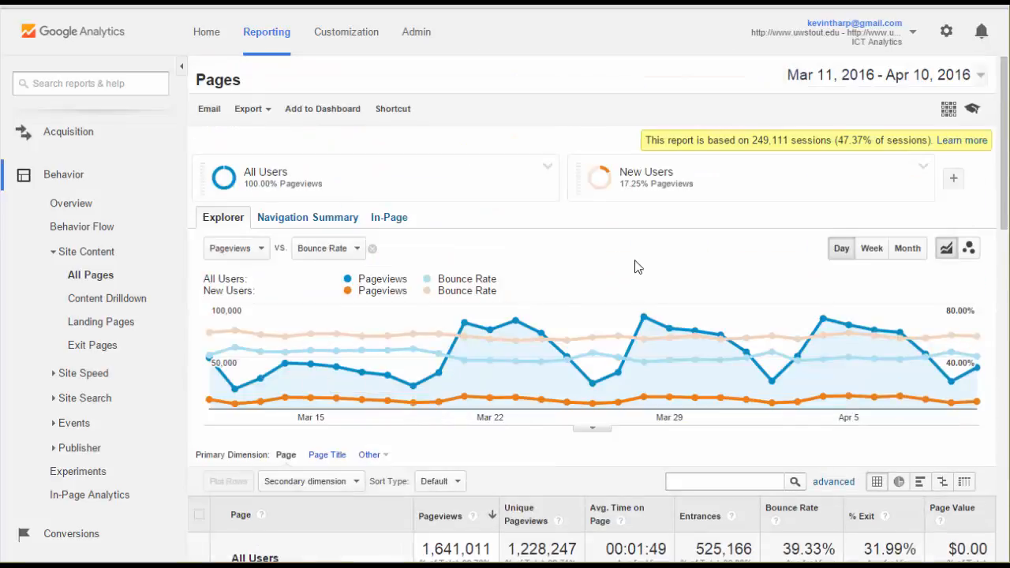
{"action": "mouse_move", "coordinate": [234, 323]}
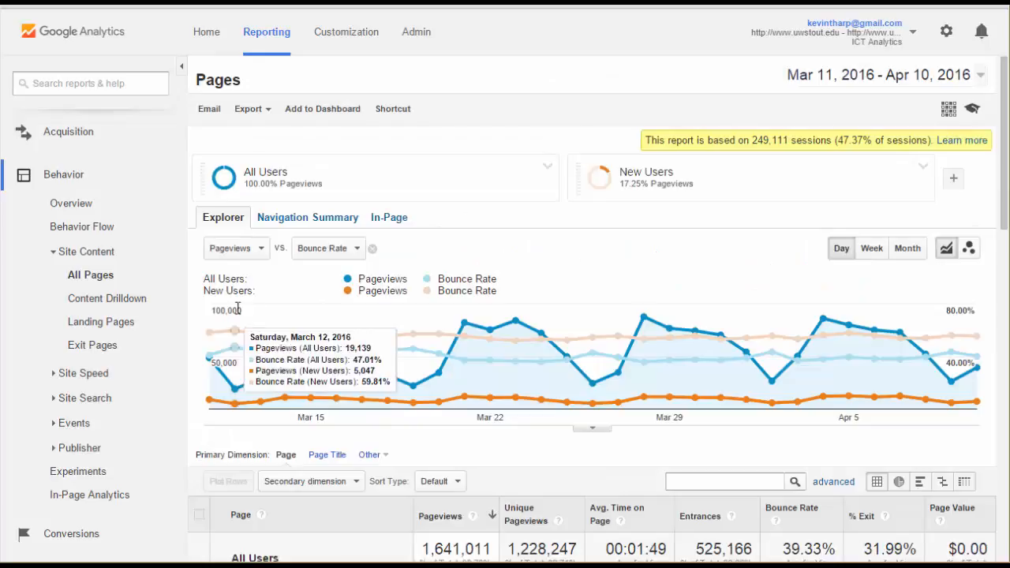
{"action": "mouse_move", "coordinate": [606, 271]}
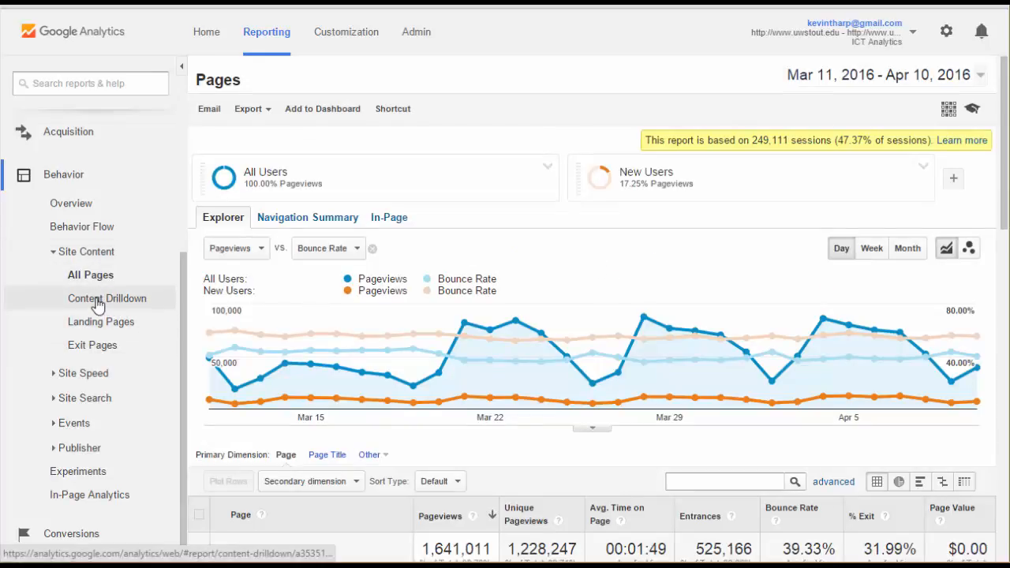
Switch to the Content Drilldown report and move down to its top-level path table
{"action": "left_click", "coordinate": [107, 298]}
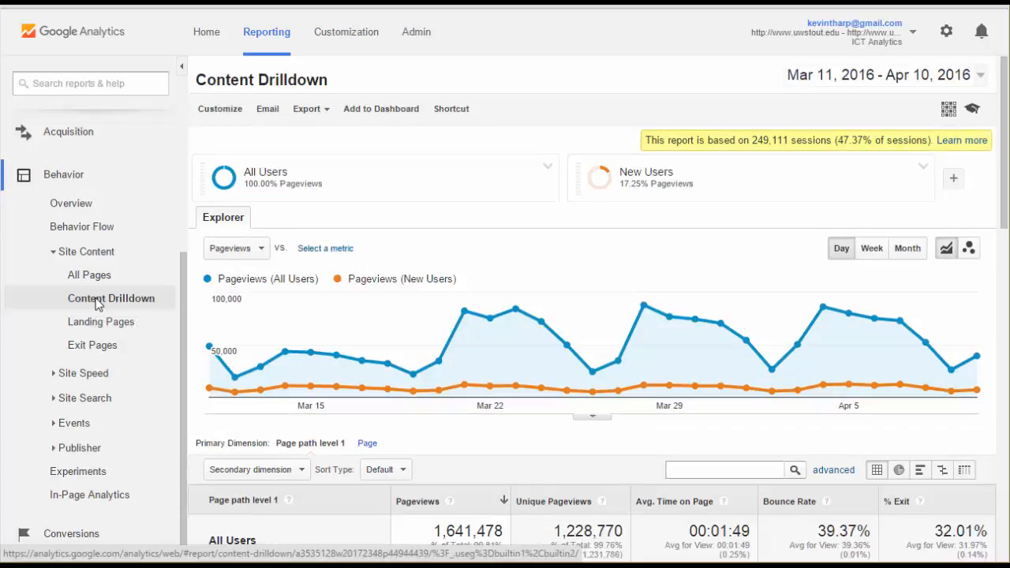
{"action": "mouse_move", "coordinate": [538, 253]}
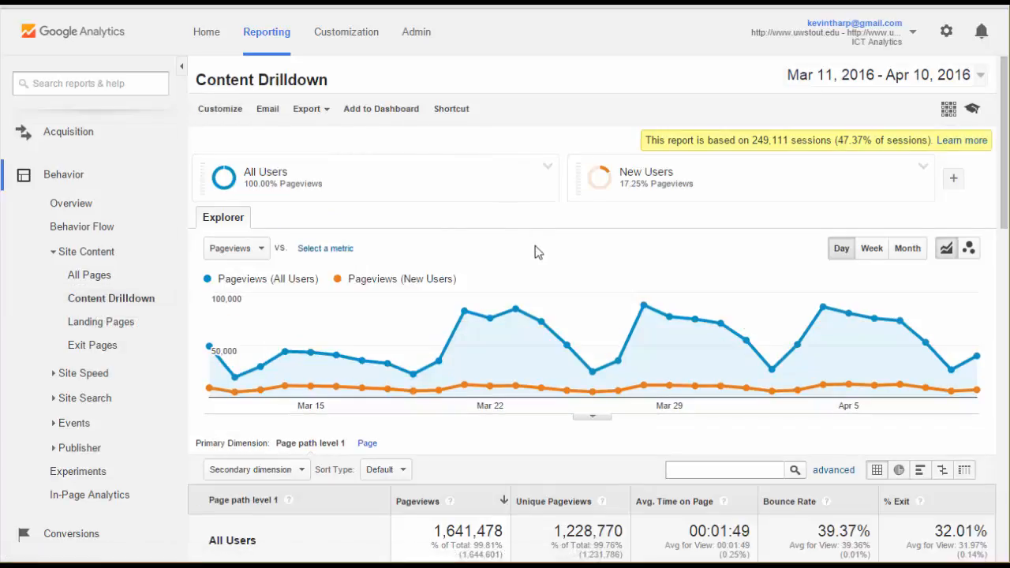
{"action": "scroll", "scroll_direction": "down", "scroll_amount": 3}
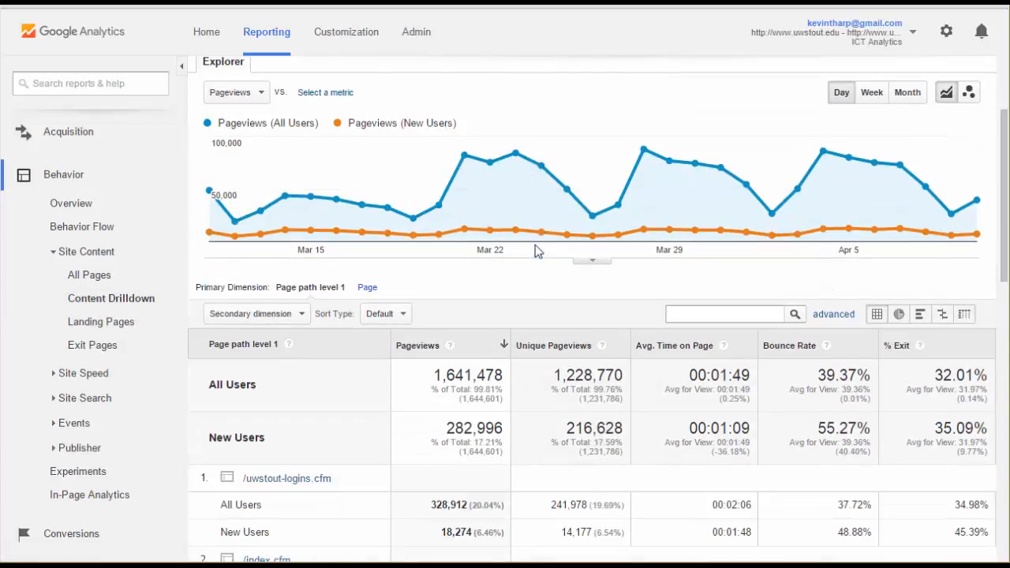
{"action": "scroll", "scroll_direction": "down", "scroll_amount": 3}
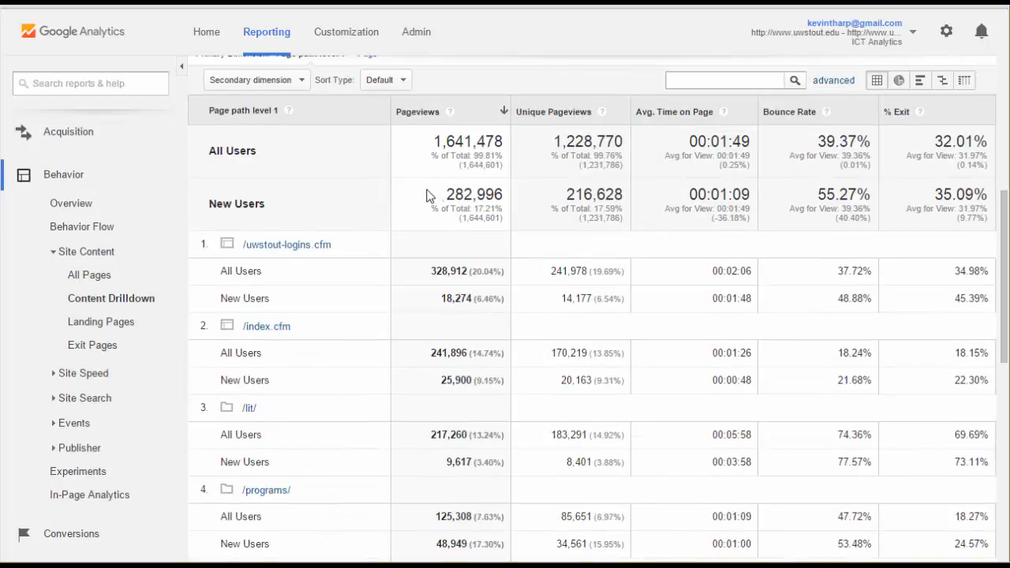
{"action": "scroll", "scroll_direction": "down", "scroll_amount": 3}
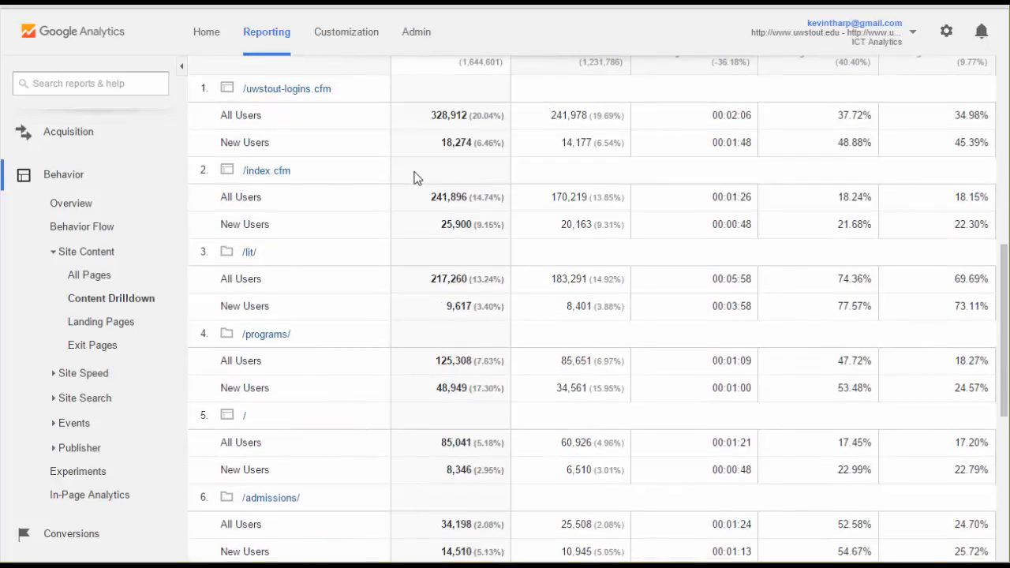
{"action": "mouse_move", "coordinate": [328, 306]}
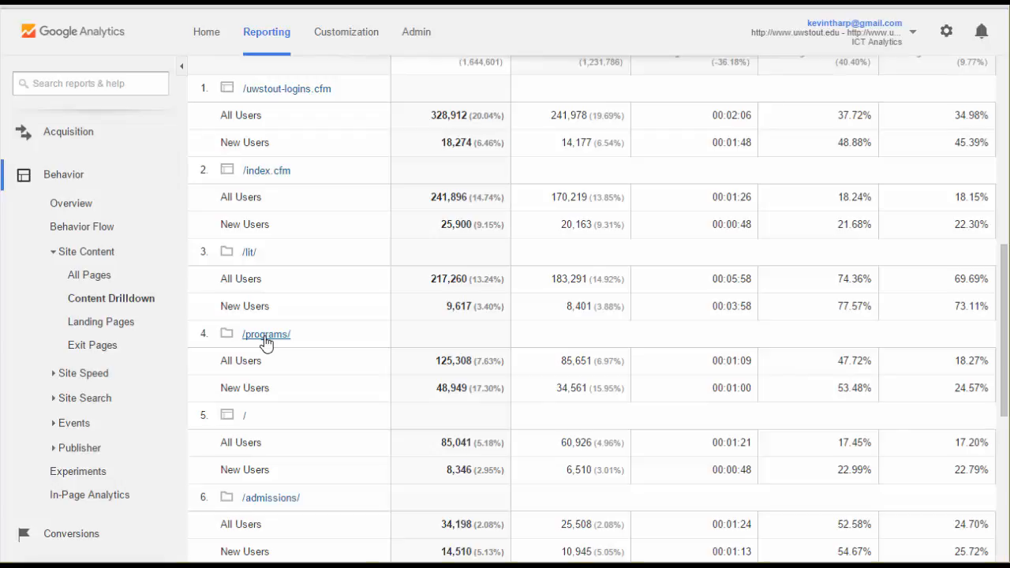
{"action": "mouse_move", "coordinate": [161, 350]}
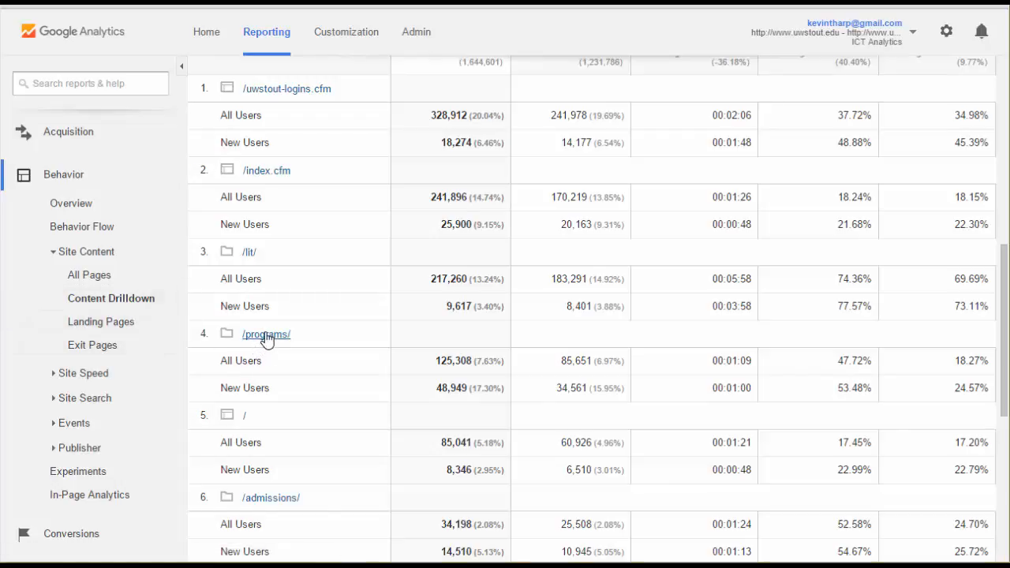
Drill into the /programs/ folder and remove the New Users segment, leaving All Users
{"action": "left_click", "coordinate": [265, 334]}
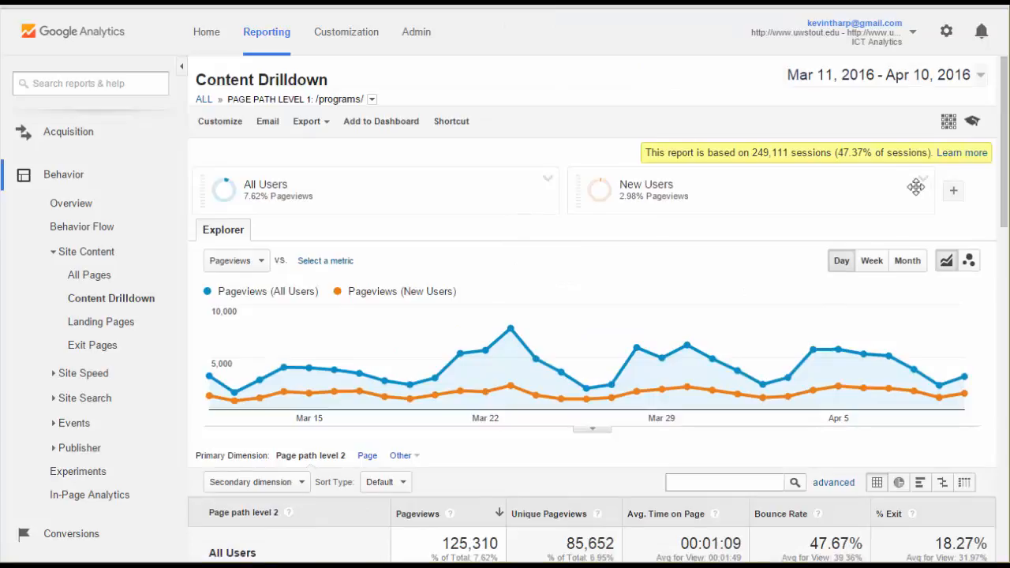
{"action": "left_click", "coordinate": [915, 186]}
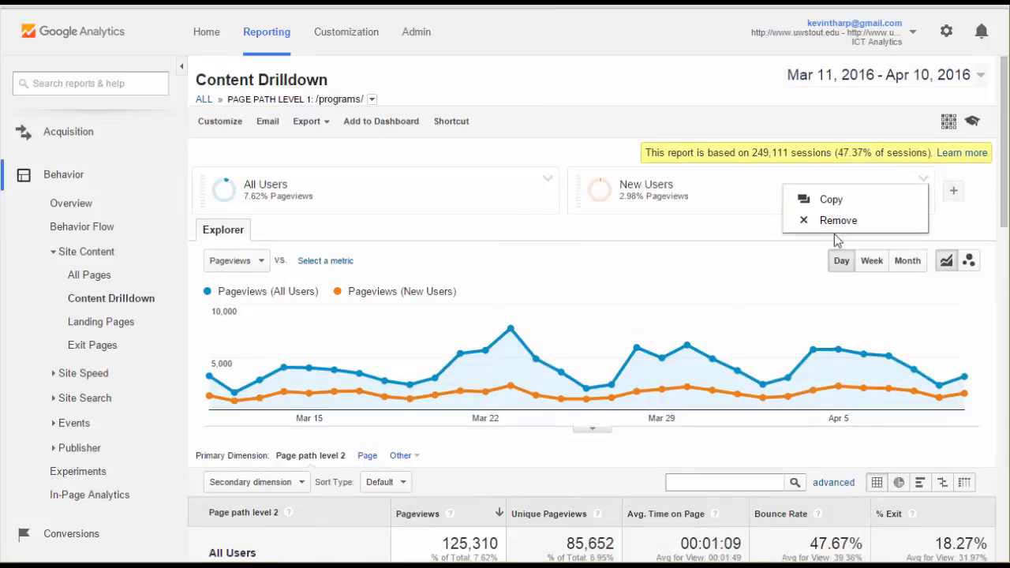
{"action": "left_click", "coordinate": [837, 221]}
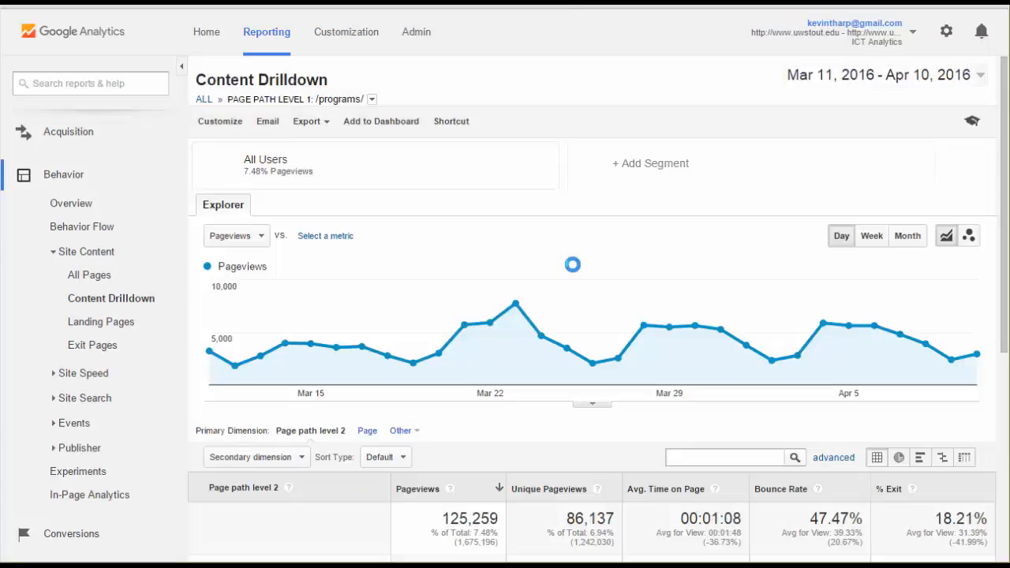
Review the /programs/ page list, leave sorting unchanged, and select the 125,259 total pageviews
{"action": "scroll", "scroll_direction": "down", "scroll_amount": 3}
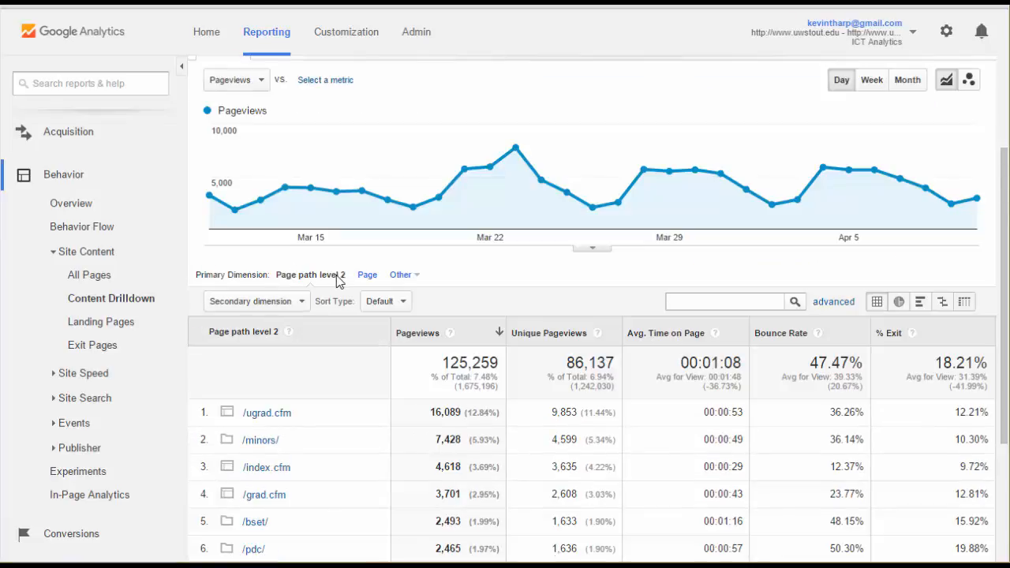
{"action": "scroll", "scroll_direction": "down", "scroll_amount": 3}
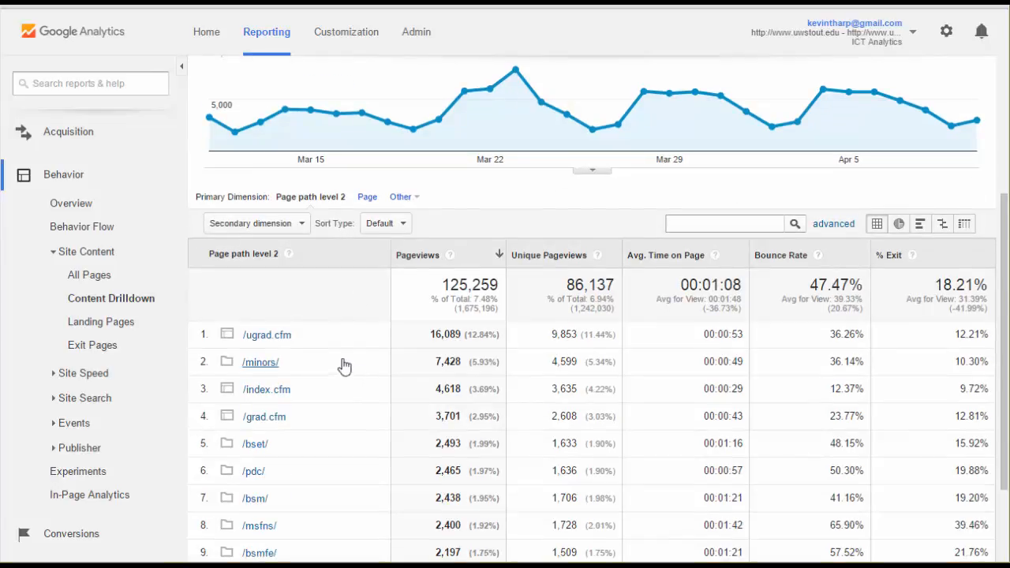
{"action": "mouse_move", "coordinate": [322, 477]}
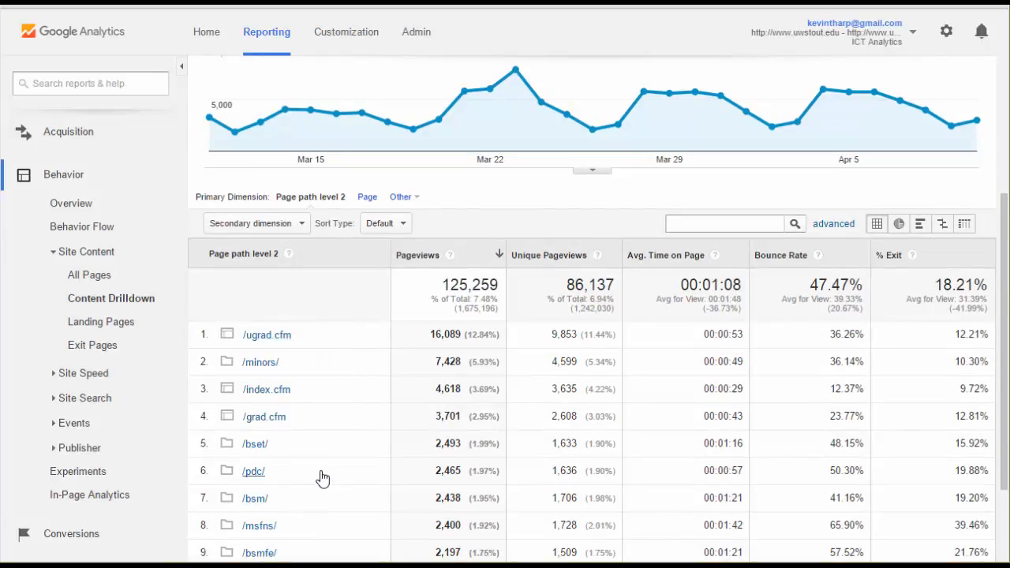
{"action": "scroll", "scroll_direction": "down", "scroll_amount": 3}
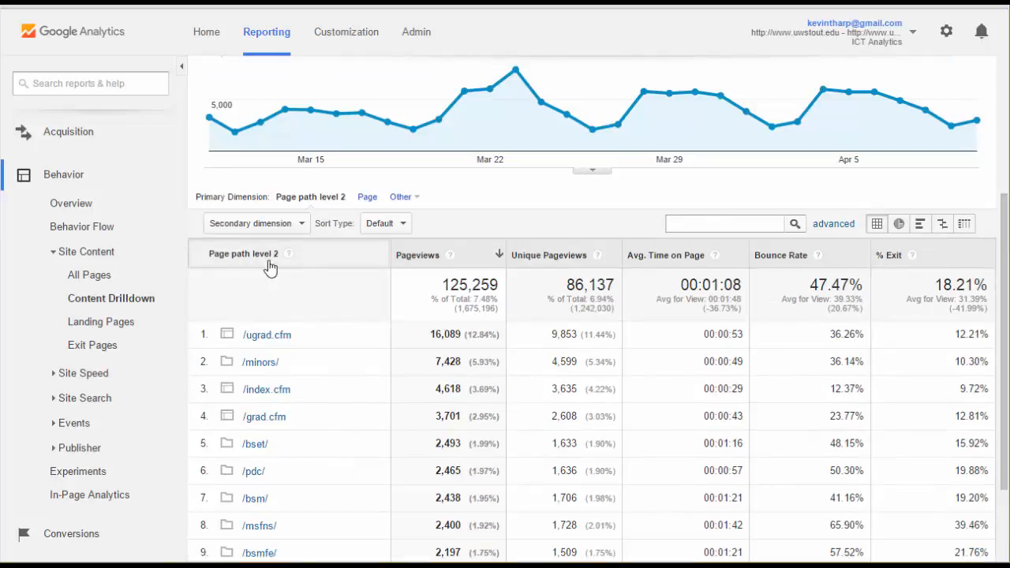
{"action": "mouse_move", "coordinate": [350, 275]}
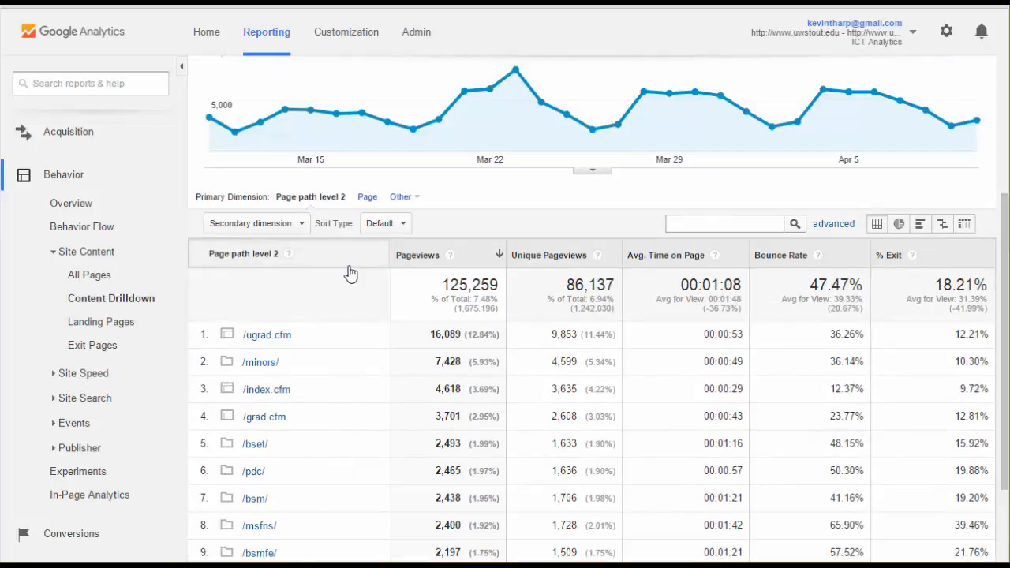
{"action": "mouse_move", "coordinate": [281, 251]}
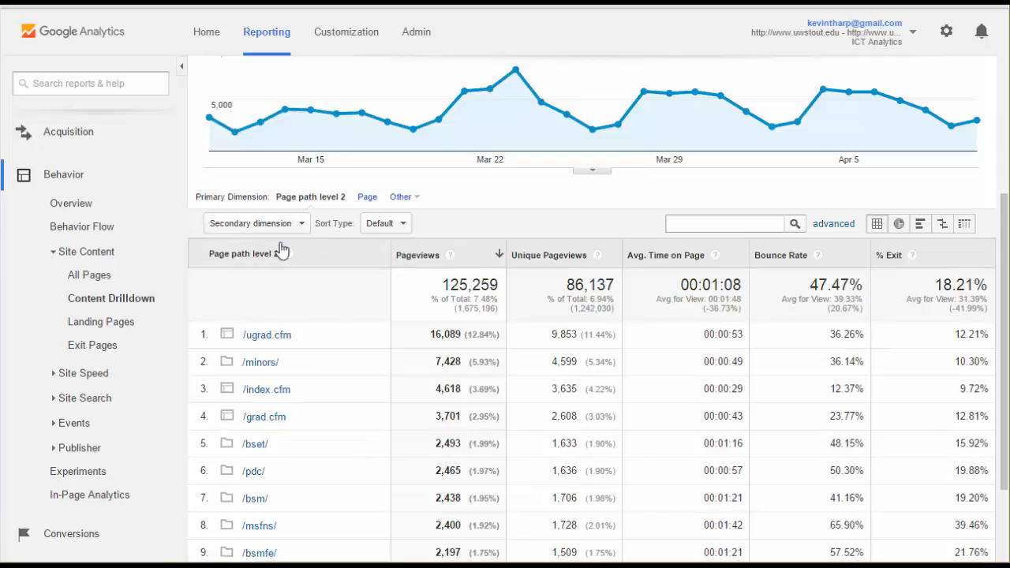
{"action": "left_click", "coordinate": [385, 224]}
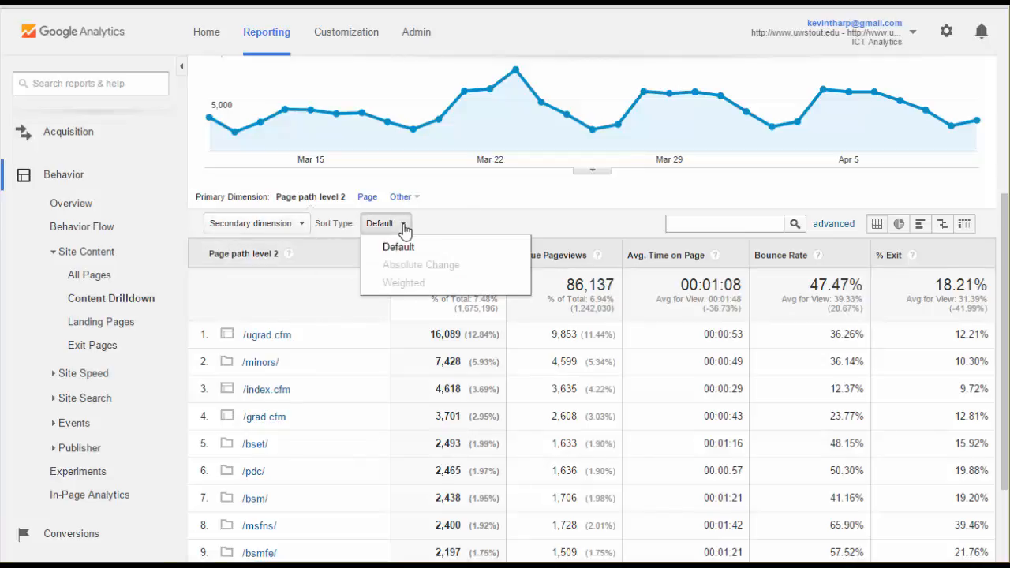
{"action": "left_click", "coordinate": [385, 222]}
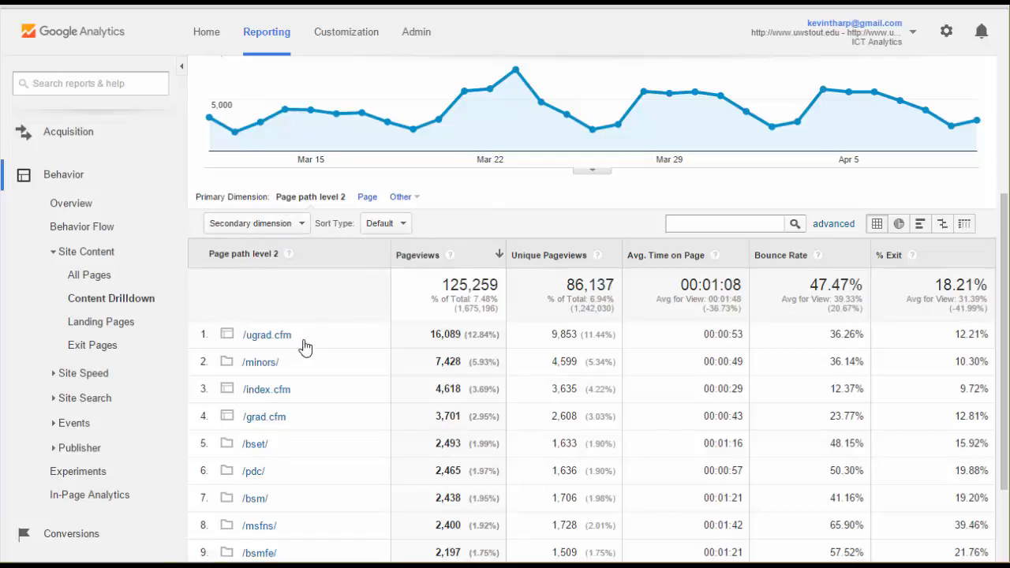
{"action": "mouse_move", "coordinate": [426, 363]}
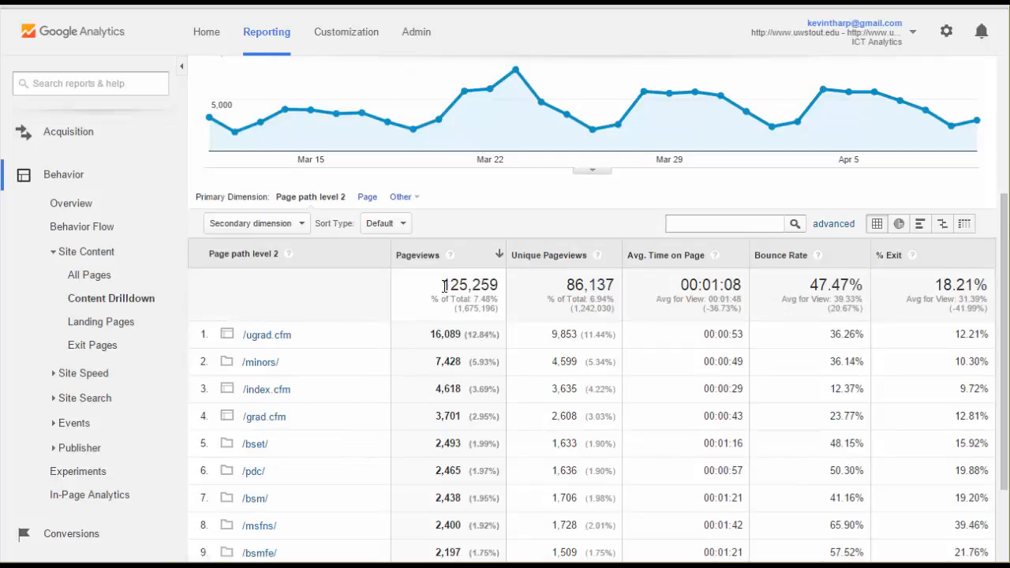
{"action": "double_click", "coordinate": [468, 284]}
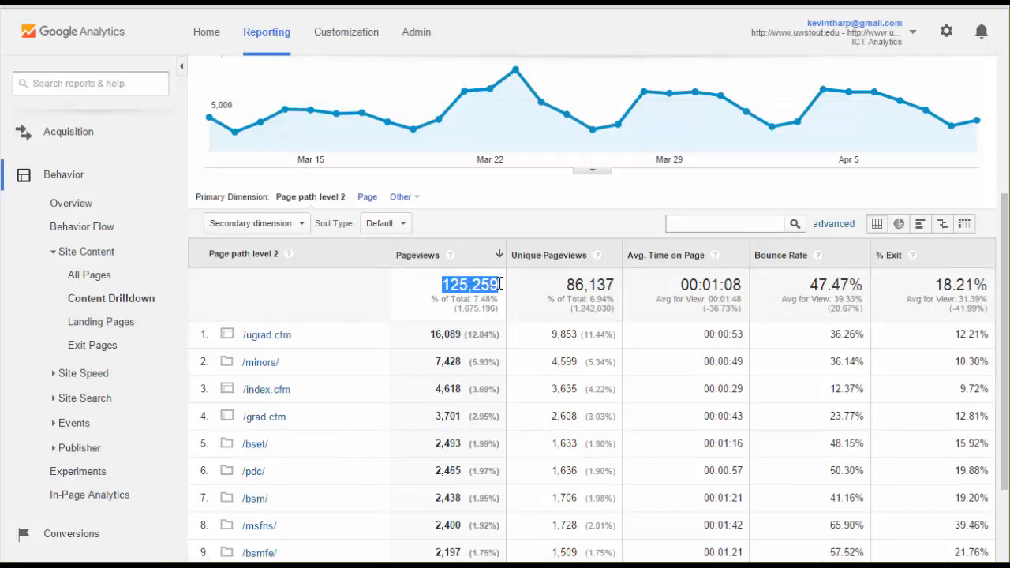
{"action": "scroll", "scroll_direction": "down", "scroll_amount": 3}
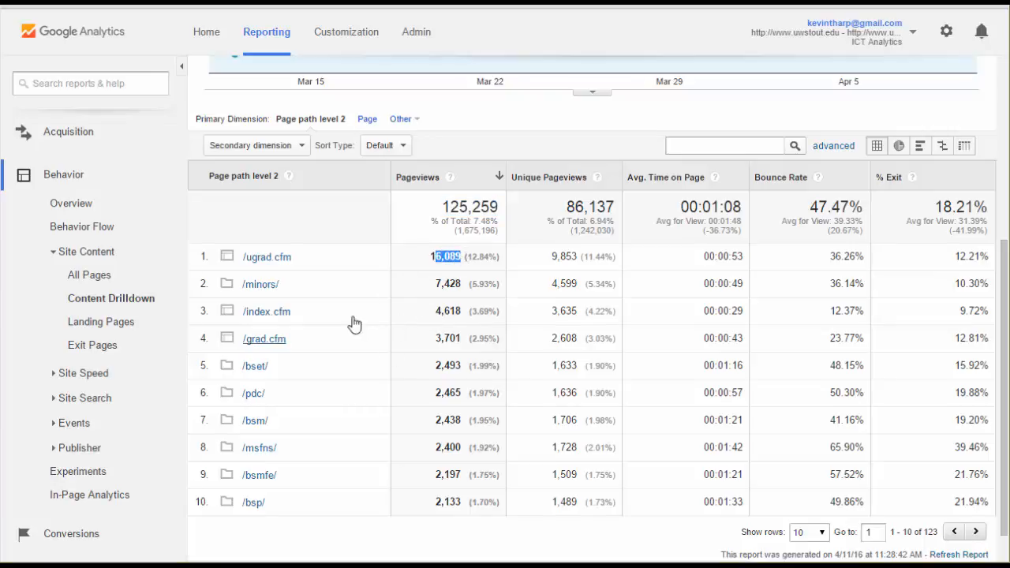
{"action": "mouse_move", "coordinate": [387, 282]}
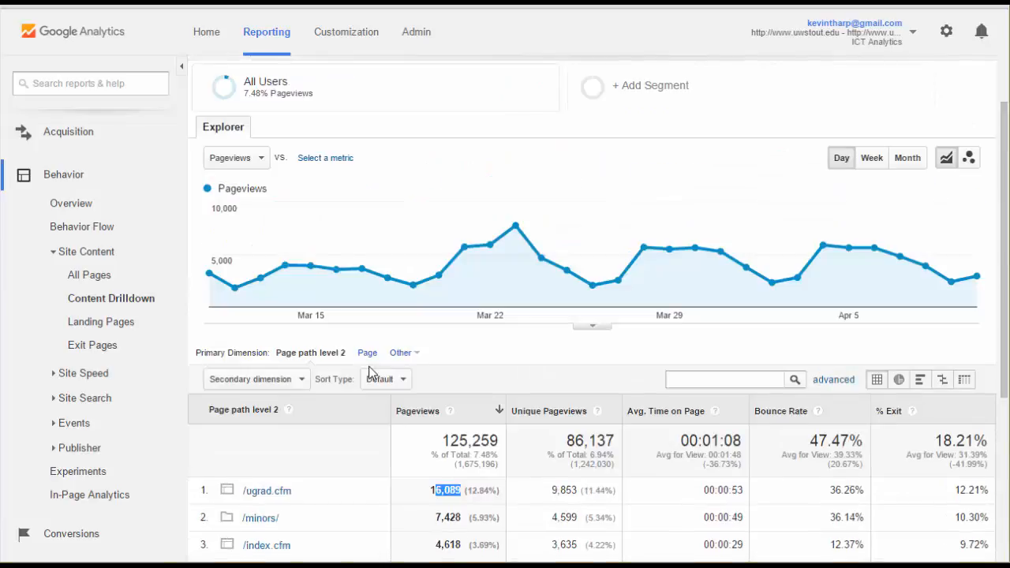
{"action": "scroll", "scroll_direction": "down", "scroll_amount": 3}
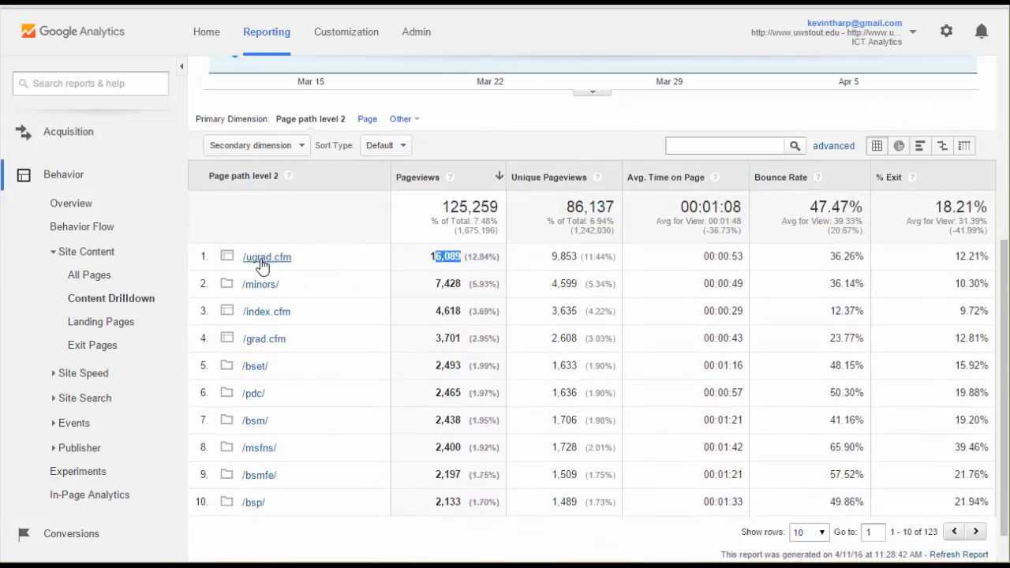
Drill down to the /ugrad.cfm page and view its 16,089 pageviews
{"action": "left_click", "coordinate": [267, 256]}
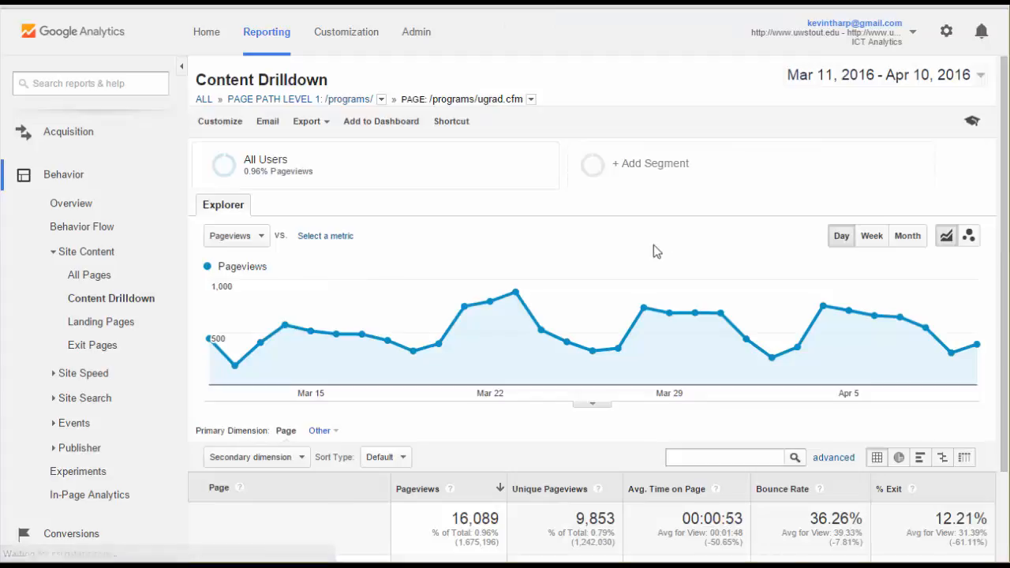
{"action": "scroll", "scroll_direction": "down", "scroll_amount": 3}
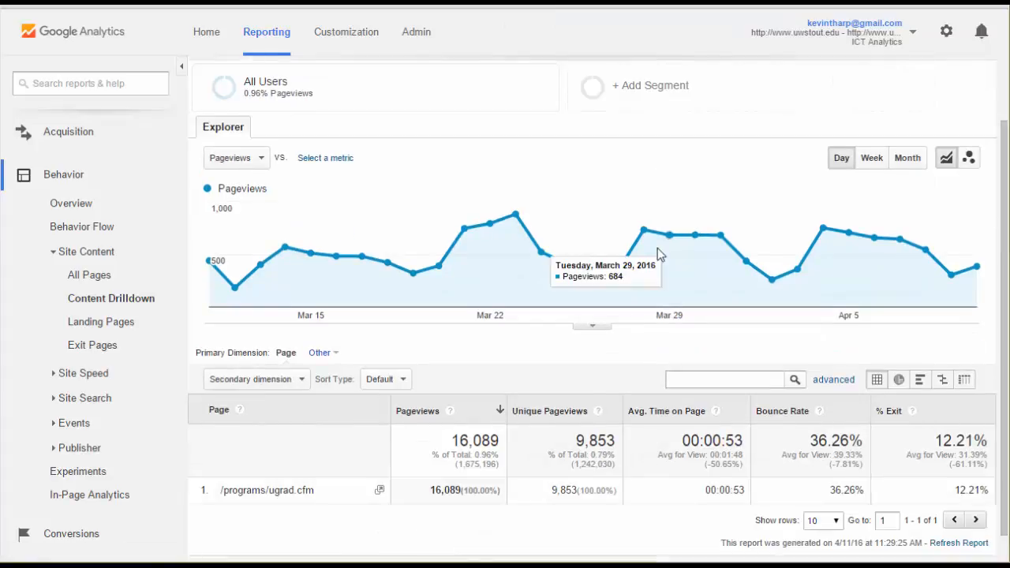
{"action": "scroll", "scroll_direction": "down", "scroll_amount": 3}
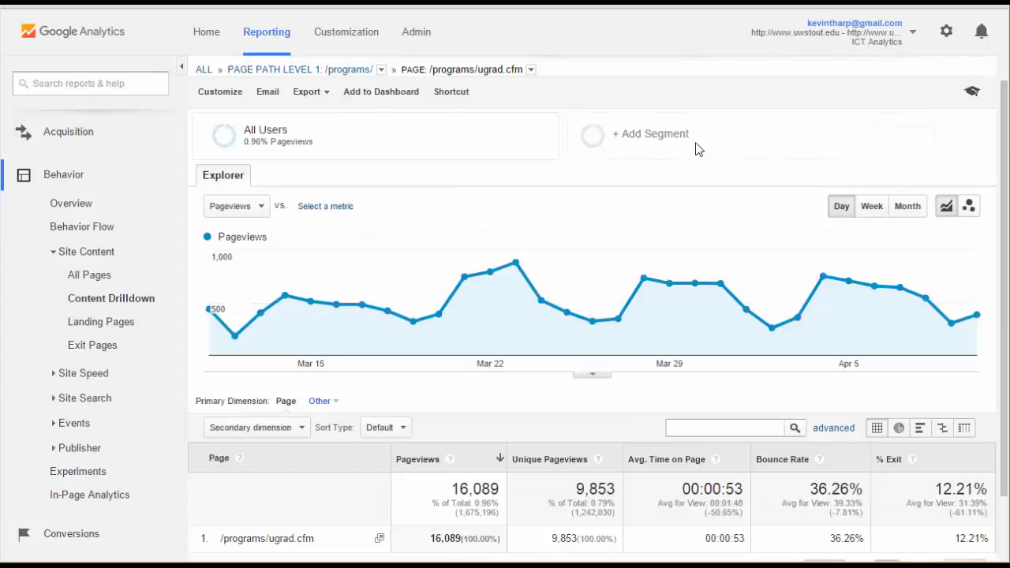
{"action": "mouse_move", "coordinate": [918, 145]}
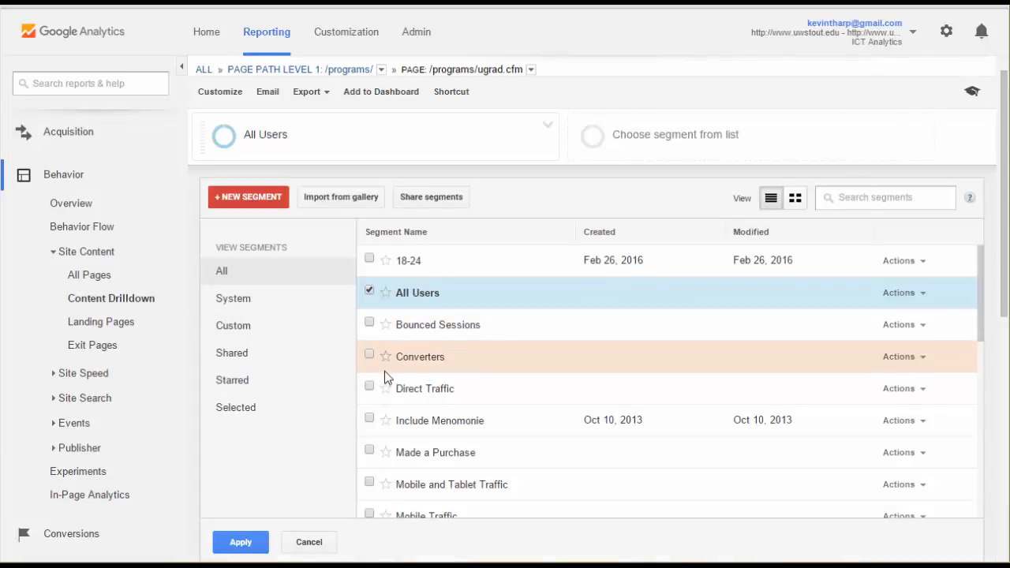
Add New Users as a comparison segment on the /programs/ugrad.cfm drilldown and apply
{"action": "scroll", "scroll_direction": "down", "scroll_amount": 3}
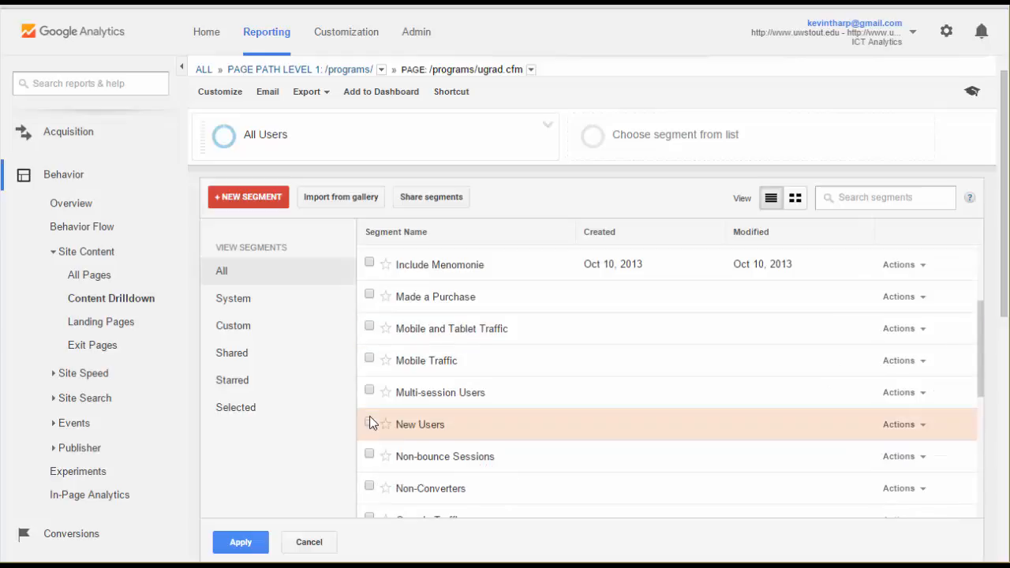
{"action": "left_click", "coordinate": [370, 423]}
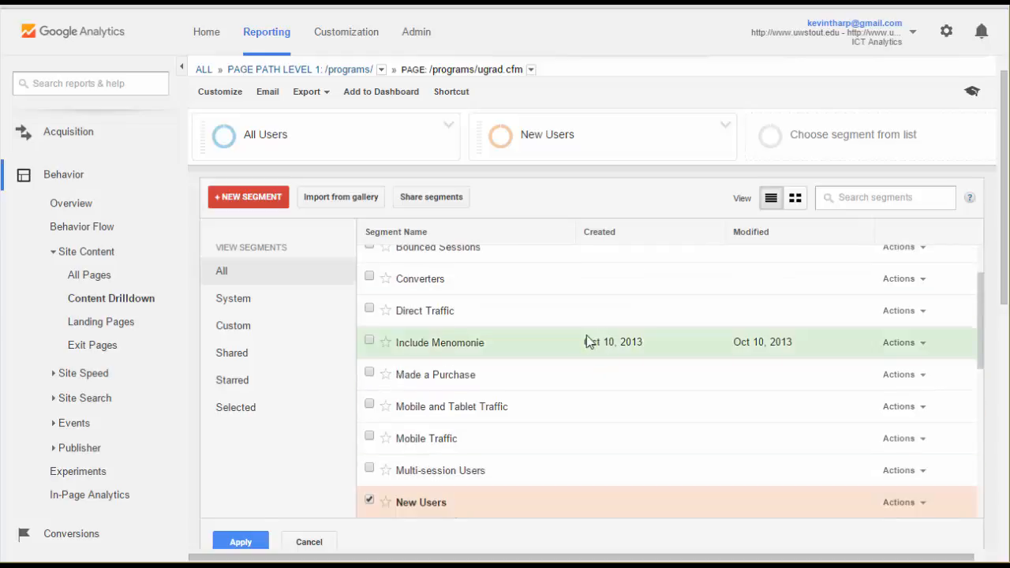
{"action": "left_click", "coordinate": [240, 543]}
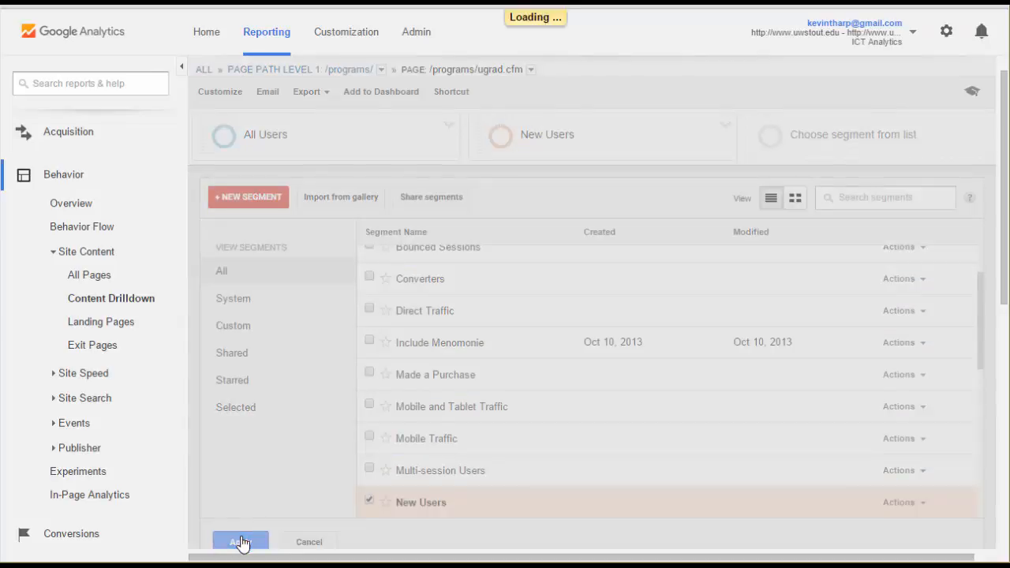
{"action": "left_click", "coordinate": [240, 543]}
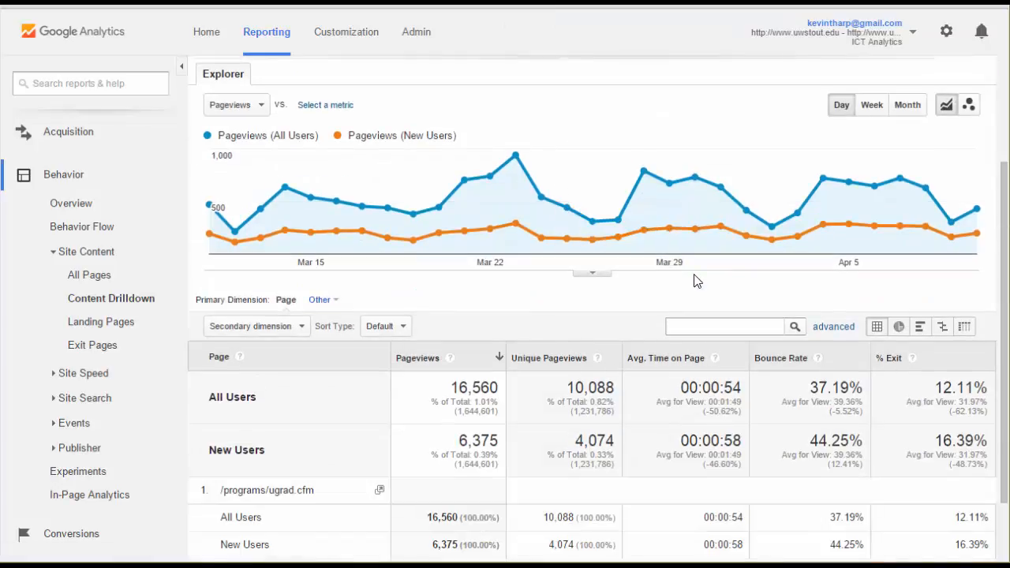
{"action": "mouse_move", "coordinate": [702, 272]}
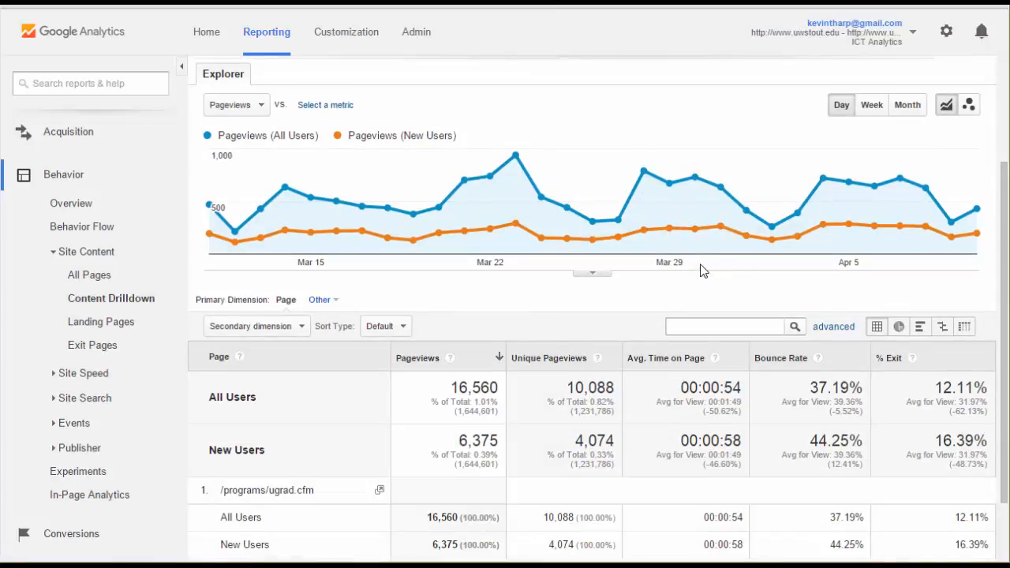
Review the ugrad.cfm comparison table, then switch to the Landing Pages report
{"action": "scroll", "scroll_direction": "down", "scroll_amount": 3}
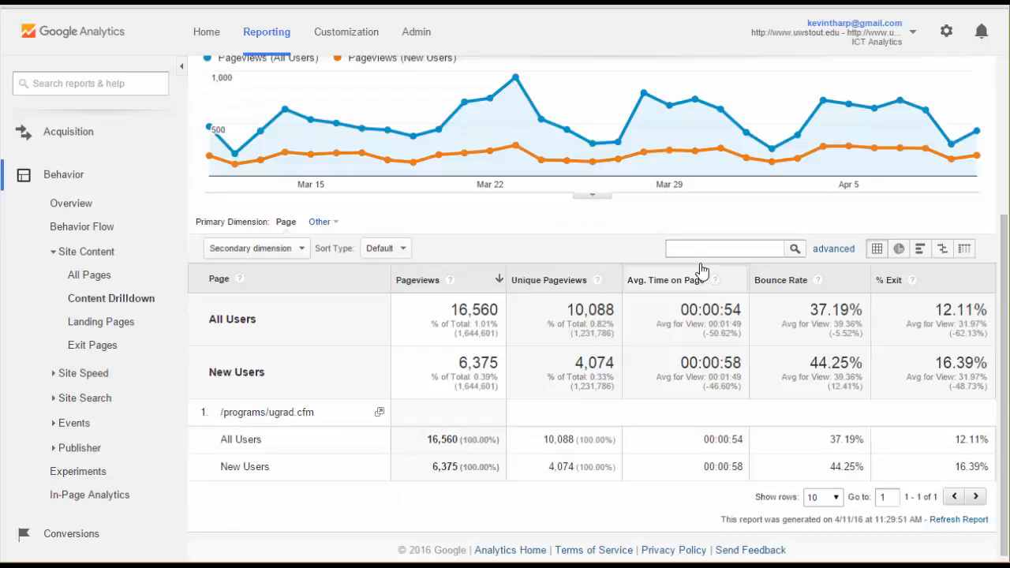
{"action": "mouse_move", "coordinate": [372, 512]}
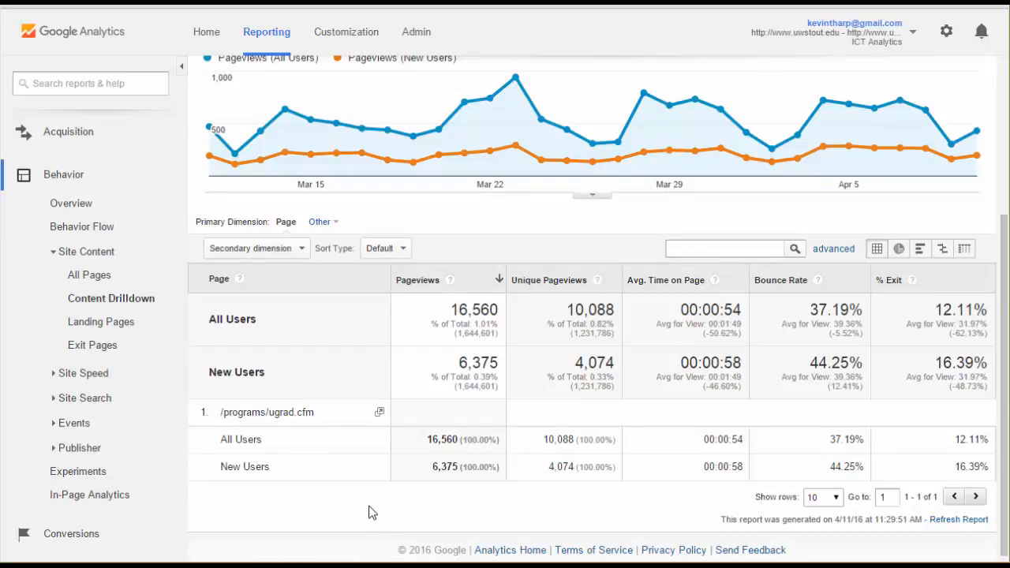
{"action": "mouse_move", "coordinate": [756, 505]}
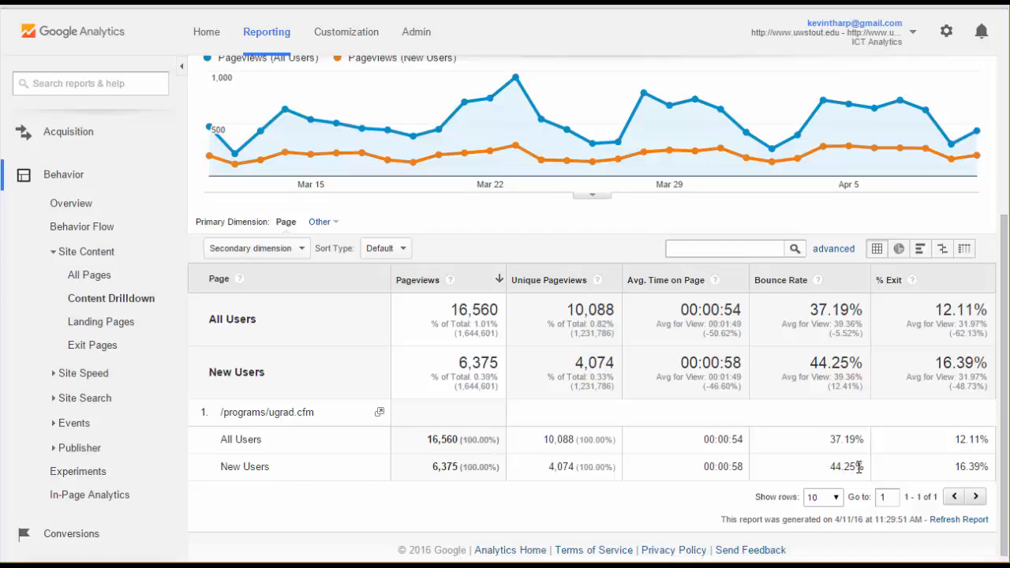
{"action": "mouse_move", "coordinate": [908, 470]}
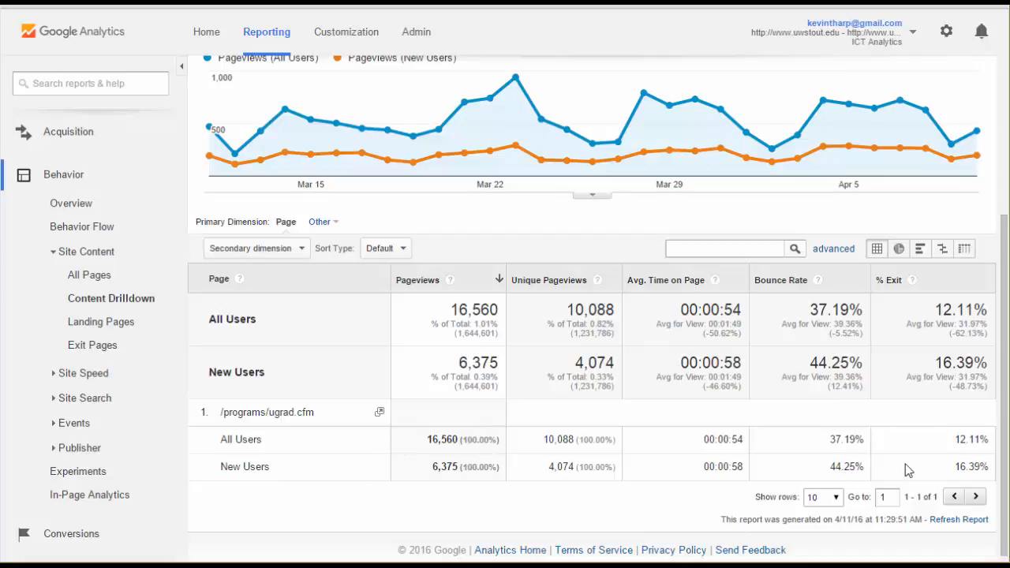
{"action": "mouse_move", "coordinate": [651, 462]}
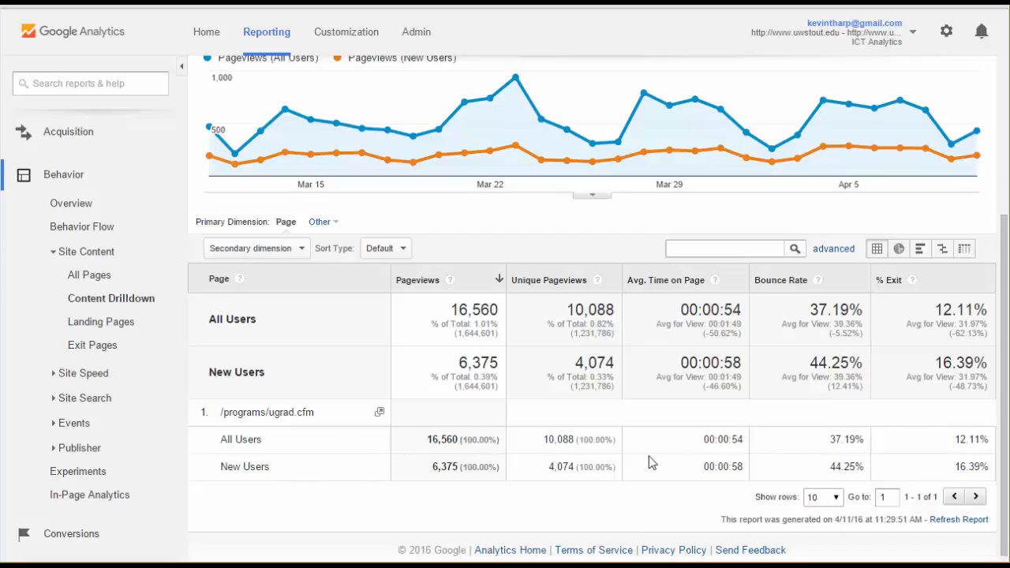
{"action": "mouse_move", "coordinate": [314, 363]}
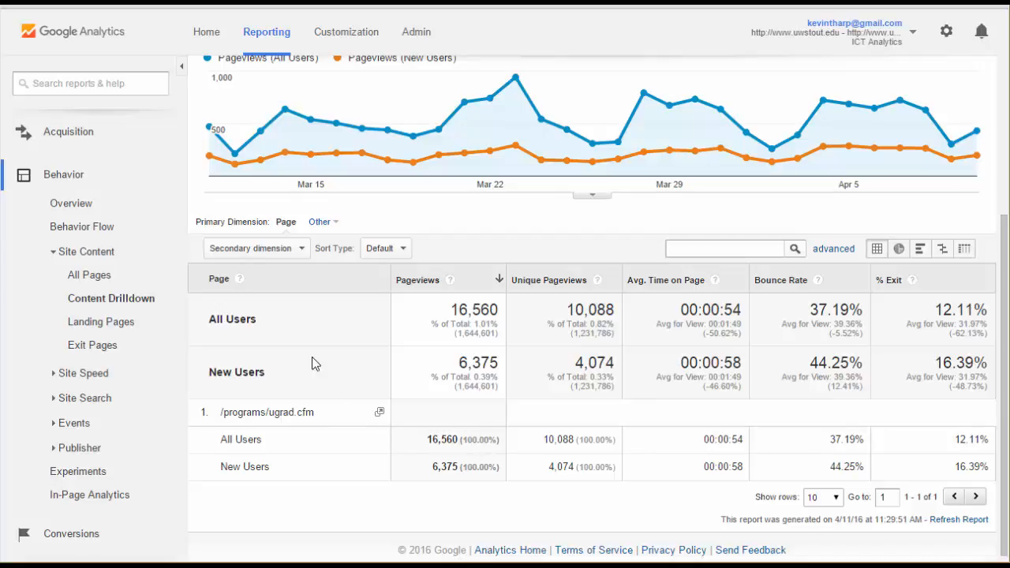
{"action": "mouse_move", "coordinate": [308, 328]}
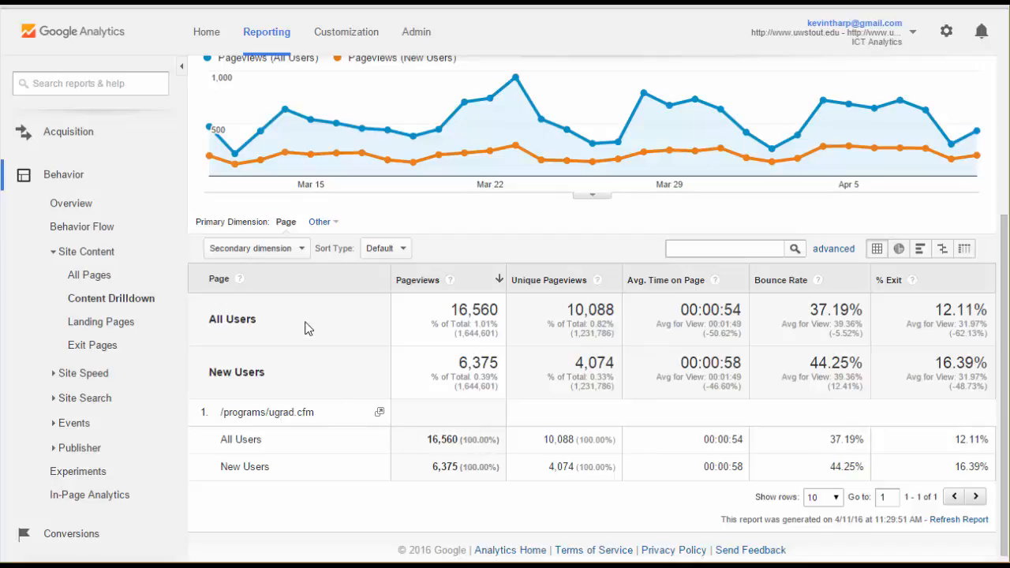
{"action": "mouse_move", "coordinate": [375, 330]}
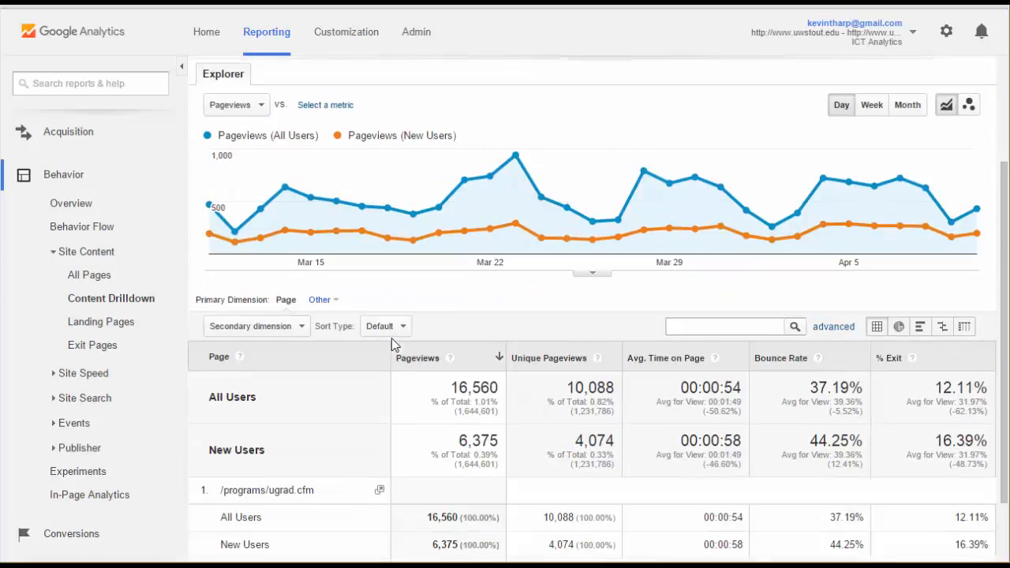
{"action": "scroll", "scroll_direction": "down", "scroll_amount": 3}
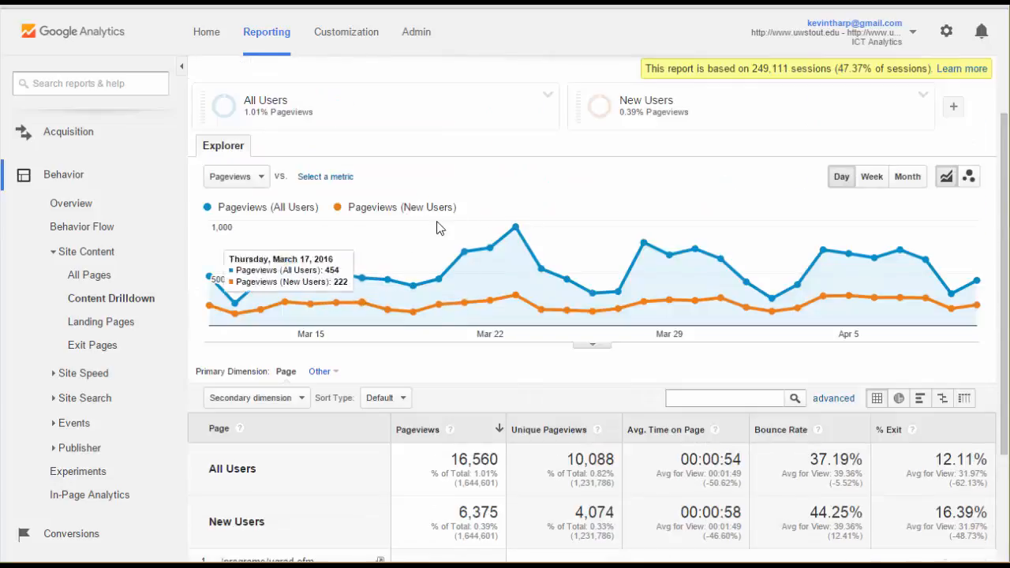
{"action": "mouse_move", "coordinate": [224, 347]}
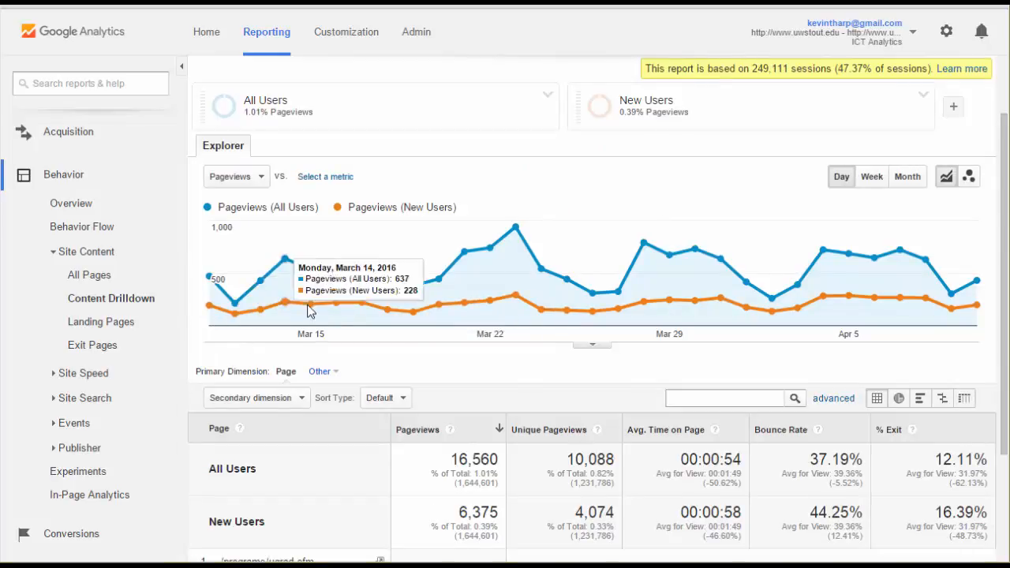
{"action": "mouse_move", "coordinate": [728, 306]}
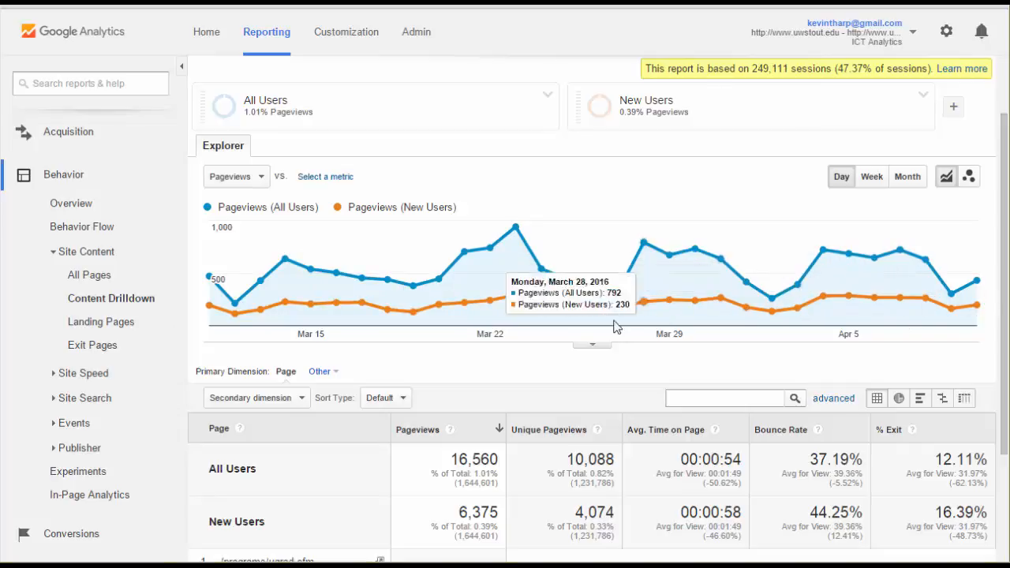
{"action": "mouse_move", "coordinate": [203, 315]}
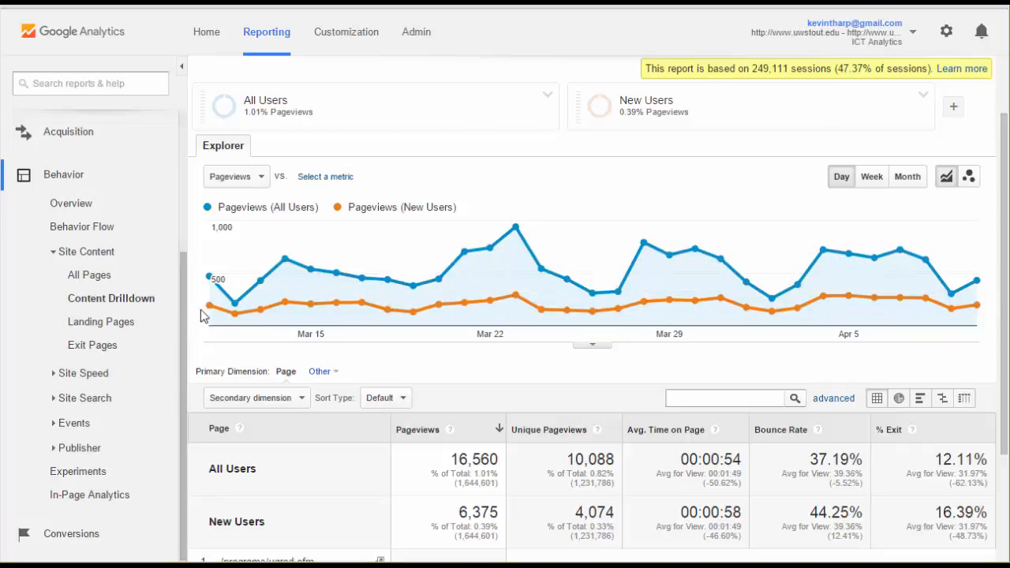
{"action": "mouse_move", "coordinate": [533, 197]}
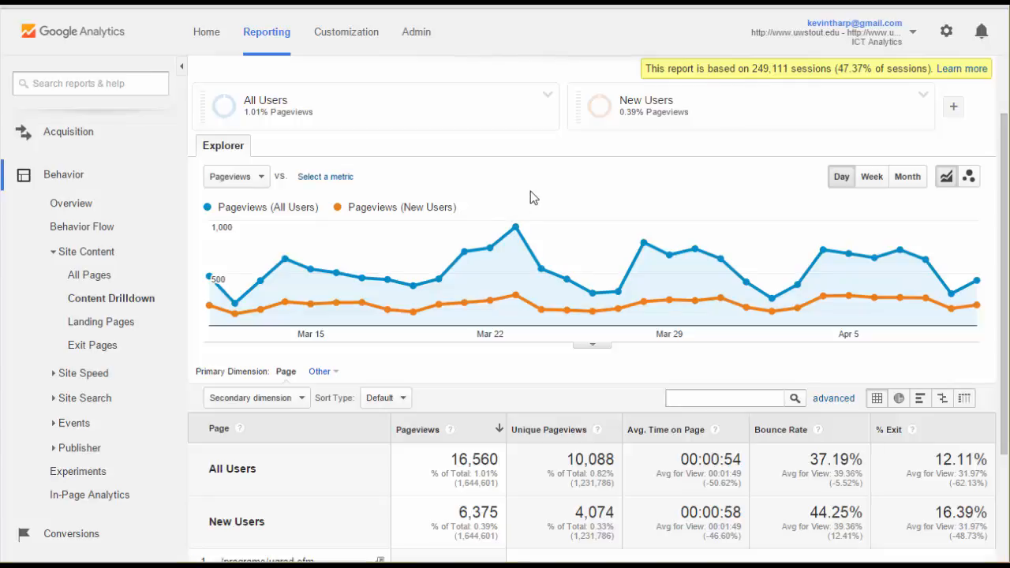
{"action": "mouse_move", "coordinate": [386, 313]}
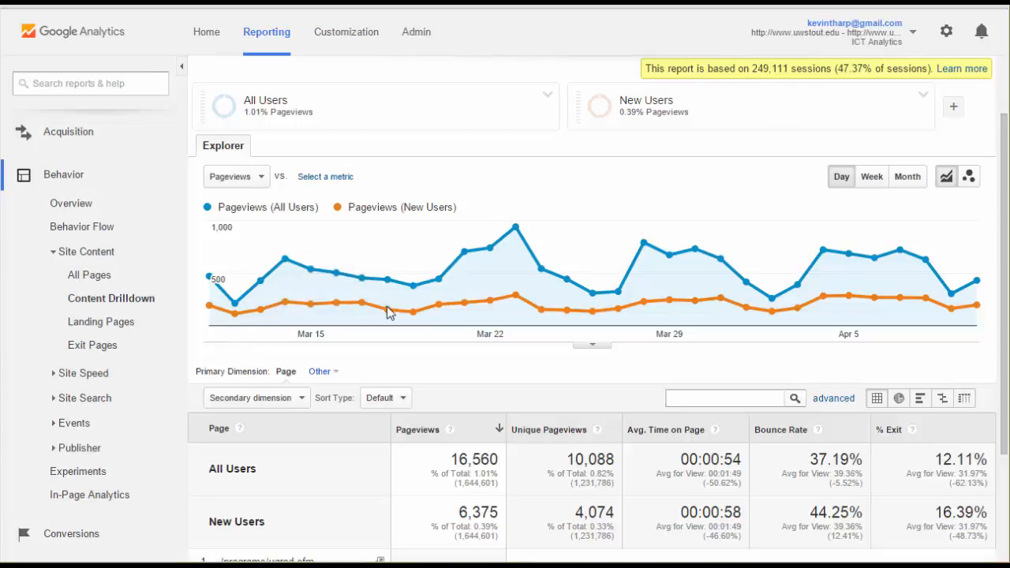
{"action": "mouse_move", "coordinate": [543, 183]}
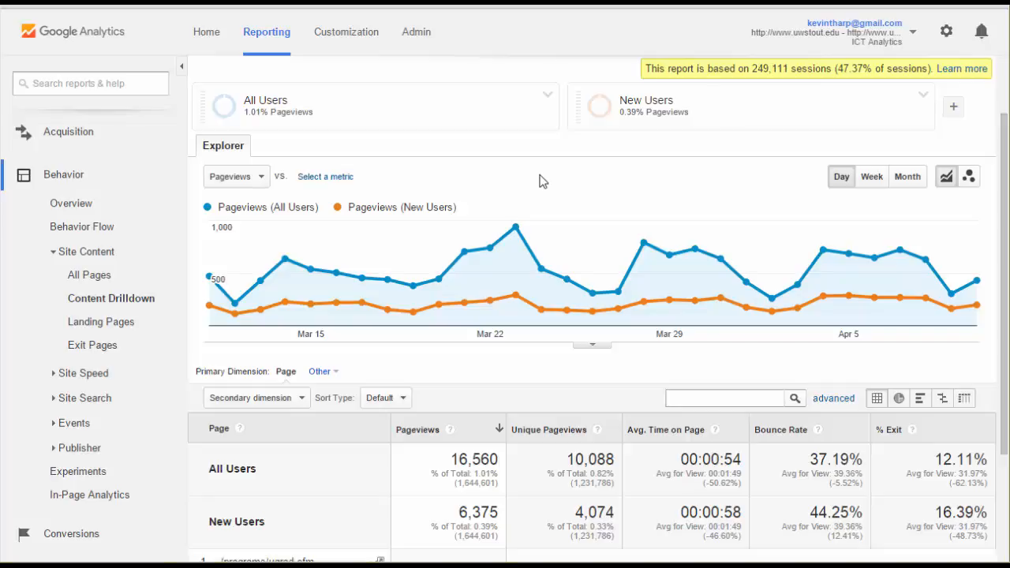
{"action": "mouse_move", "coordinate": [334, 350]}
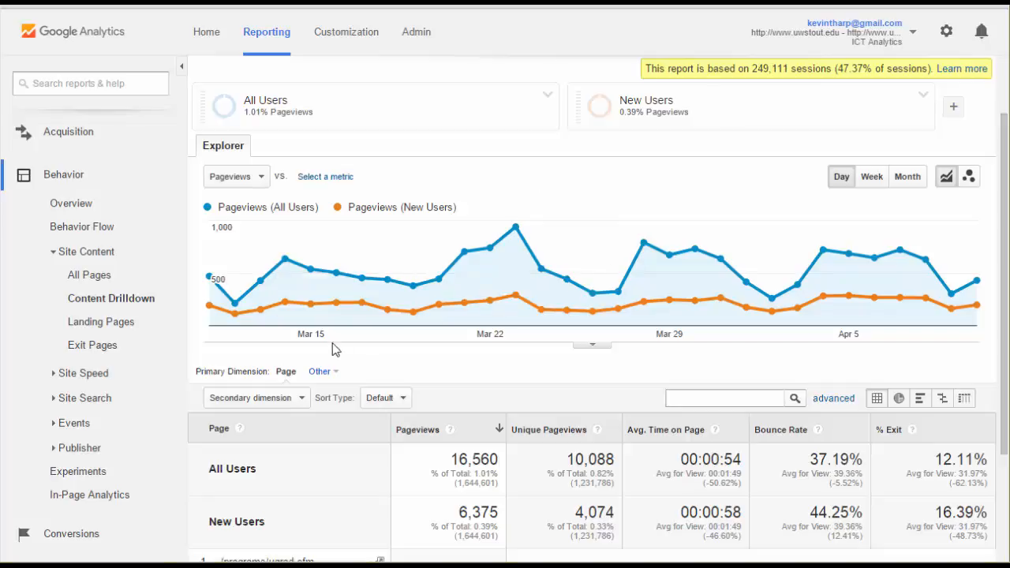
{"action": "mouse_move", "coordinate": [261, 306]}
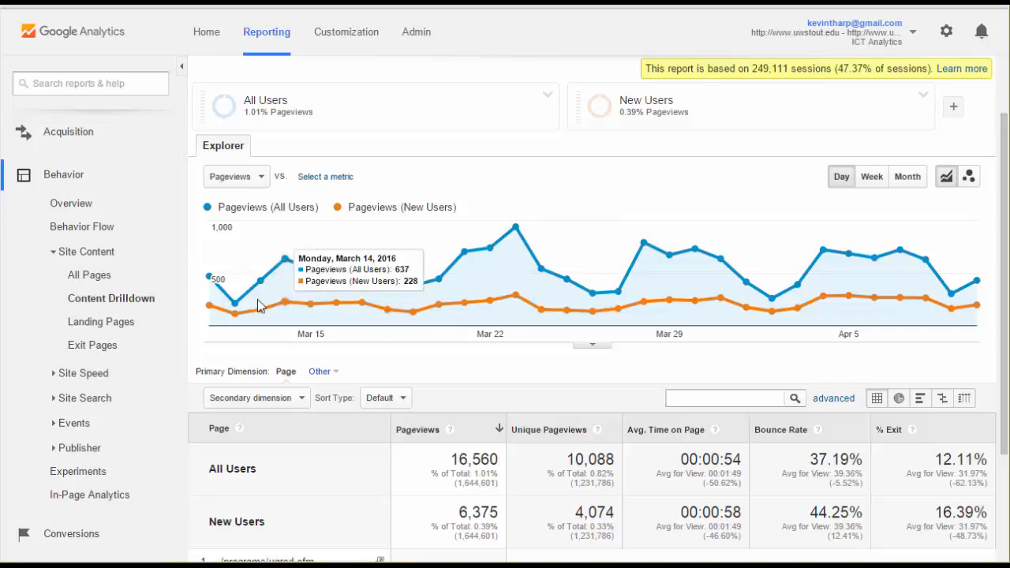
{"action": "mouse_move", "coordinate": [582, 177]}
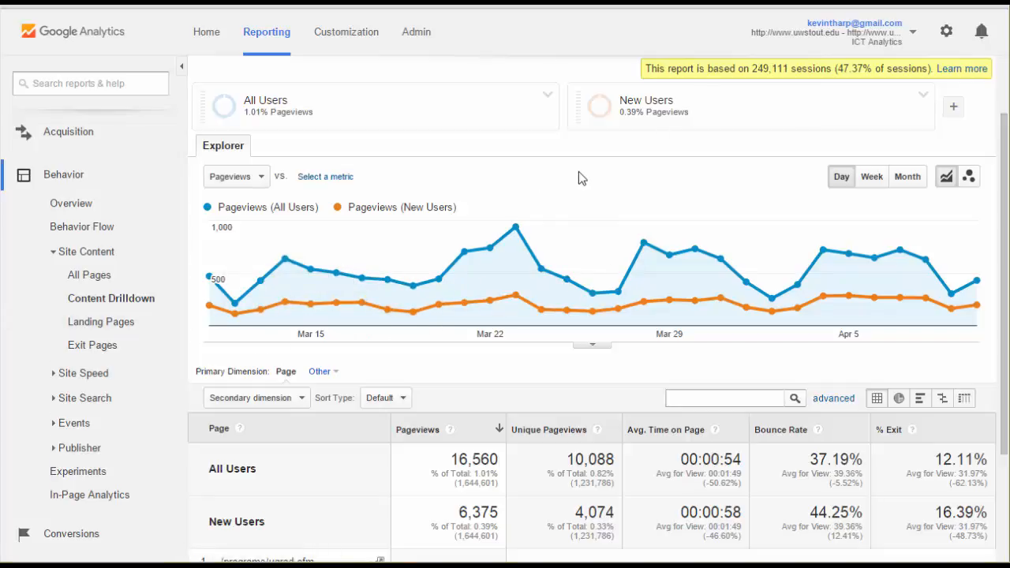
{"action": "scroll", "scroll_direction": "down", "scroll_amount": 3}
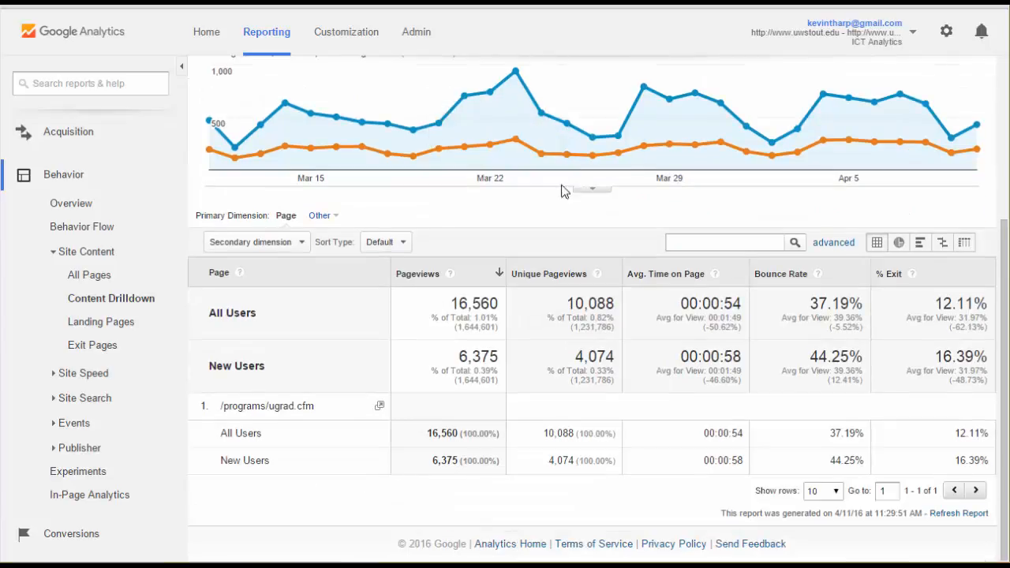
{"action": "mouse_move", "coordinate": [110, 297]}
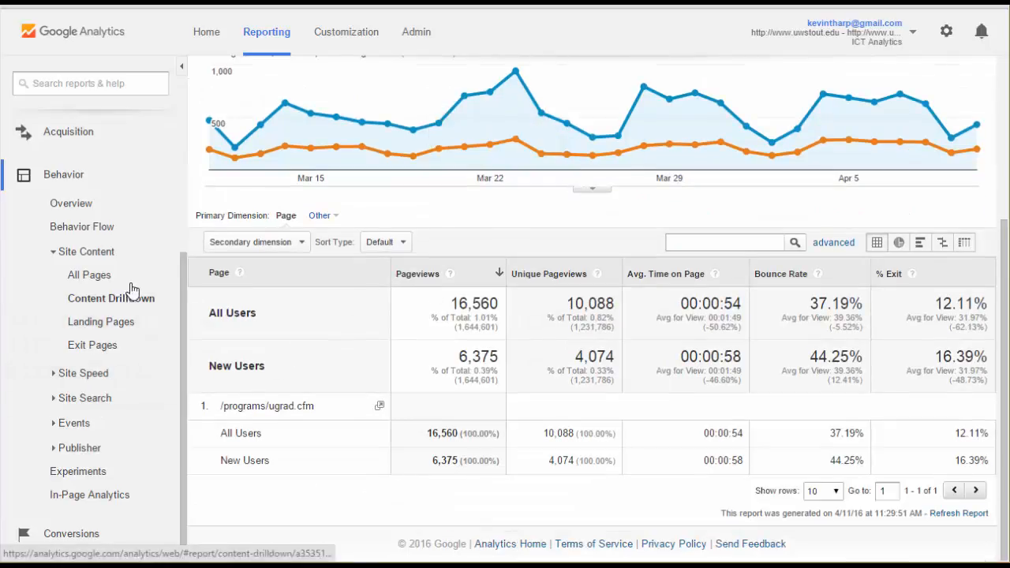
{"action": "left_click", "coordinate": [104, 321]}
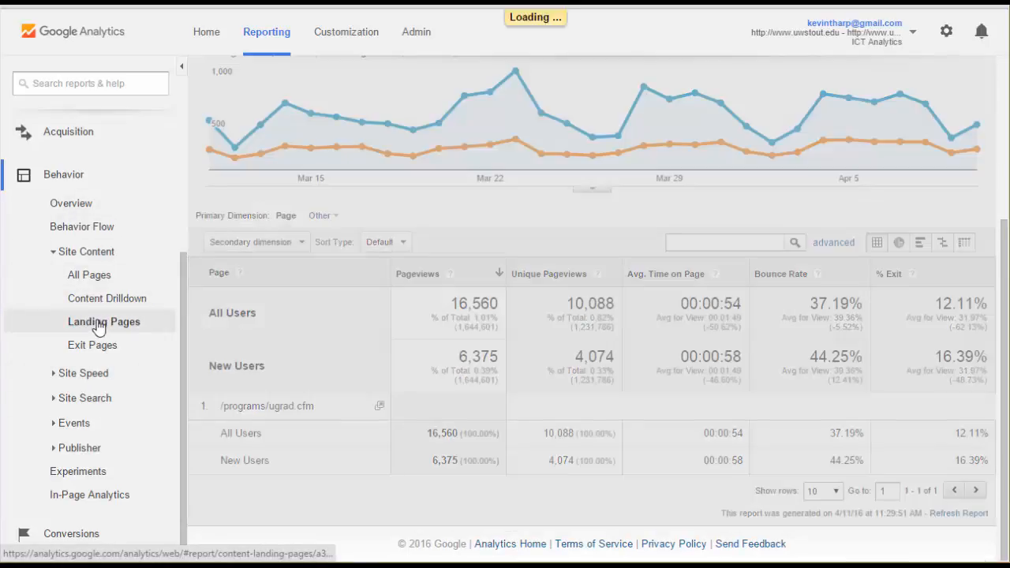
Review the Landing Pages table, comparing All Users and New Users rows for pages like /index.cfm
{"action": "left_click", "coordinate": [104, 322]}
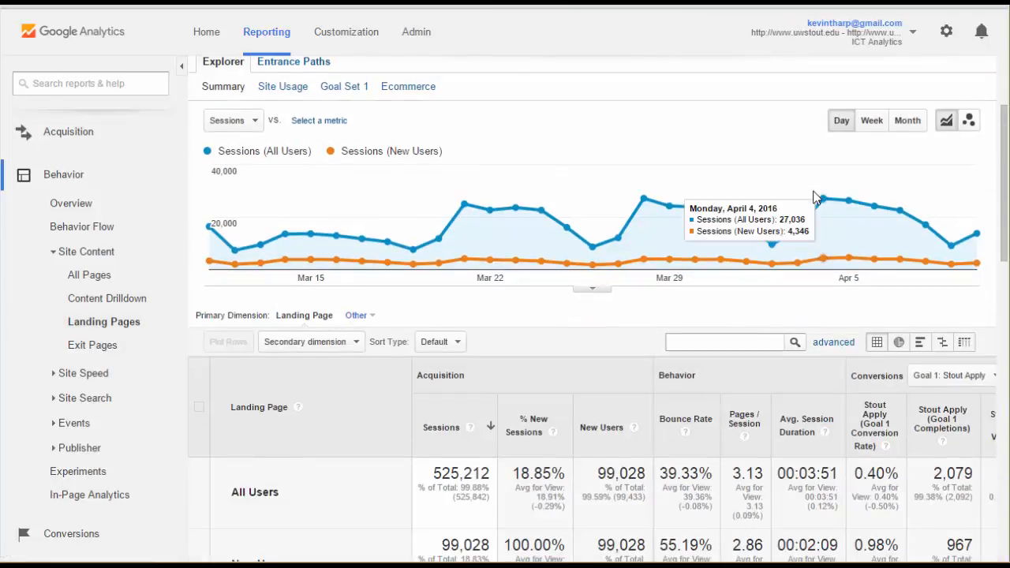
{"action": "scroll", "scroll_direction": "down", "scroll_amount": 3}
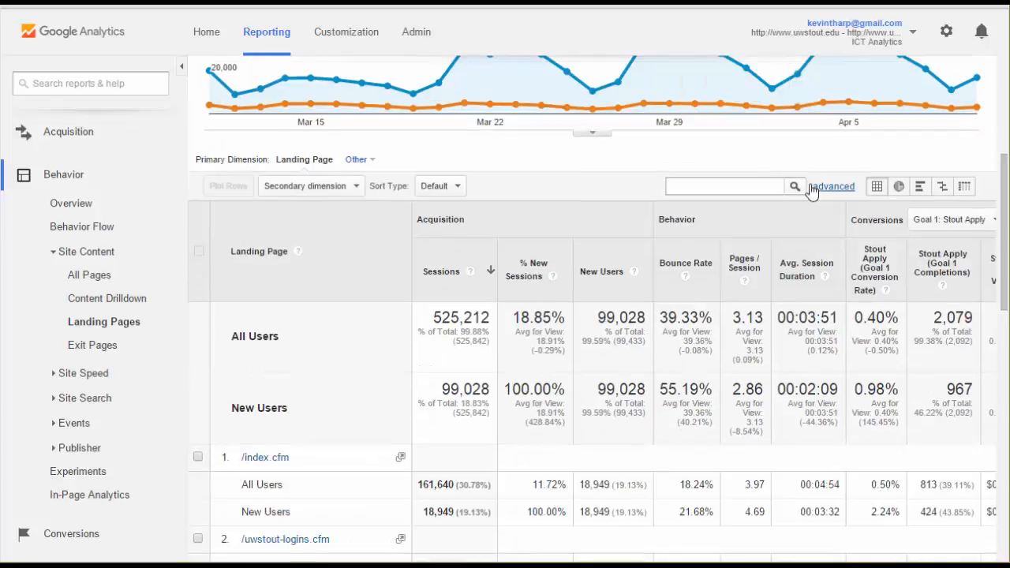
{"action": "scroll", "scroll_direction": "down", "scroll_amount": 3}
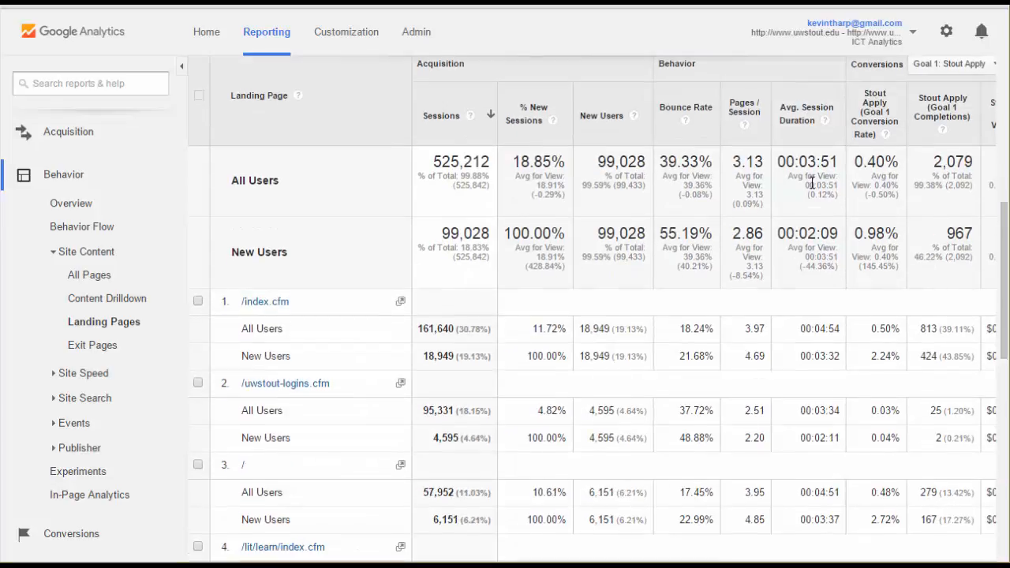
{"action": "scroll", "scroll_direction": "down", "scroll_amount": 3}
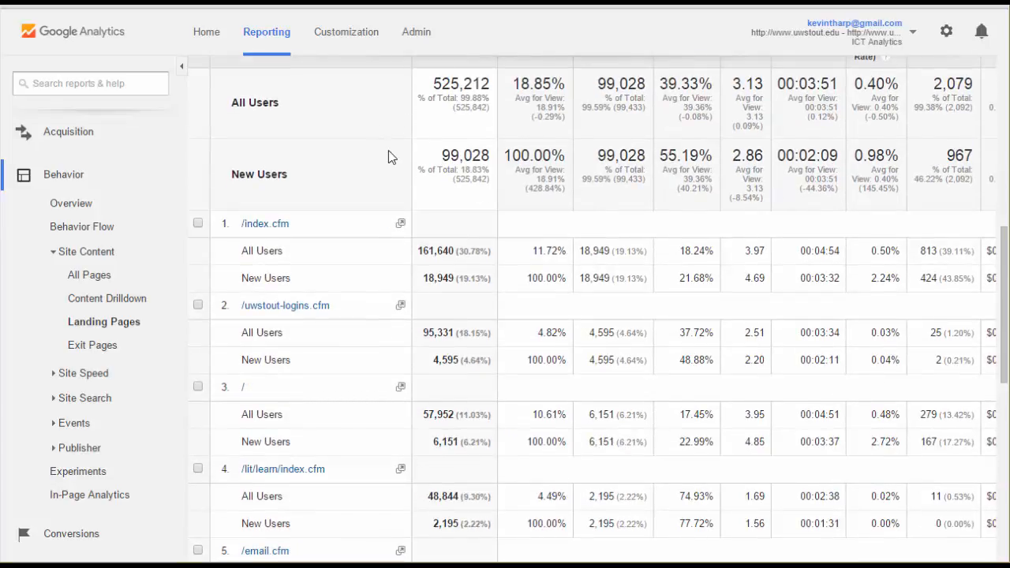
{"action": "mouse_move", "coordinate": [382, 157]}
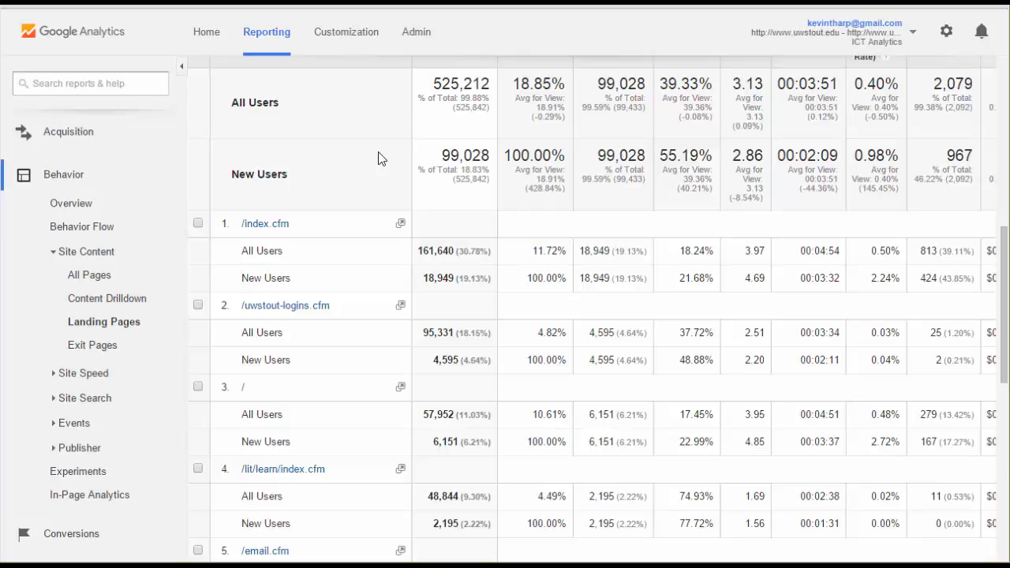
{"action": "scroll", "scroll_direction": "down", "scroll_amount": 3}
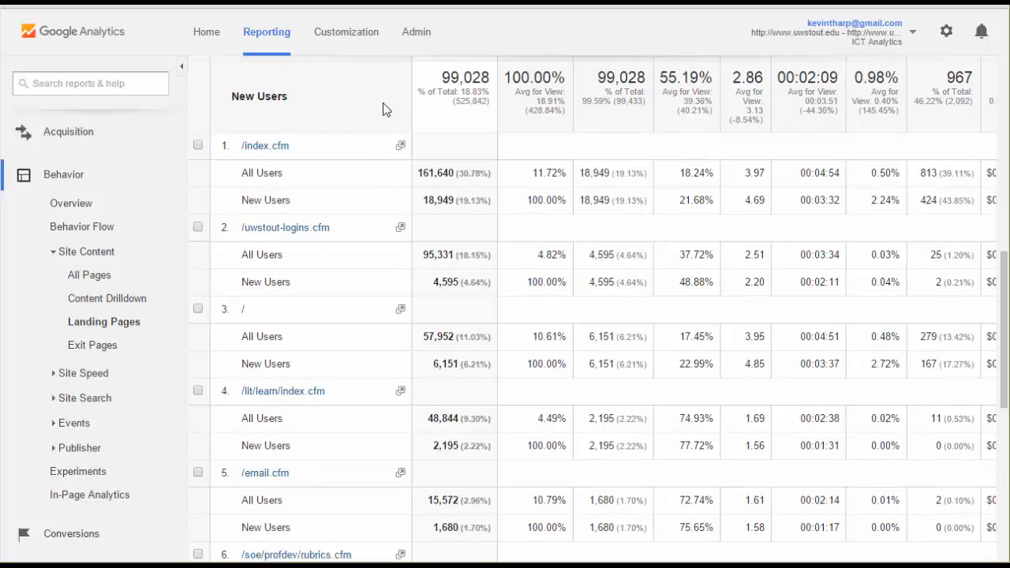
{"action": "mouse_move", "coordinate": [310, 231]}
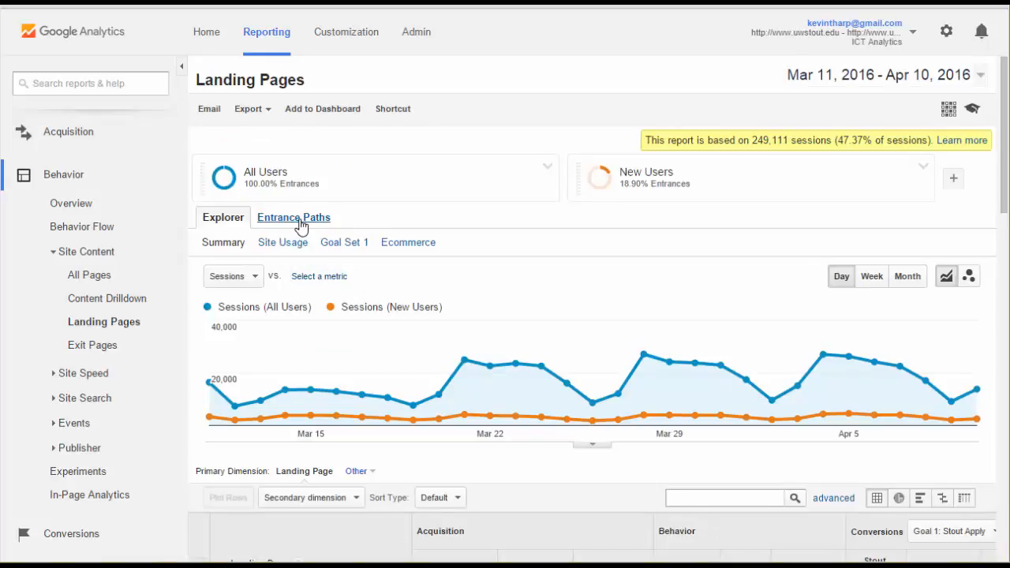
Review the Entrance Paths for the landing page, scanning the second-page list
{"action": "left_click", "coordinate": [294, 217]}
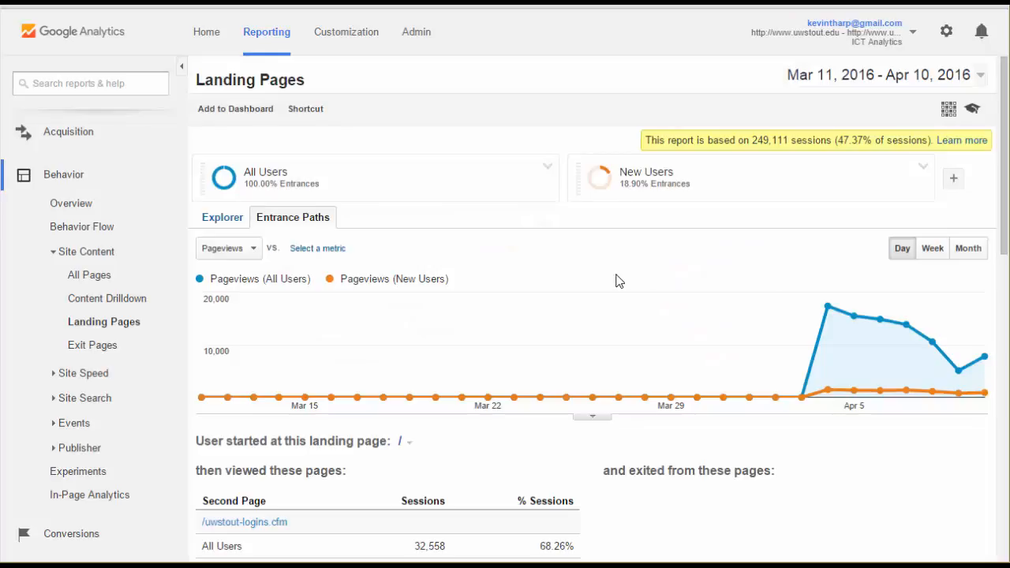
{"action": "scroll", "scroll_direction": "down", "scroll_amount": 3}
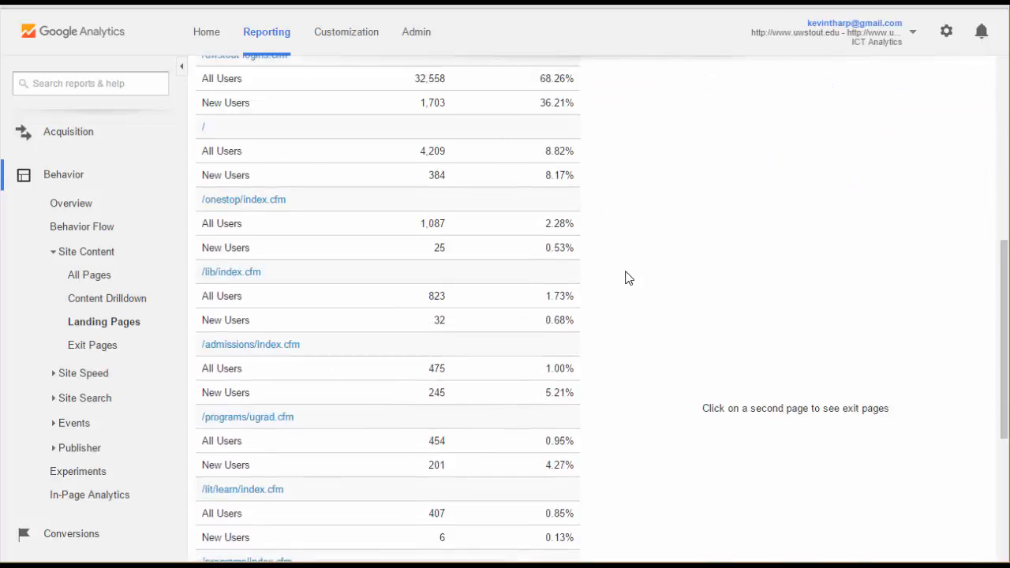
{"action": "scroll", "scroll_direction": "down", "scroll_amount": 3}
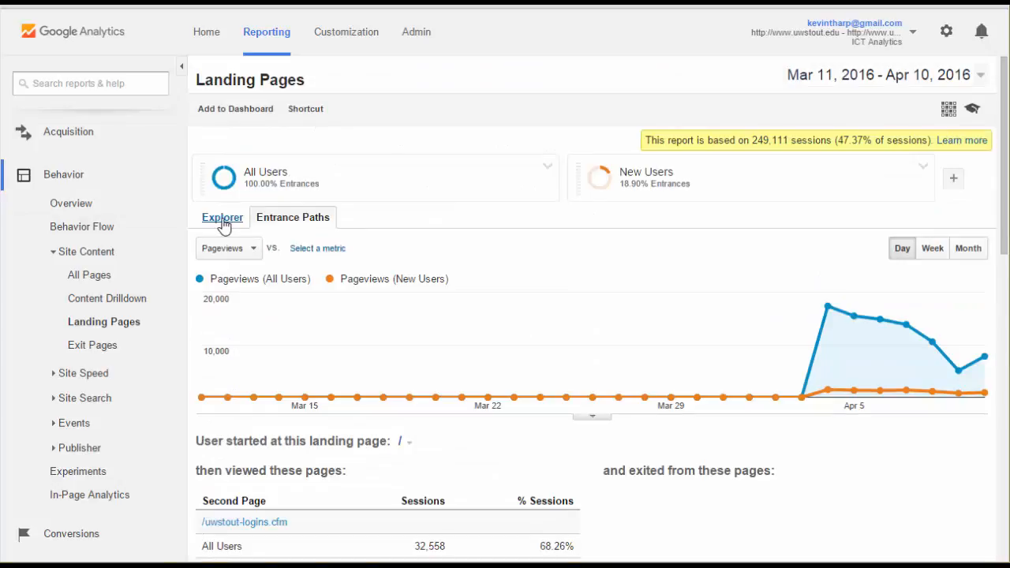
Return to the Explorer summary and head to the Exit Pages report
{"action": "left_click", "coordinate": [223, 218]}
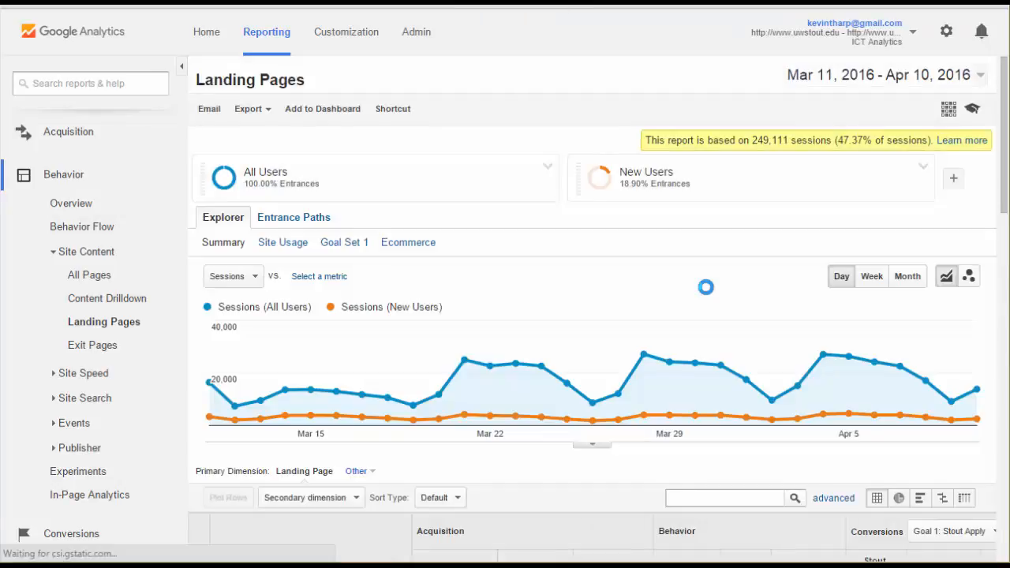
{"action": "scroll", "scroll_direction": "down", "scroll_amount": 3}
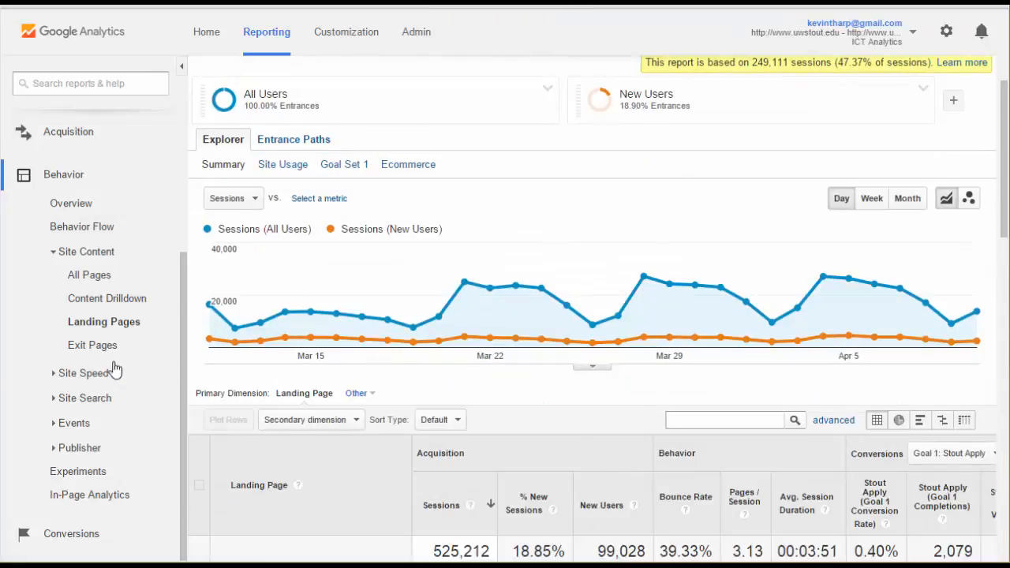
{"action": "left_click", "coordinate": [91, 344]}
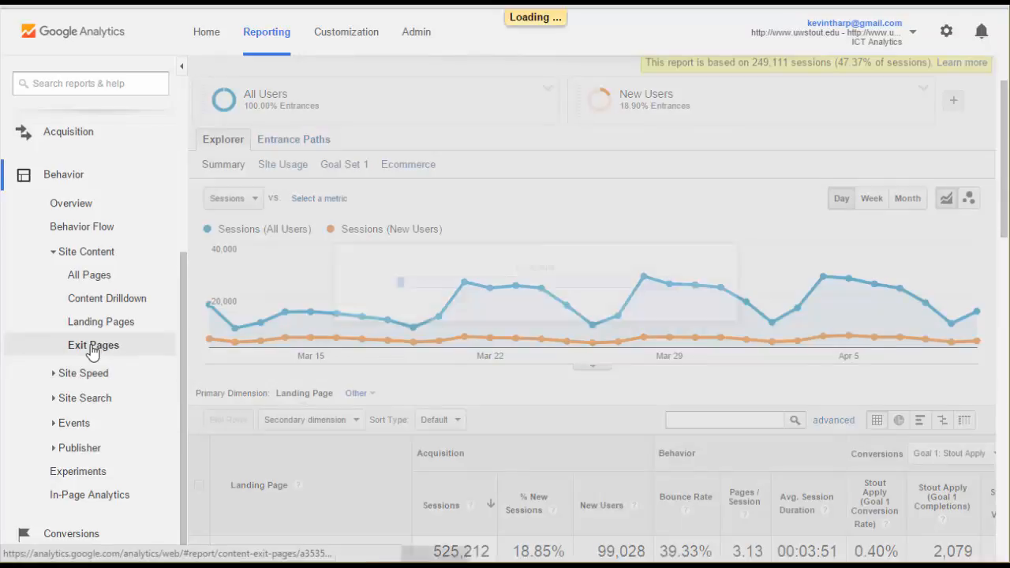
Review the Exit Pages table, led by /lit/learn/index.cfm with 143,816 All Users exits
{"action": "left_click", "coordinate": [93, 344]}
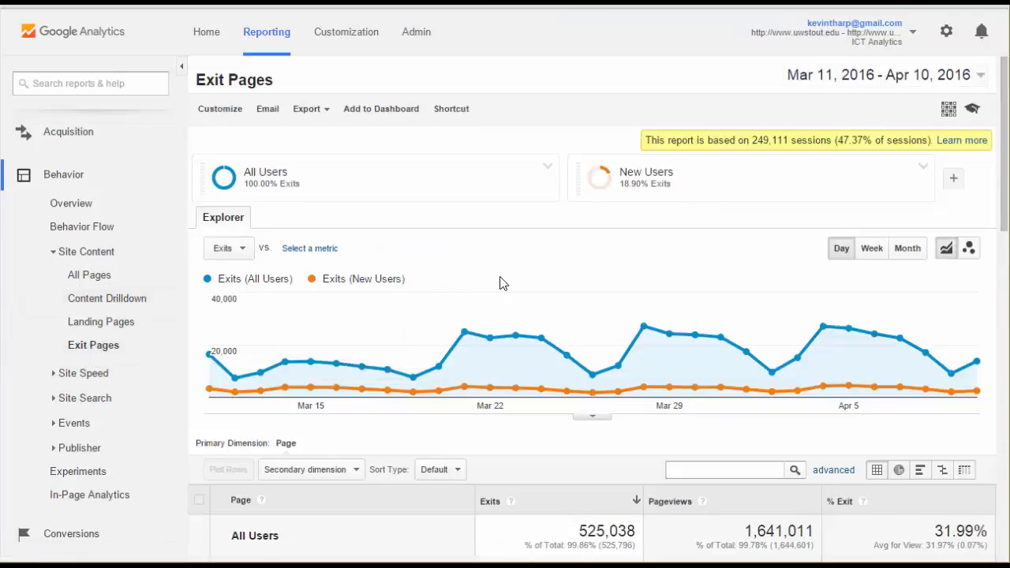
{"action": "scroll", "scroll_direction": "down", "scroll_amount": 3}
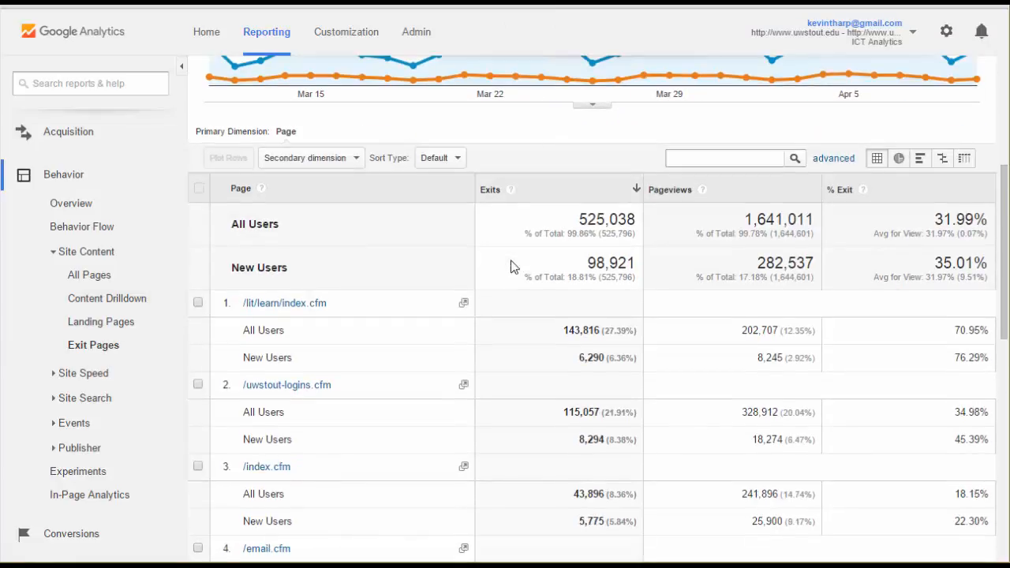
{"action": "scroll", "scroll_direction": "down", "scroll_amount": 3}
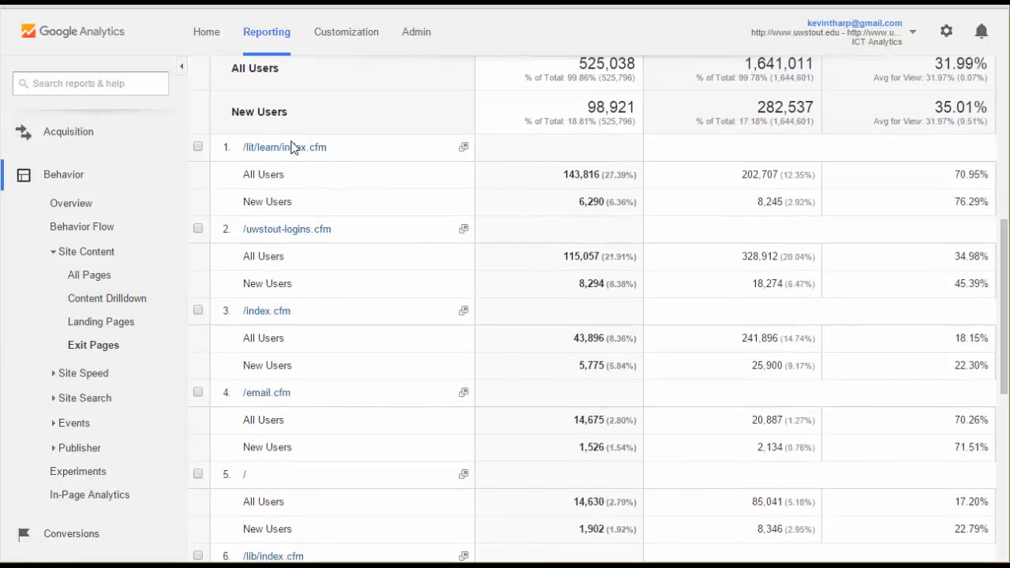
{"action": "mouse_move", "coordinate": [372, 298]}
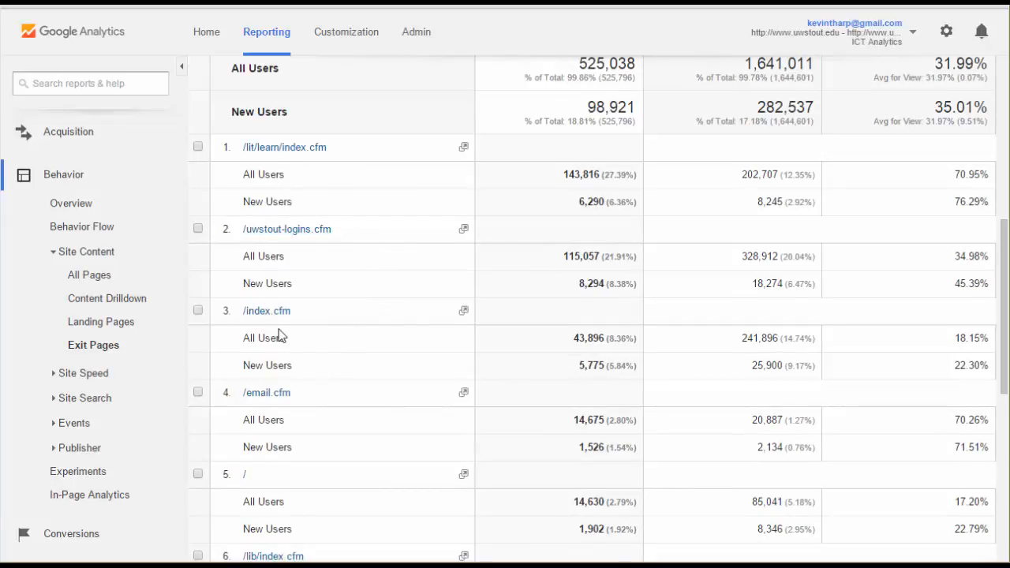
{"action": "mouse_move", "coordinate": [287, 229]}
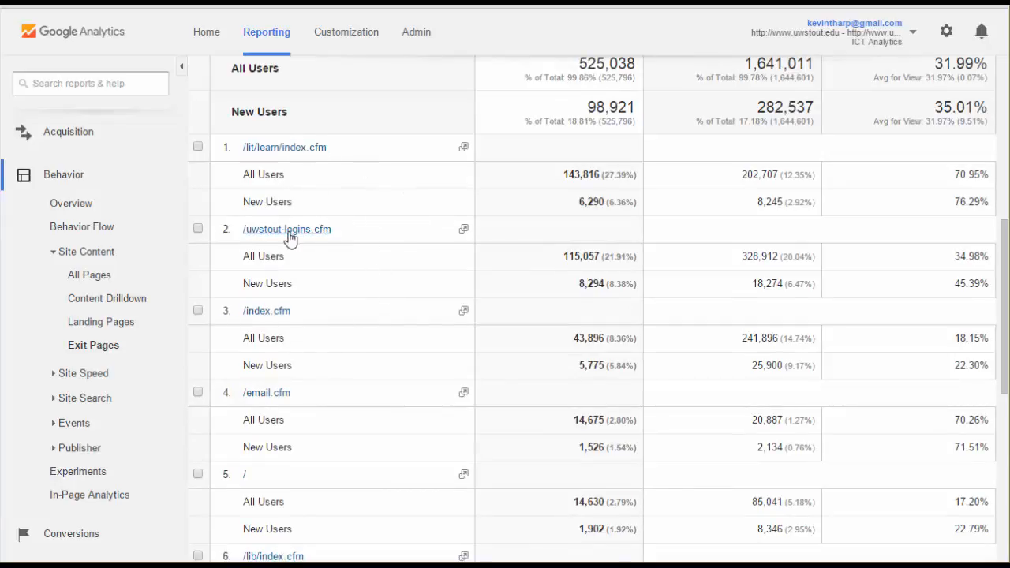
{"action": "mouse_move", "coordinate": [308, 342]}
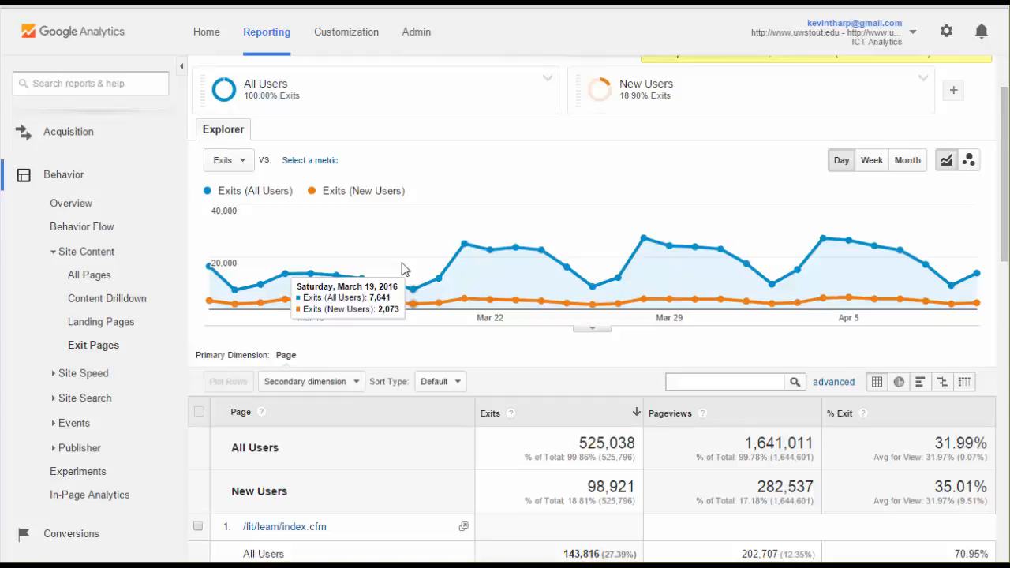
{"action": "mouse_move", "coordinate": [582, 199]}
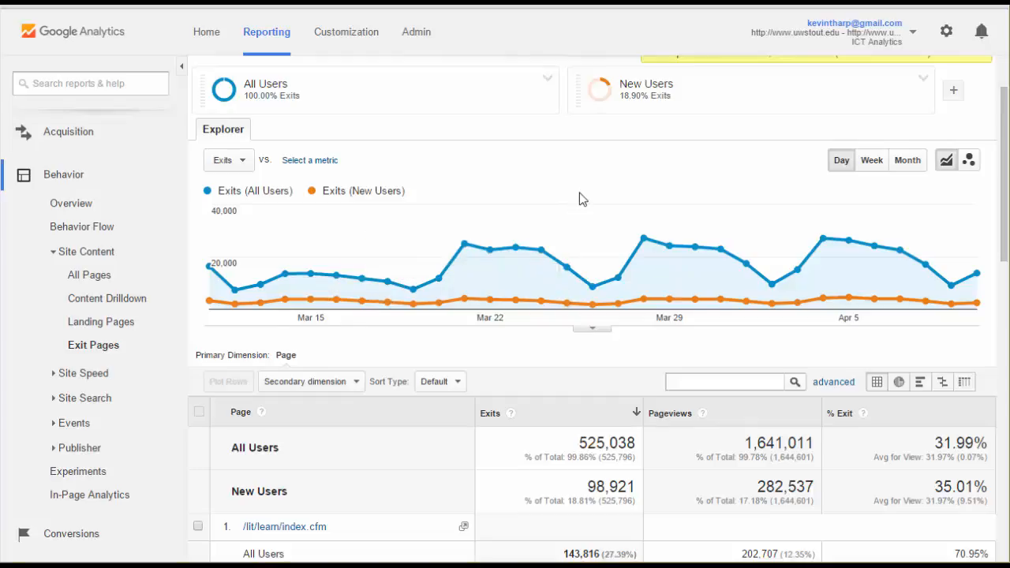
{"action": "mouse_move", "coordinate": [88, 274]}
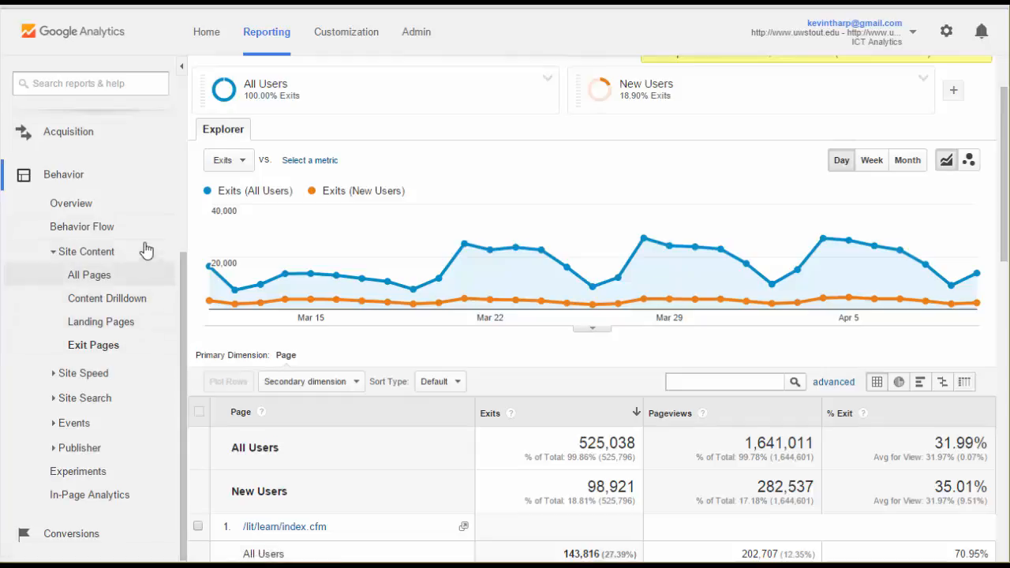
{"action": "mouse_move", "coordinate": [71, 202]}
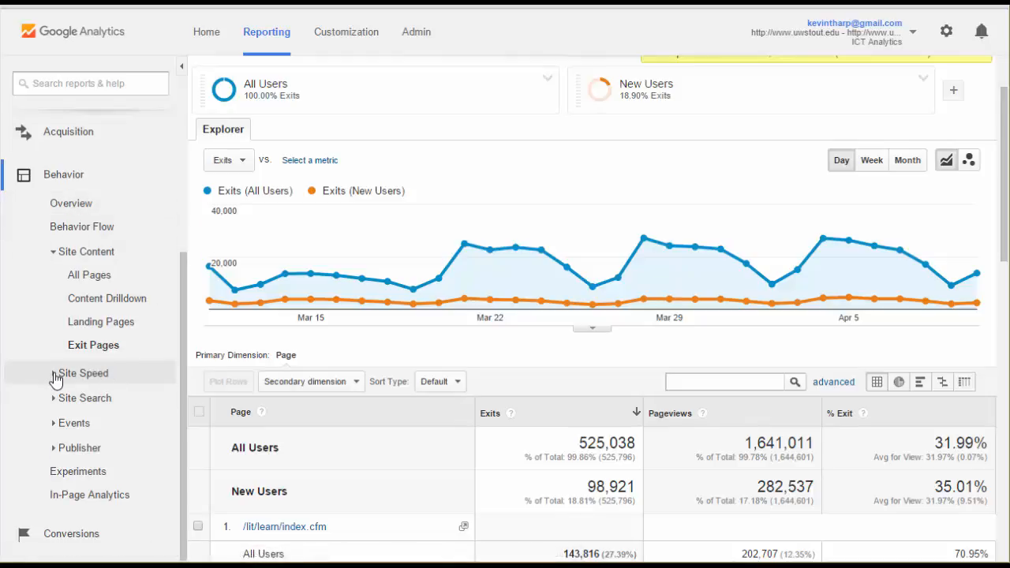
Expand the Site Speed group to list Overview, Page Timings, Speed Suggestions and User Timings
{"action": "left_click", "coordinate": [82, 373]}
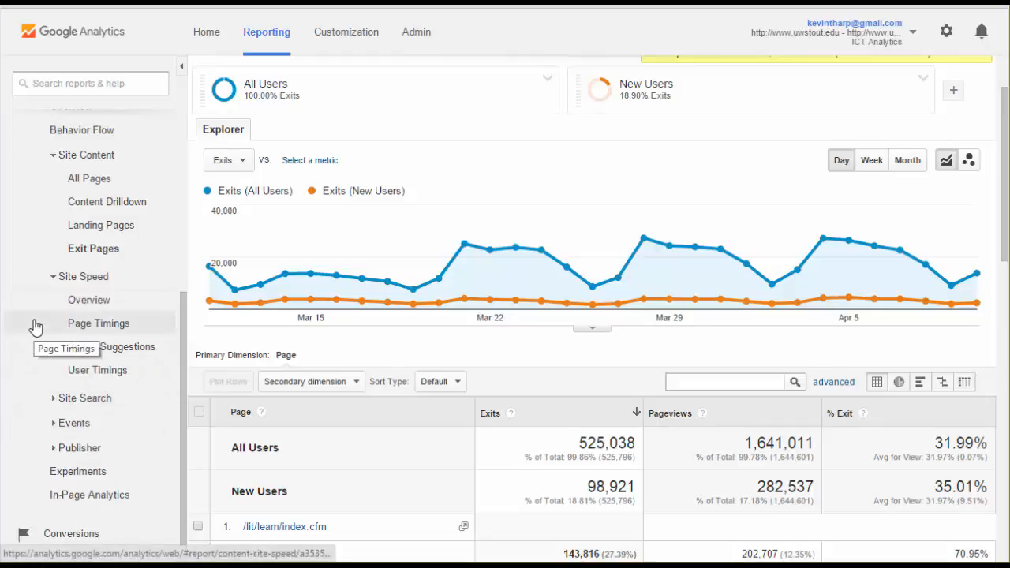
{"action": "mouse_move", "coordinate": [82, 426]}
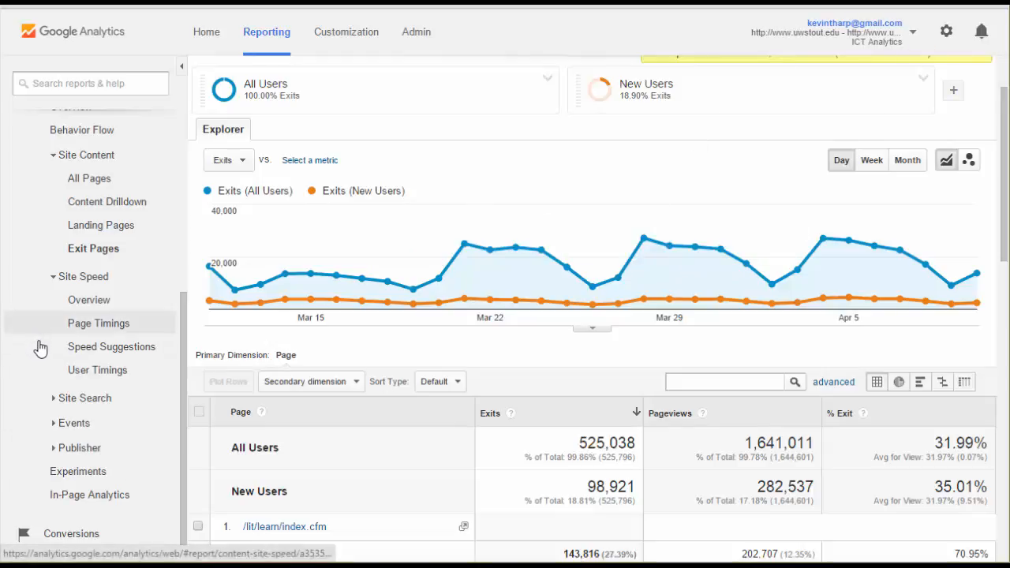
{"action": "mouse_move", "coordinate": [72, 423]}
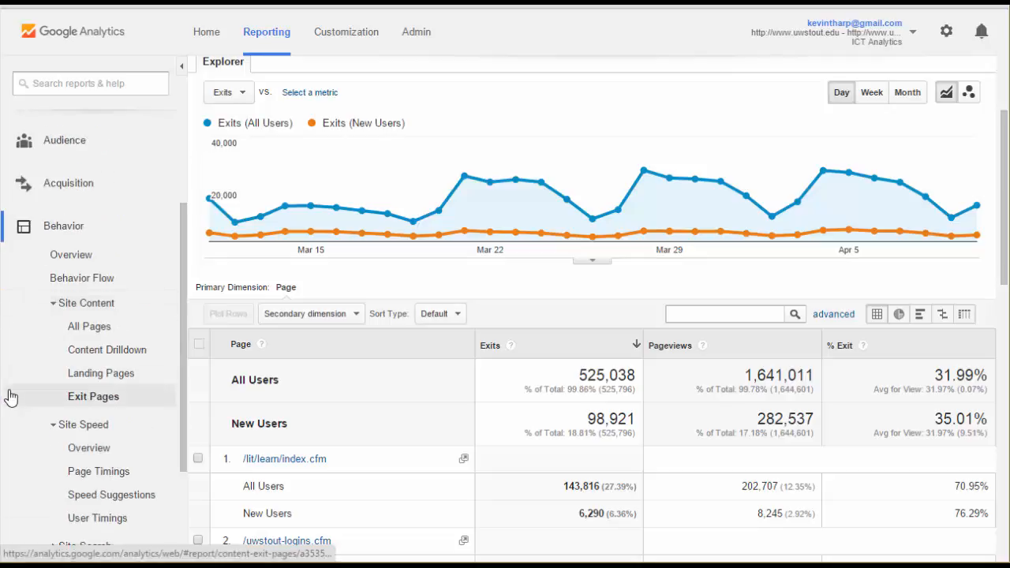
{"action": "scroll", "scroll_direction": "down", "scroll_amount": 3}
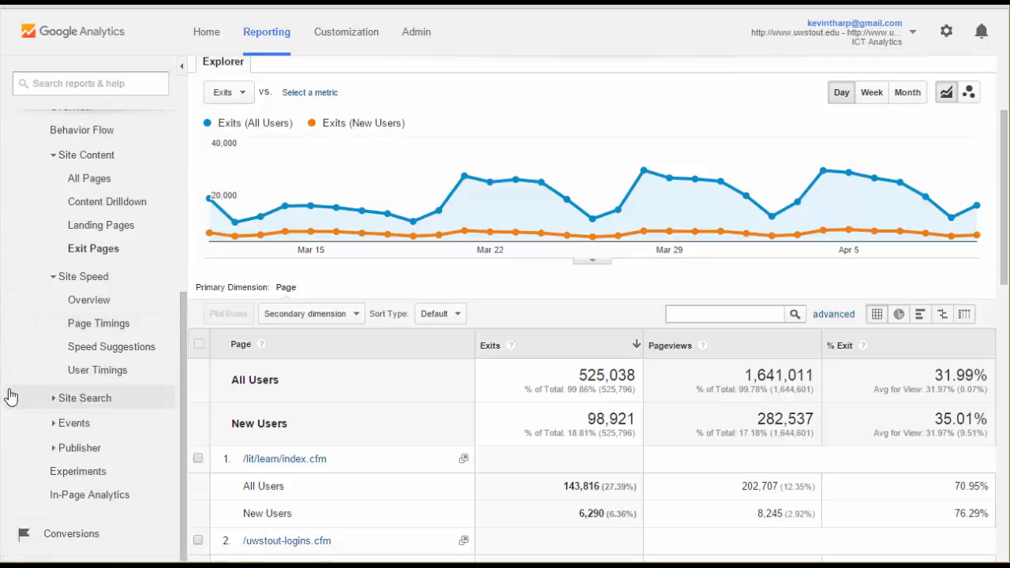